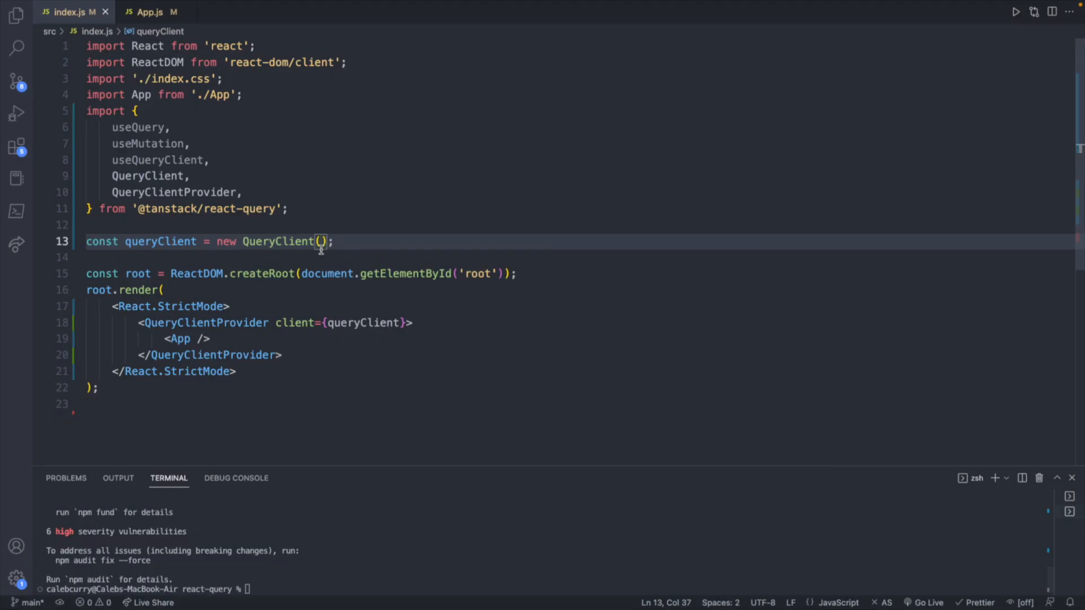
{"action": "mouse_move", "coordinate": [132, 82]}
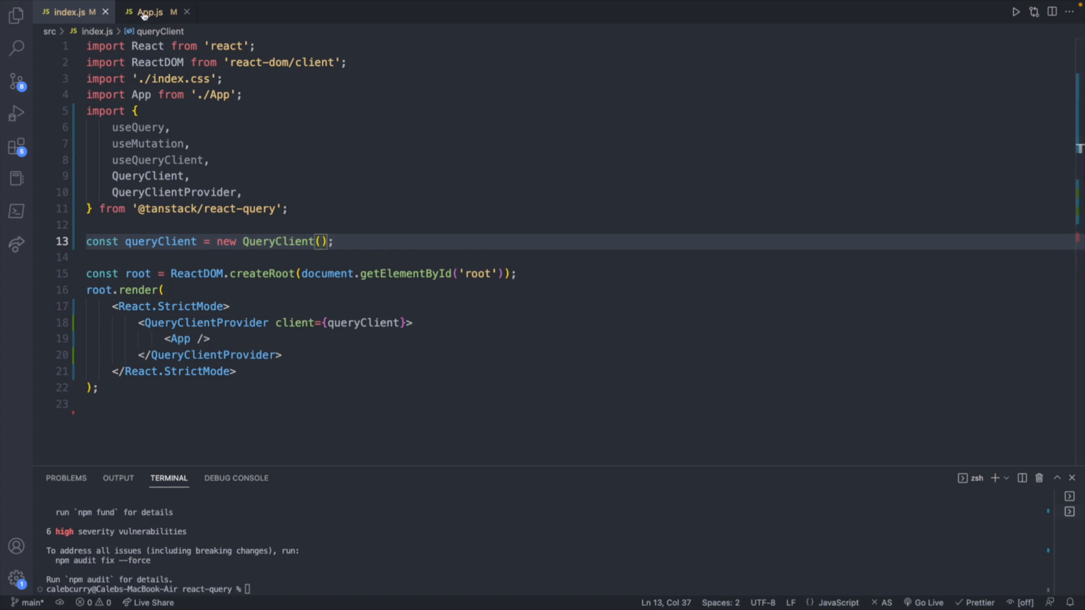
Review the useQuery block in App.js, then run npm install.
{"action": "left_click", "coordinate": [148, 12]}
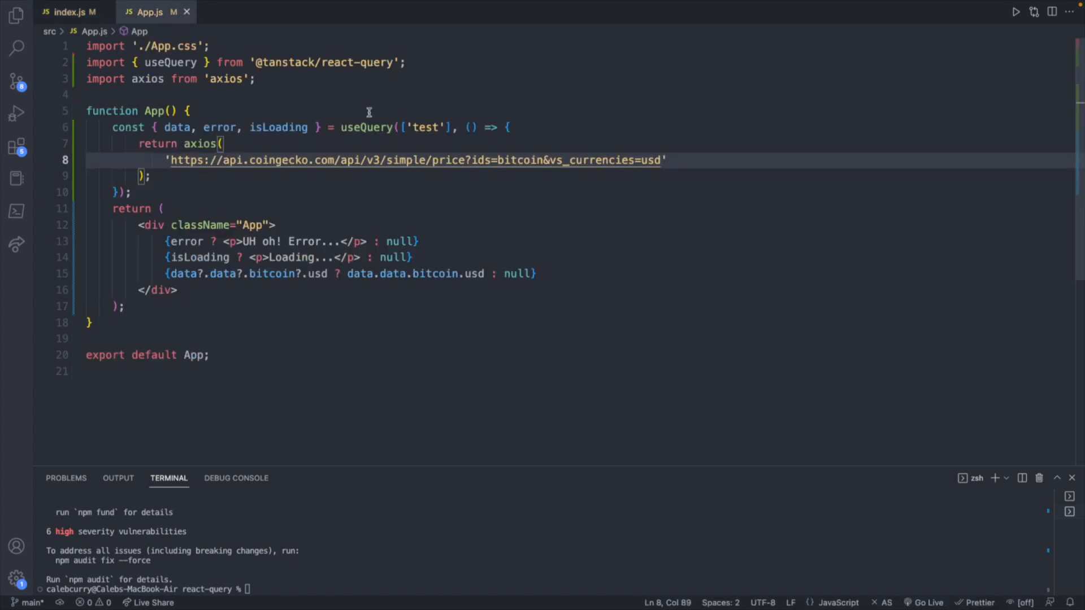
{"action": "double_click", "coordinate": [365, 127]}
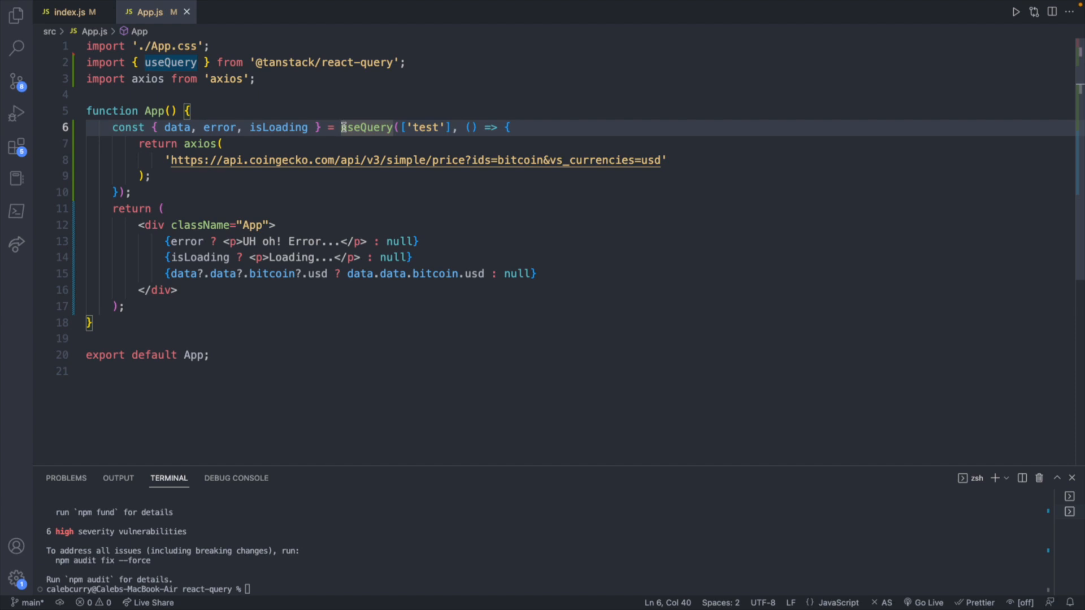
{"action": "left_click_drag", "start_coordinate": [340, 126], "coordinate": [130, 192]}
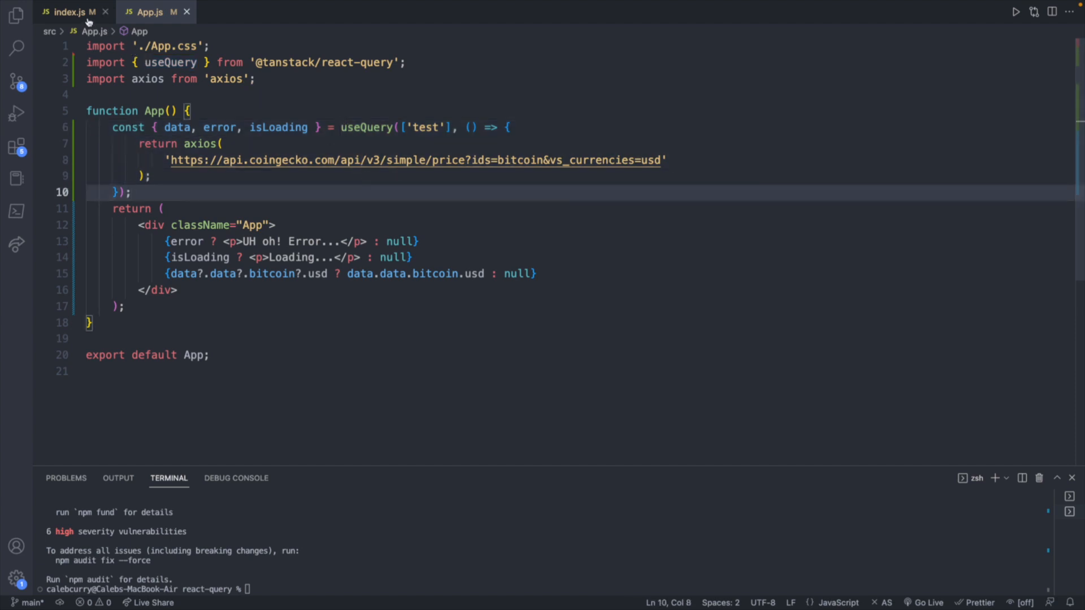
{"action": "left_click", "coordinate": [69, 12]}
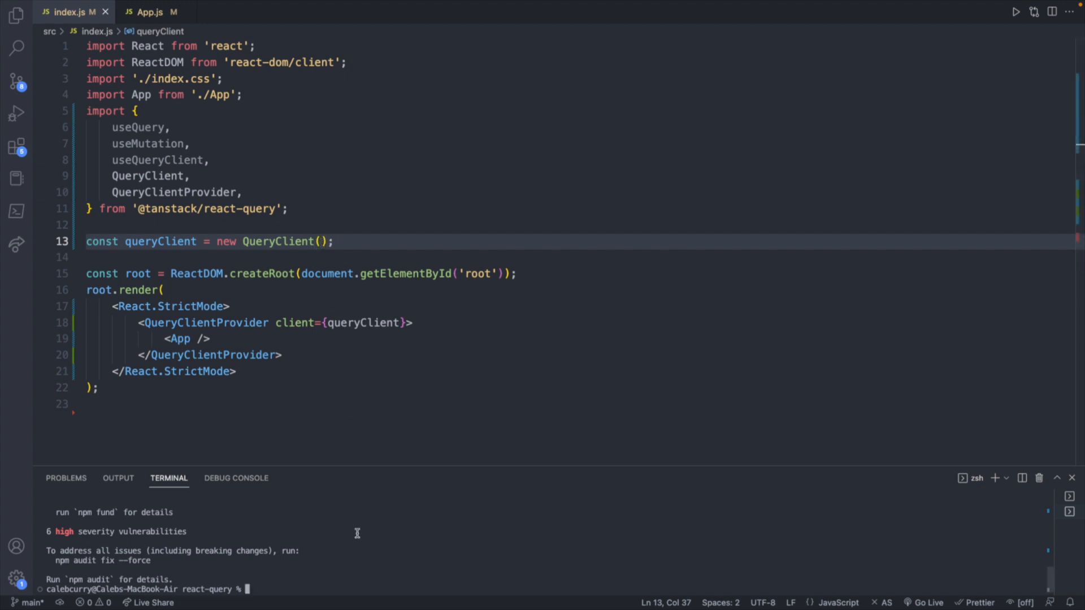
{"action": "type", "text": "npm in"}
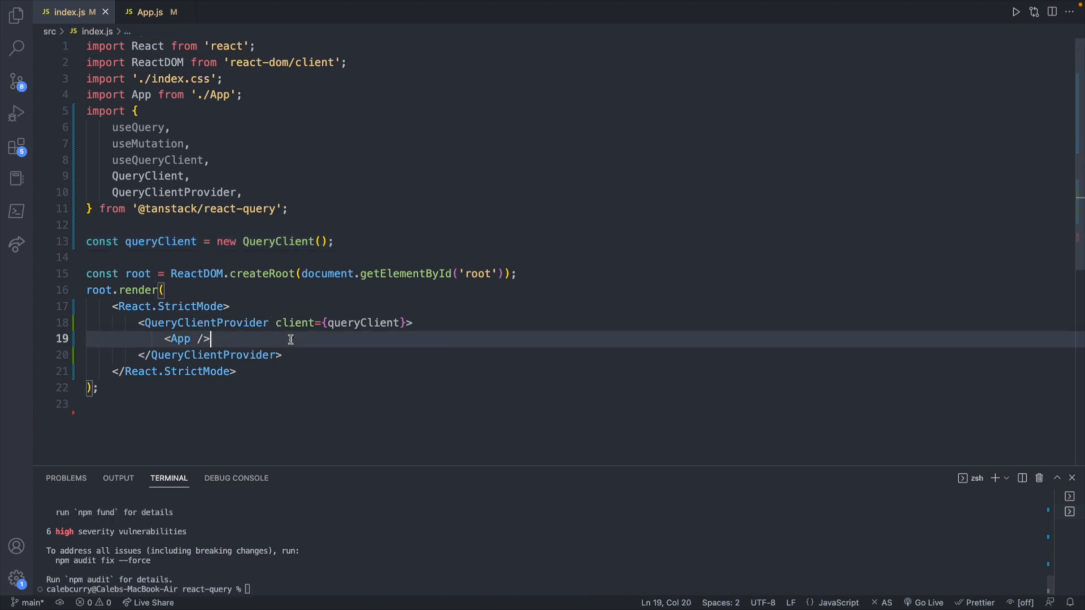
{"action": "key", "text": "Enter"}
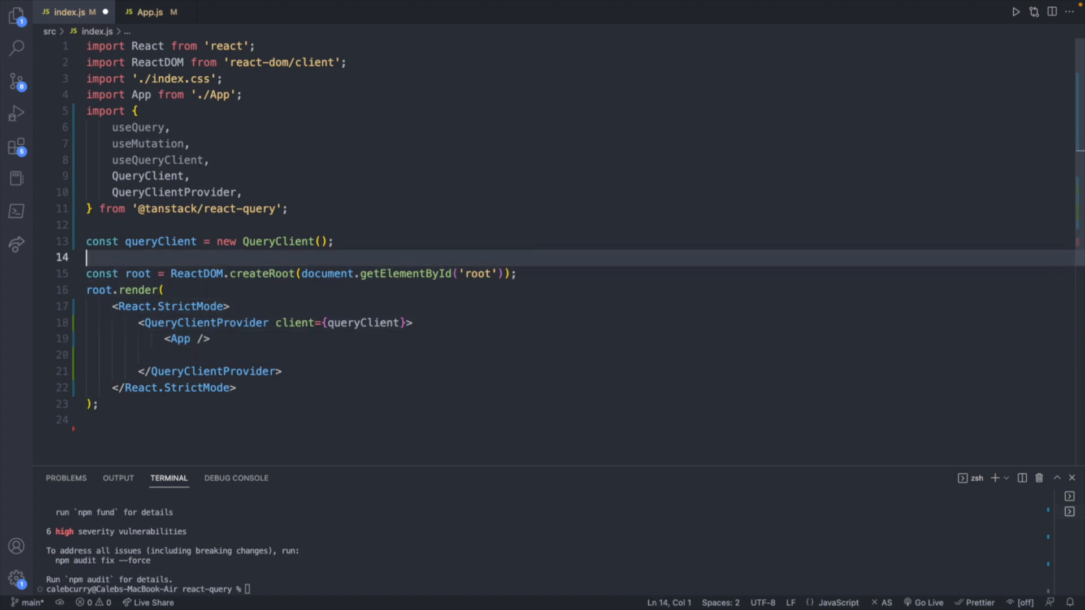
{"action": "key", "text": "Enter"}
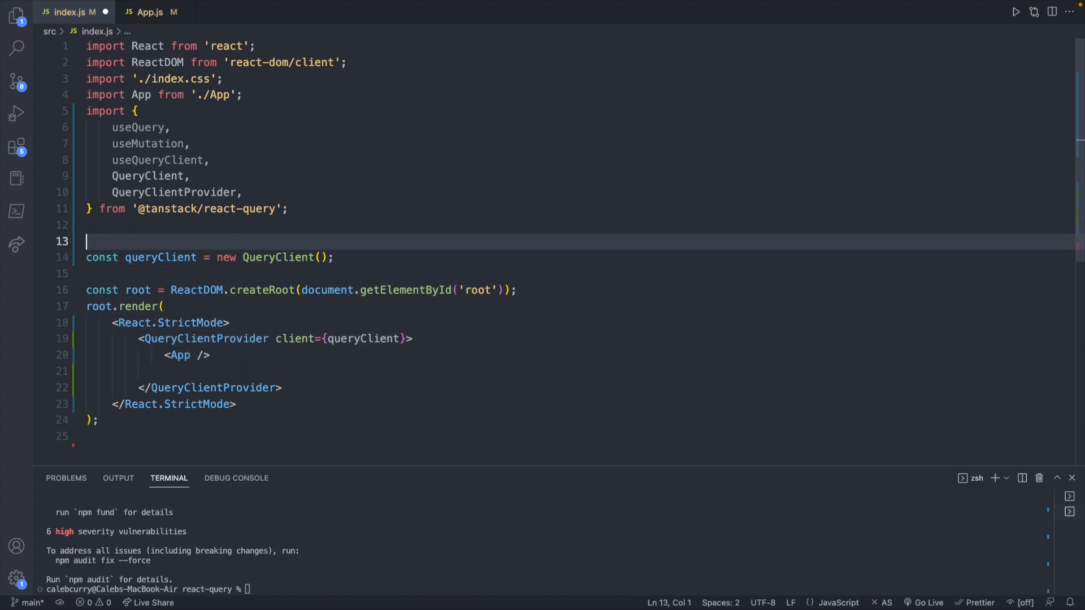
{"action": "type", "text": "import { ReactQuer"}
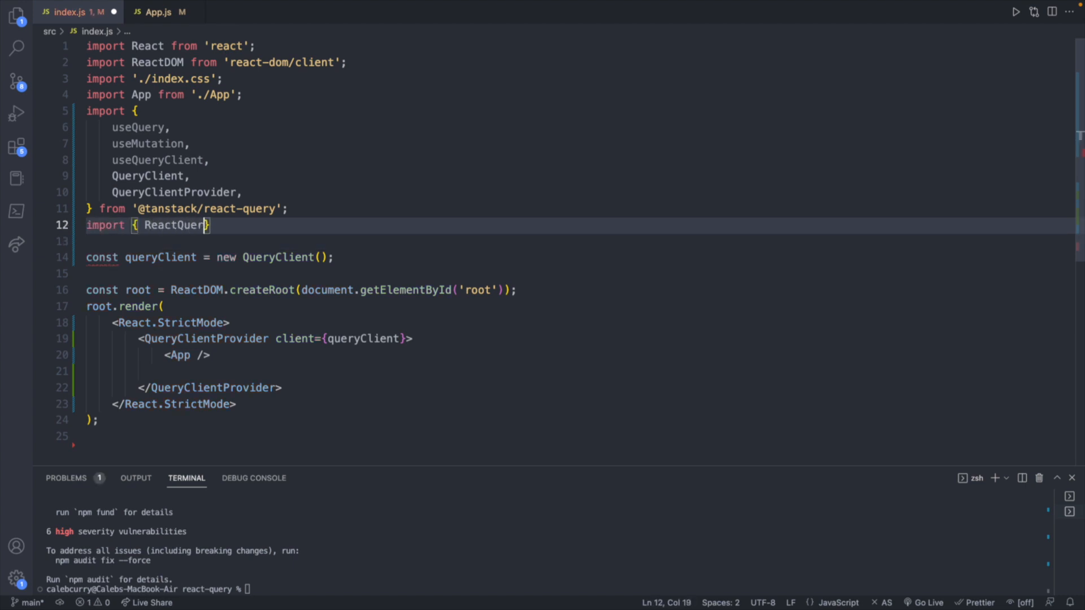
{"action": "type", "text": "Devtools } from '@tanstack/react-query-devtools/build/lib/devtools';"}
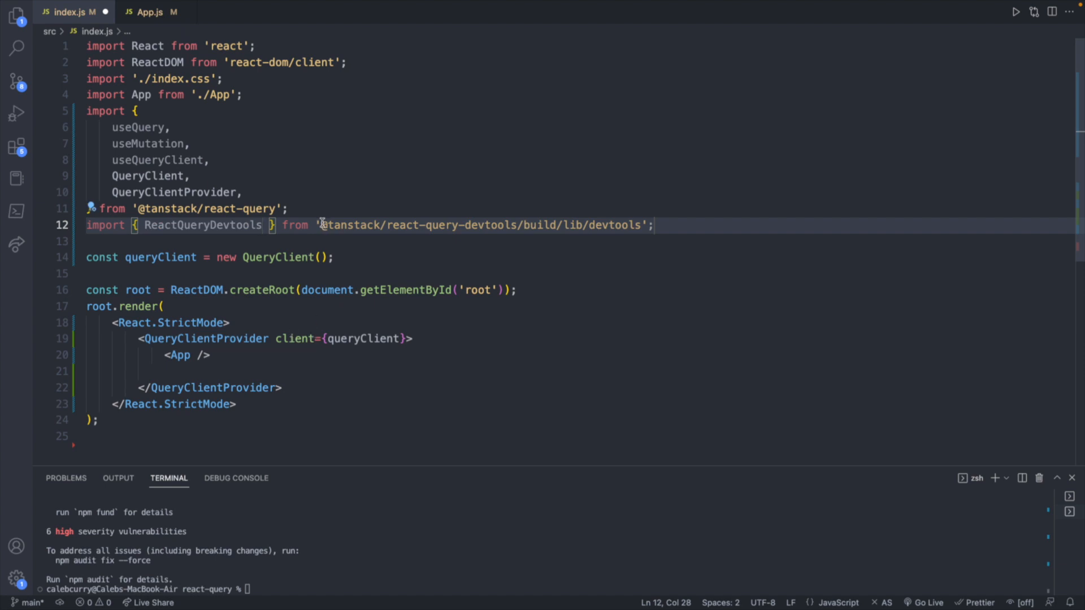
{"action": "left_click_drag", "start_coordinate": [320, 225], "coordinate": [640, 225]}
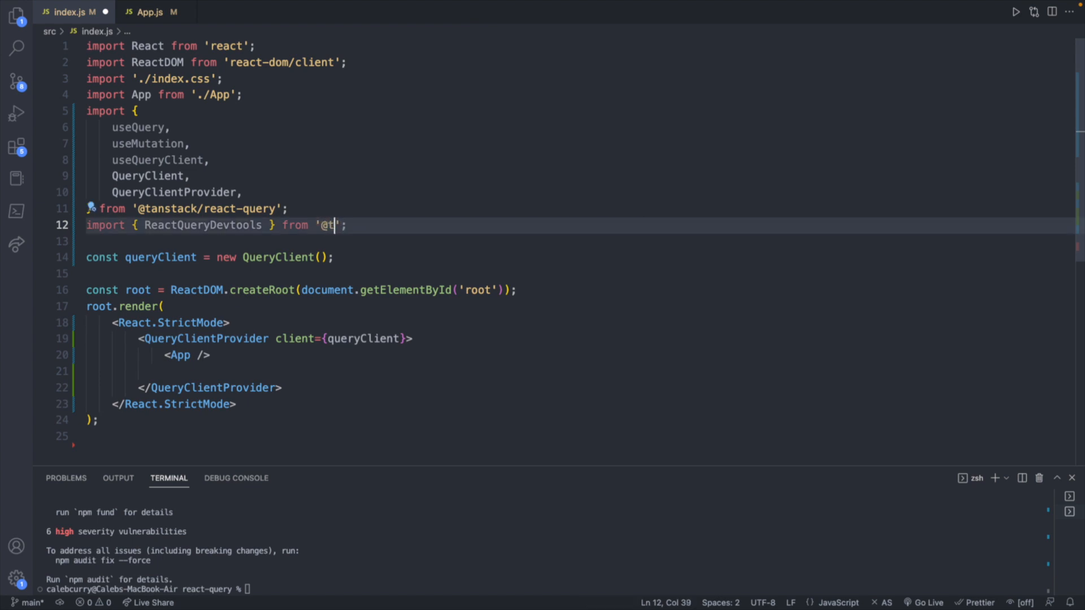
{"action": "type", "text": "anst"}
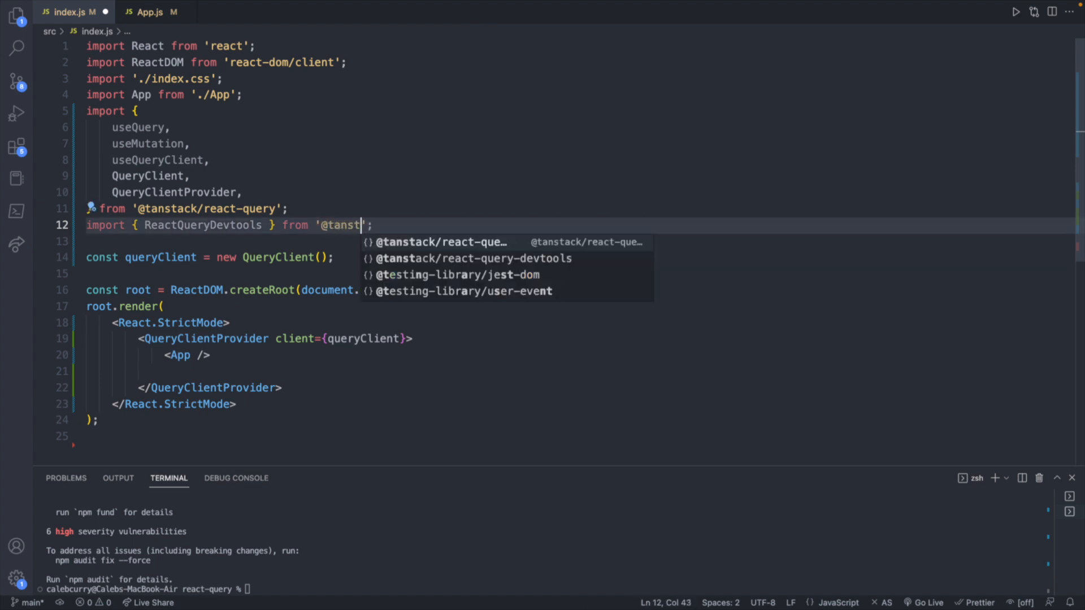
{"action": "left_click", "coordinate": [471, 257]}
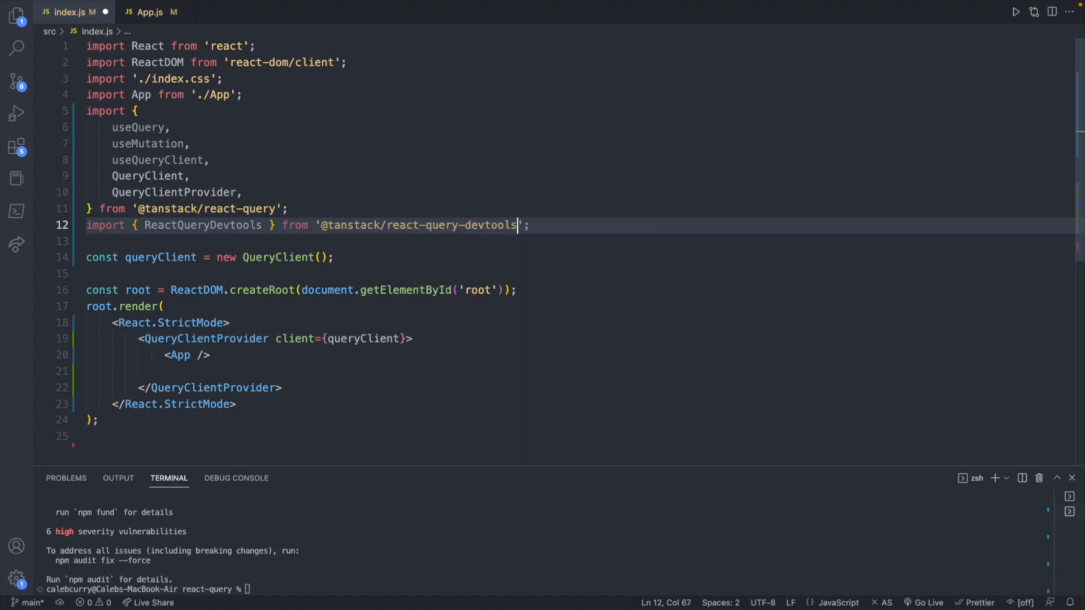
Start adding a <ReactQueryDevtools /> element below <App /> inside QueryClientProvider.
{"action": "left_click", "coordinate": [166, 371]}
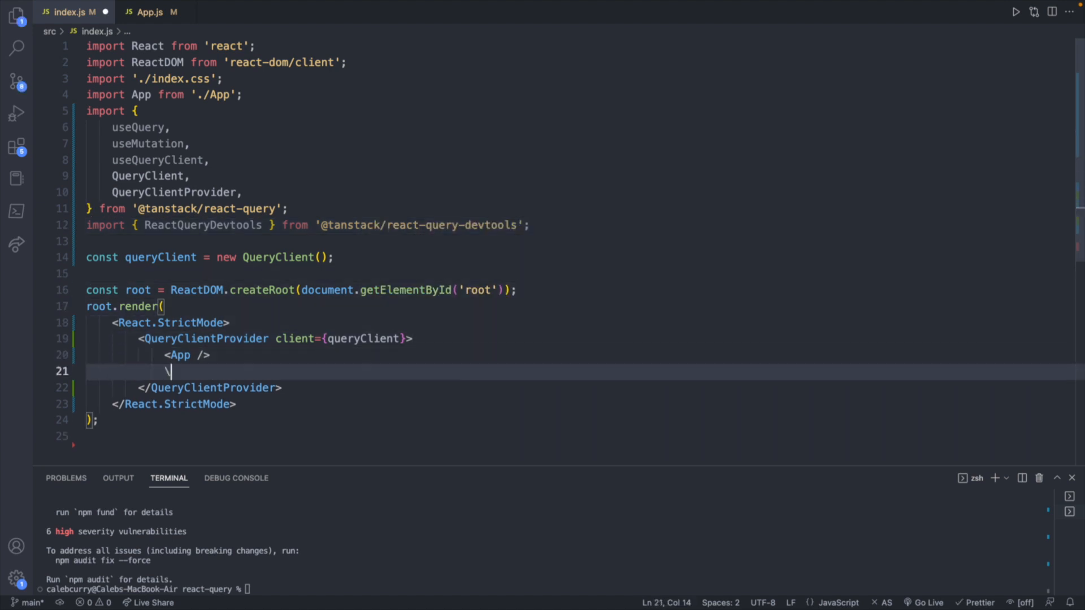
{"action": "type", "text": "<"}
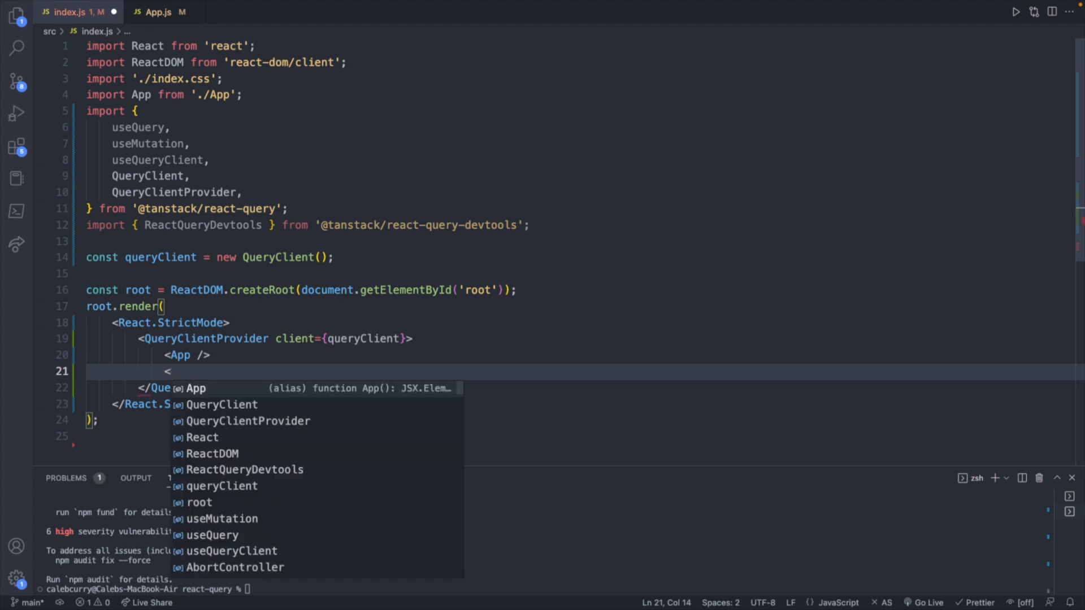
{"action": "type", "text": "React"}
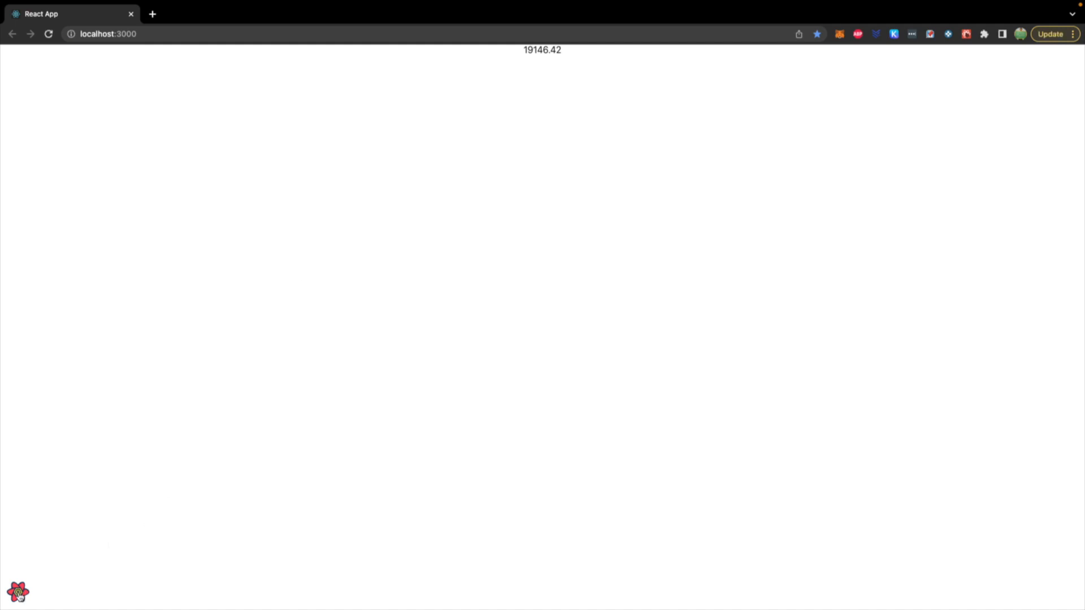
Open the React Query devtools, select the ["test"] query, and expand data down to bitcoin usd 19146.42.
{"action": "left_click", "coordinate": [18, 592]}
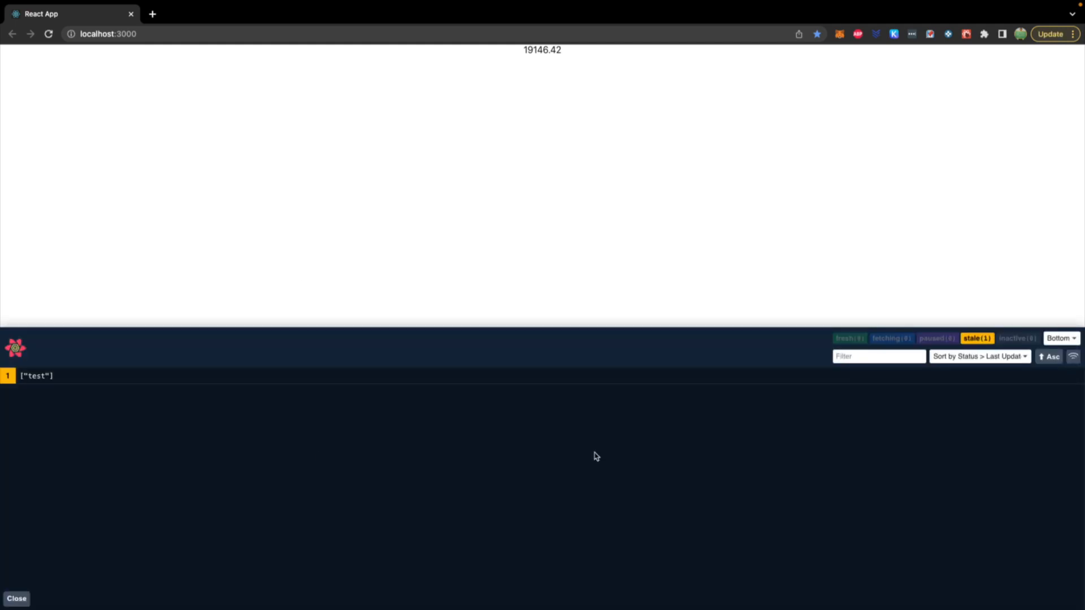
{"action": "mouse_move", "coordinate": [196, 378]}
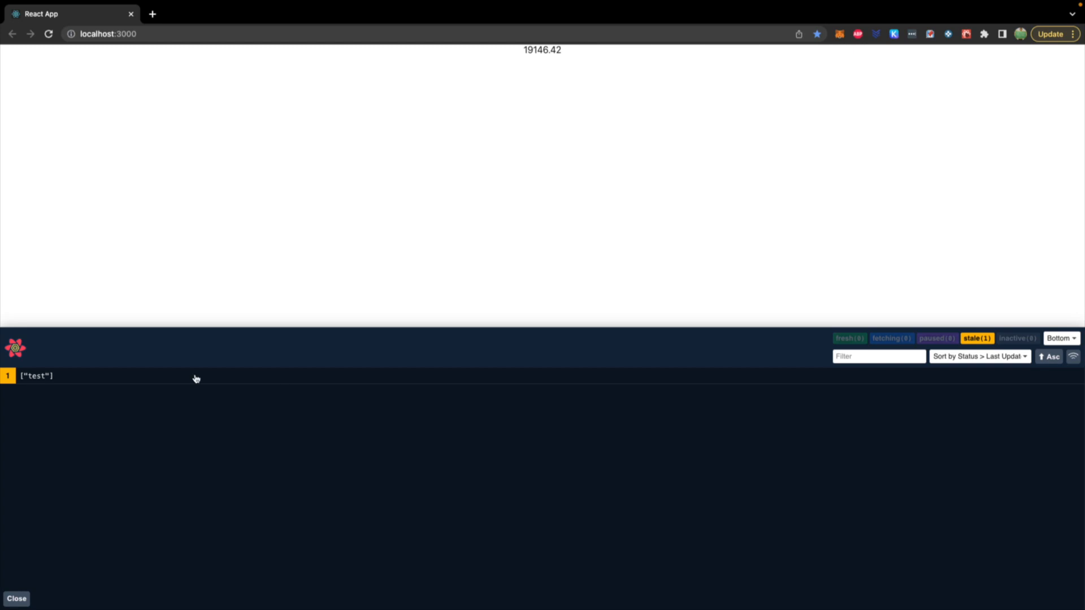
{"action": "mouse_move", "coordinate": [25, 382]}
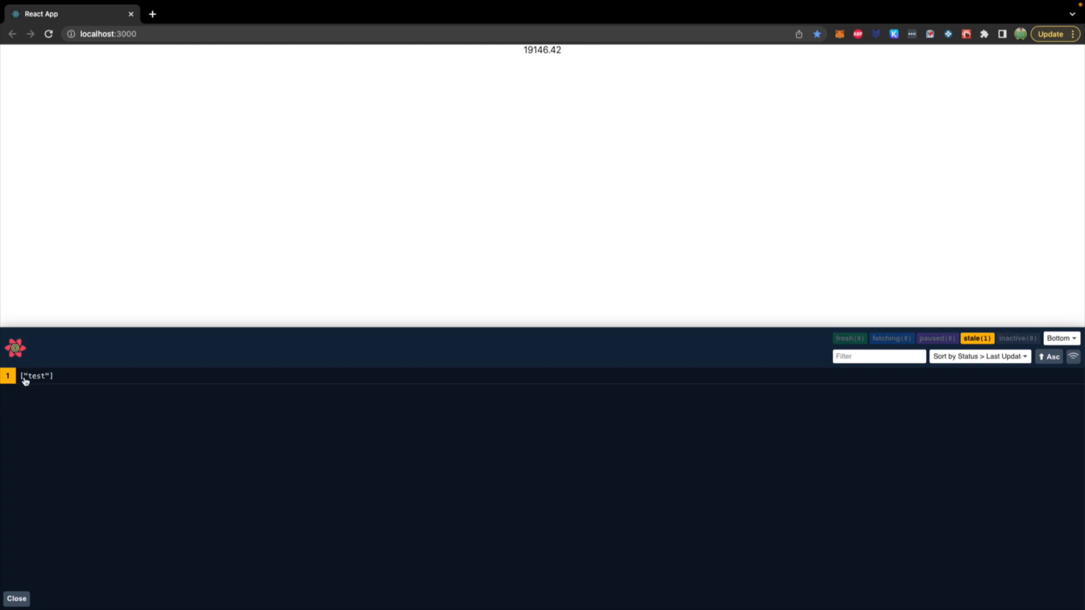
{"action": "left_click", "coordinate": [35, 376]}
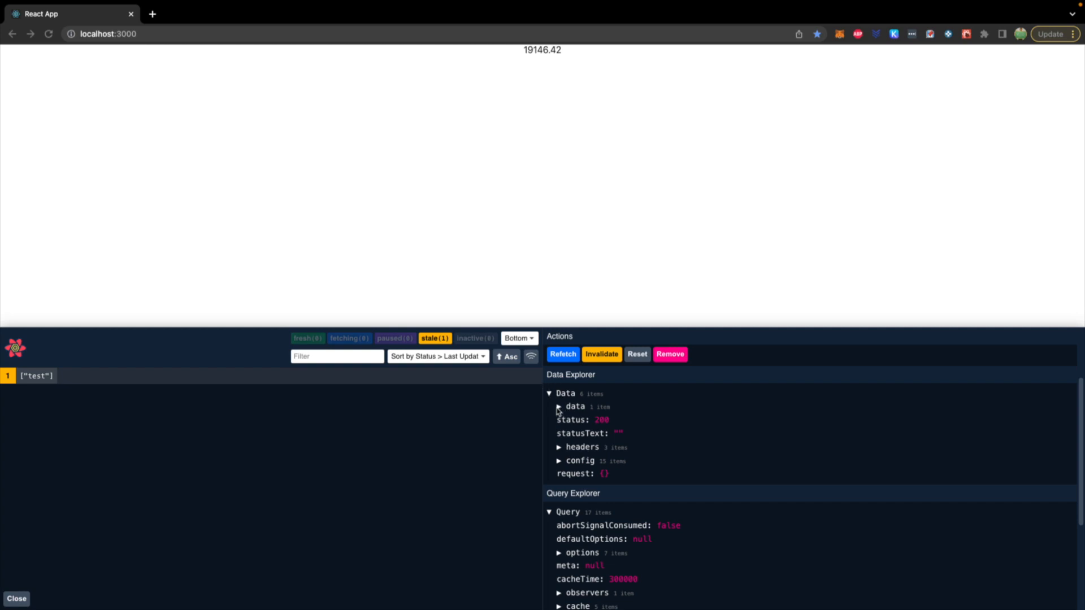
{"action": "left_click", "coordinate": [559, 407]}
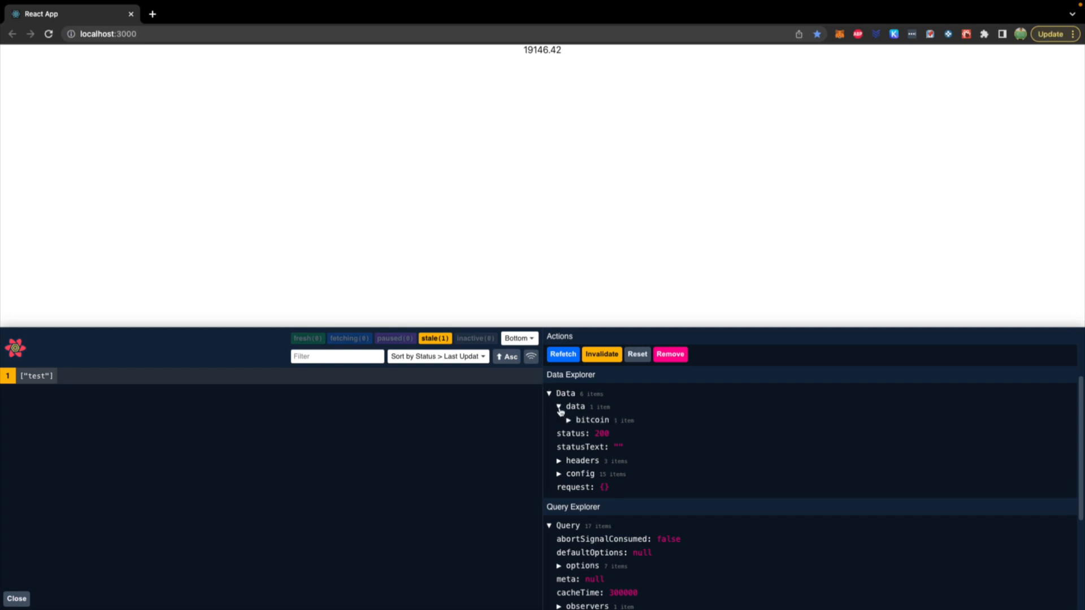
{"action": "left_click", "coordinate": [568, 419]}
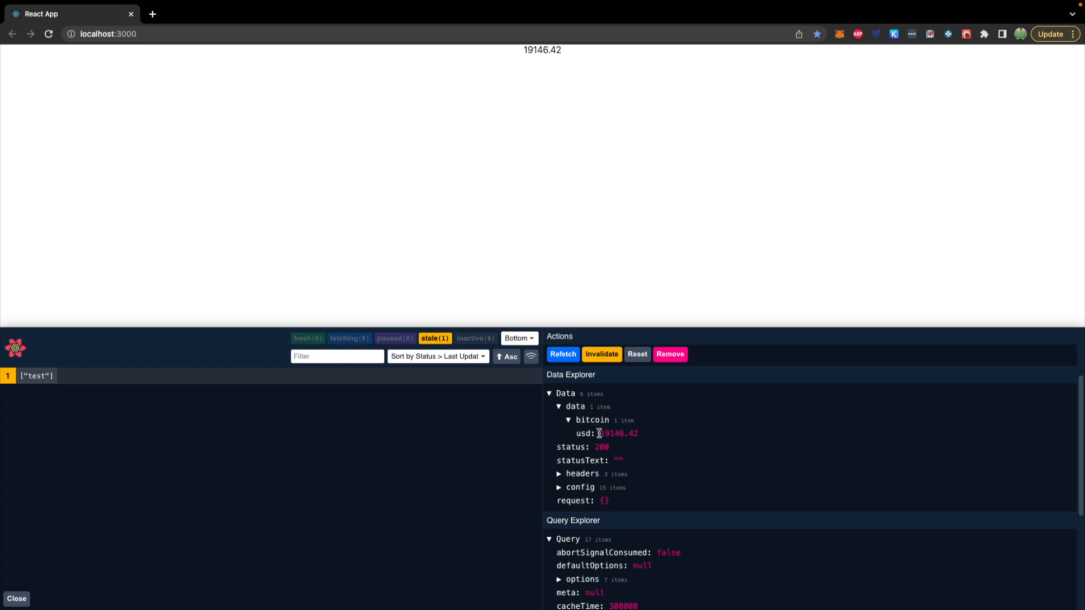
{"action": "mouse_move", "coordinate": [670, 437]}
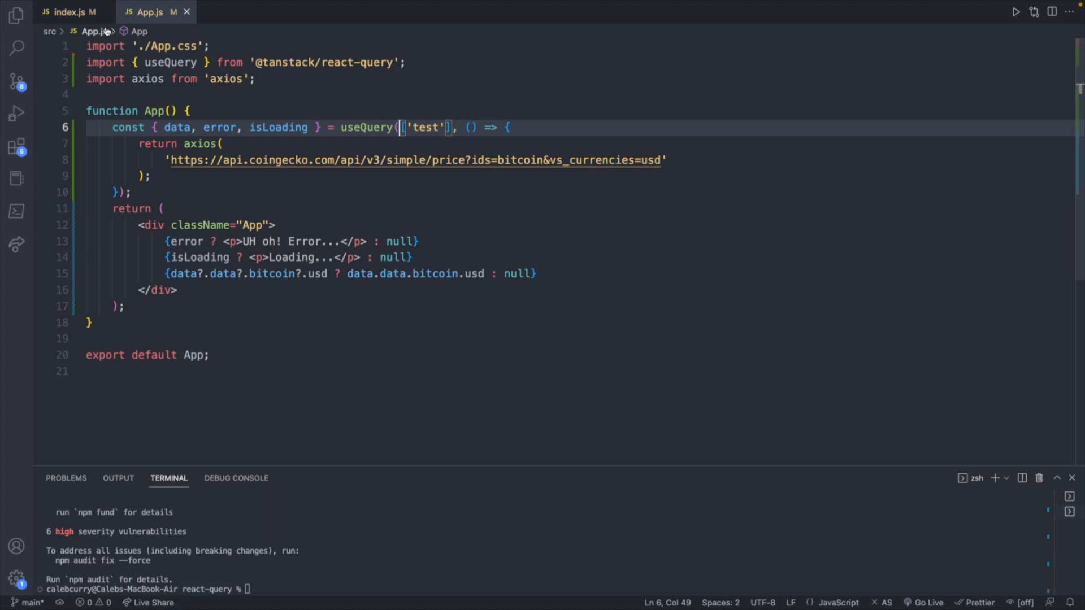
Add initialIsOpen={true} to ReactQueryDevtools in index.js and view the TanStack devtools options page.
{"action": "left_click", "coordinate": [67, 12]}
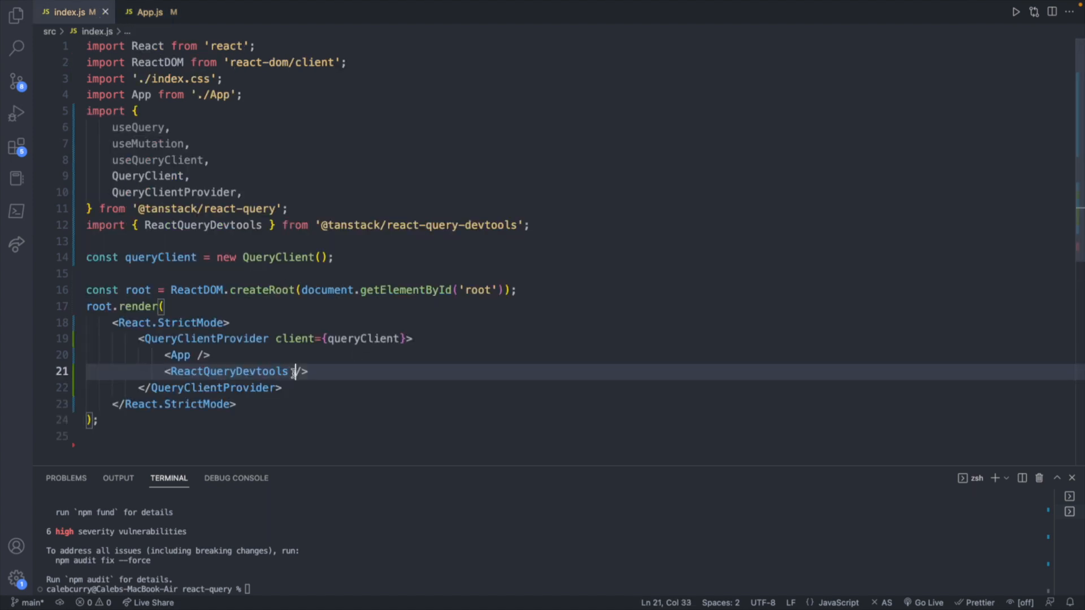
{"action": "type", "text": "initialIsOpen={true"}
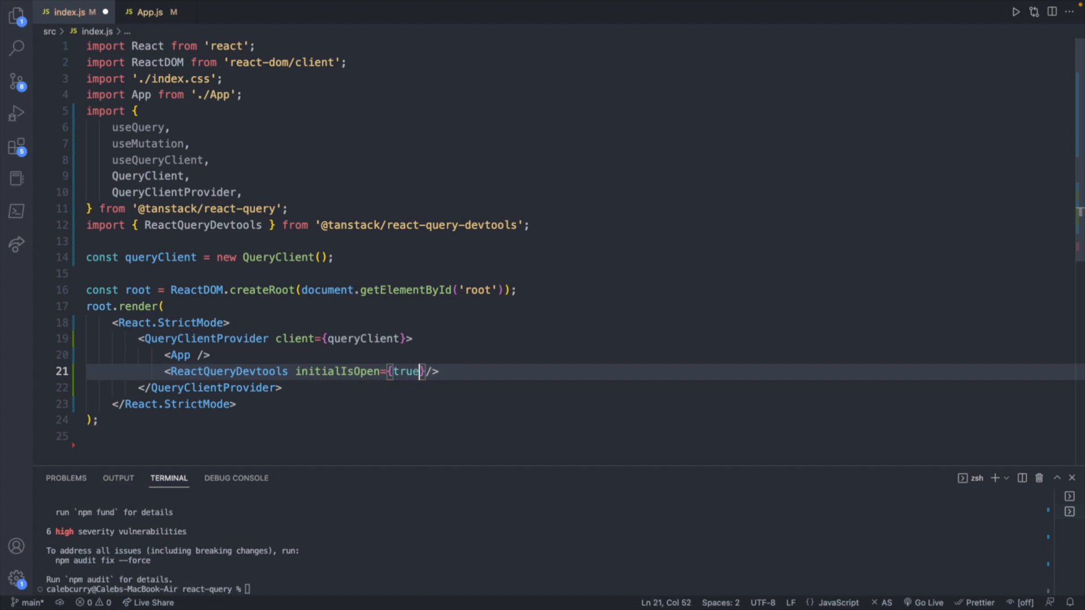
{"action": "left_click", "coordinate": [206, 13]}
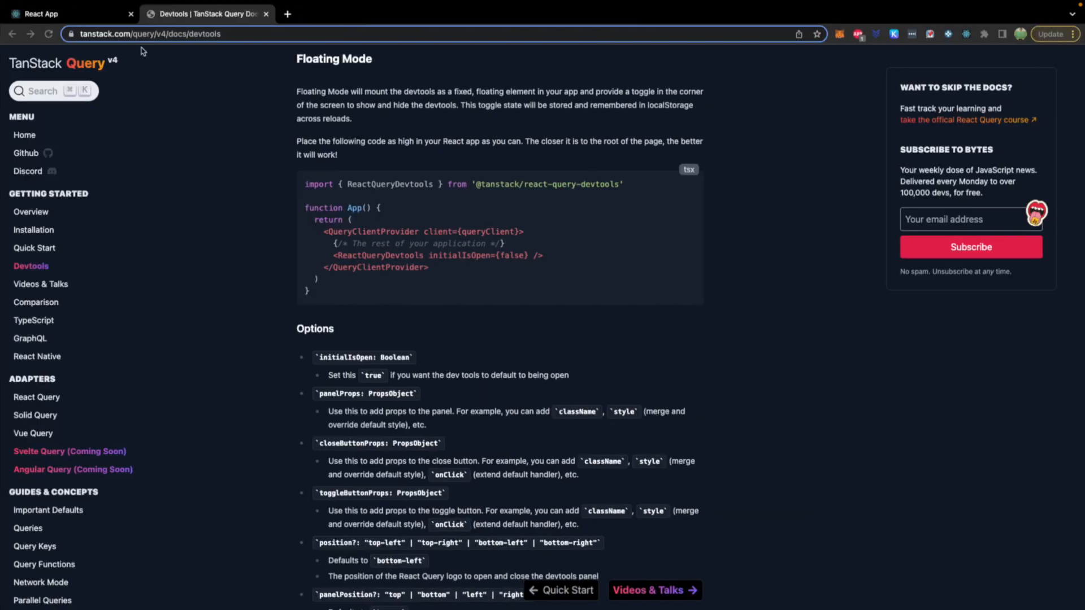
Return to the localhost:3000 app and watch repeated price?ids requests pile up in the Network tab.
{"action": "left_click", "coordinate": [65, 13]}
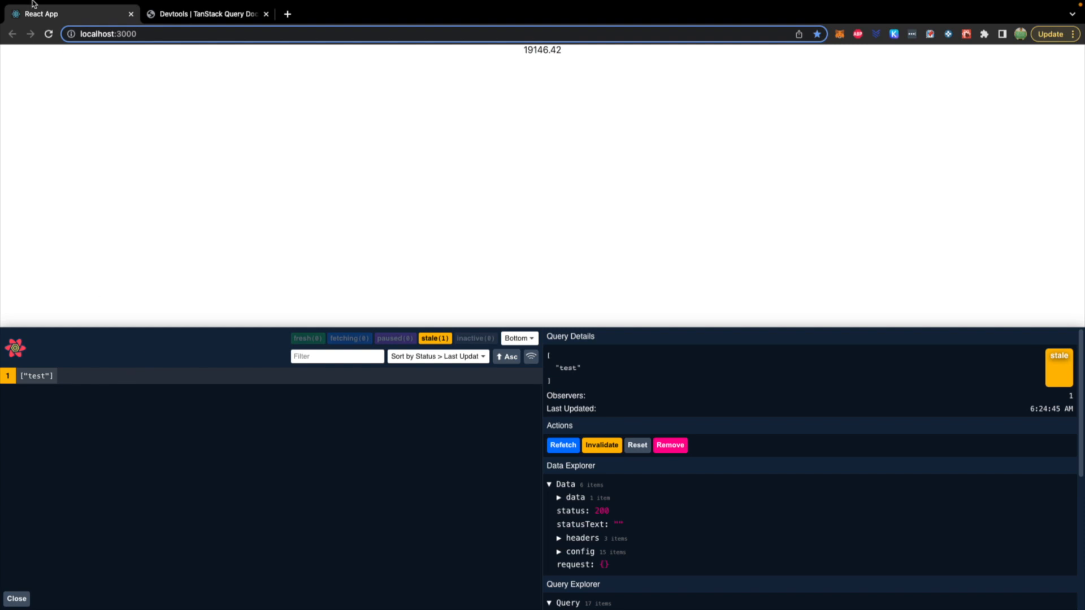
{"action": "mouse_move", "coordinate": [147, 360]}
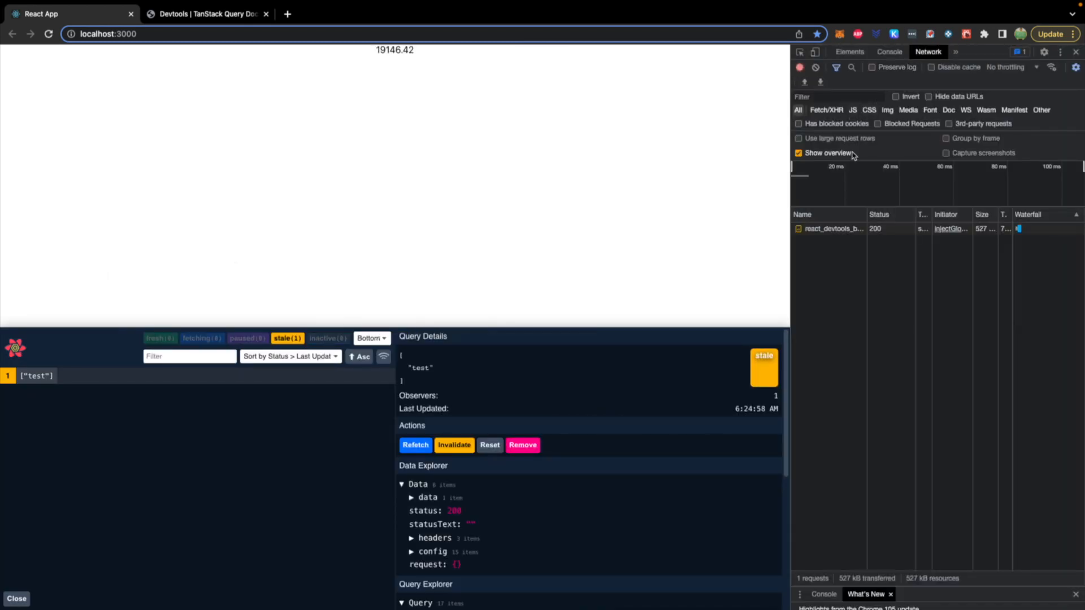
{"action": "left_click", "coordinate": [415, 445]}
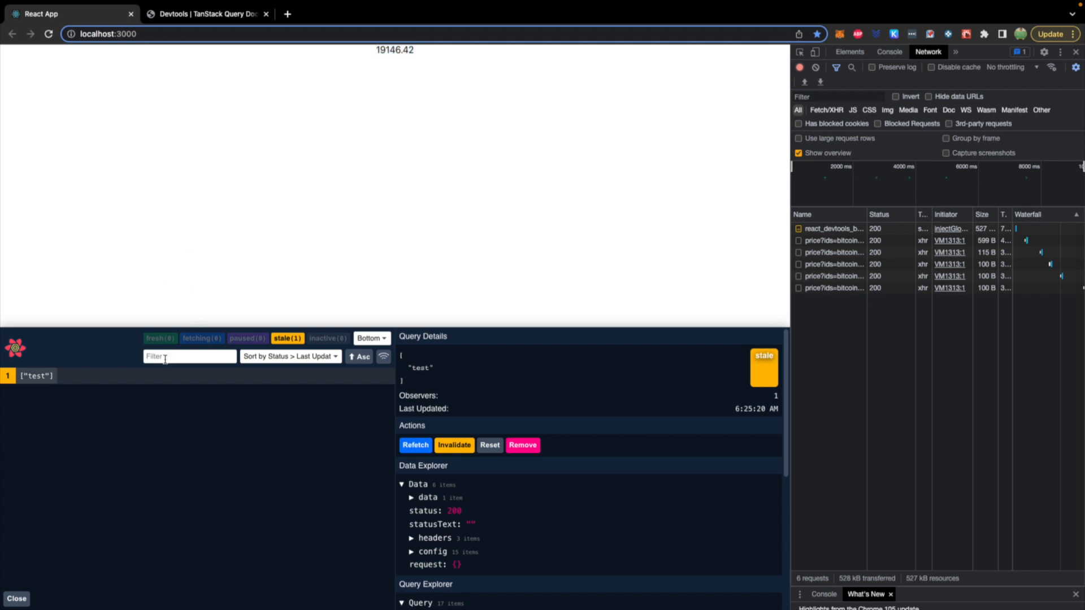
{"action": "mouse_move", "coordinate": [98, 383]}
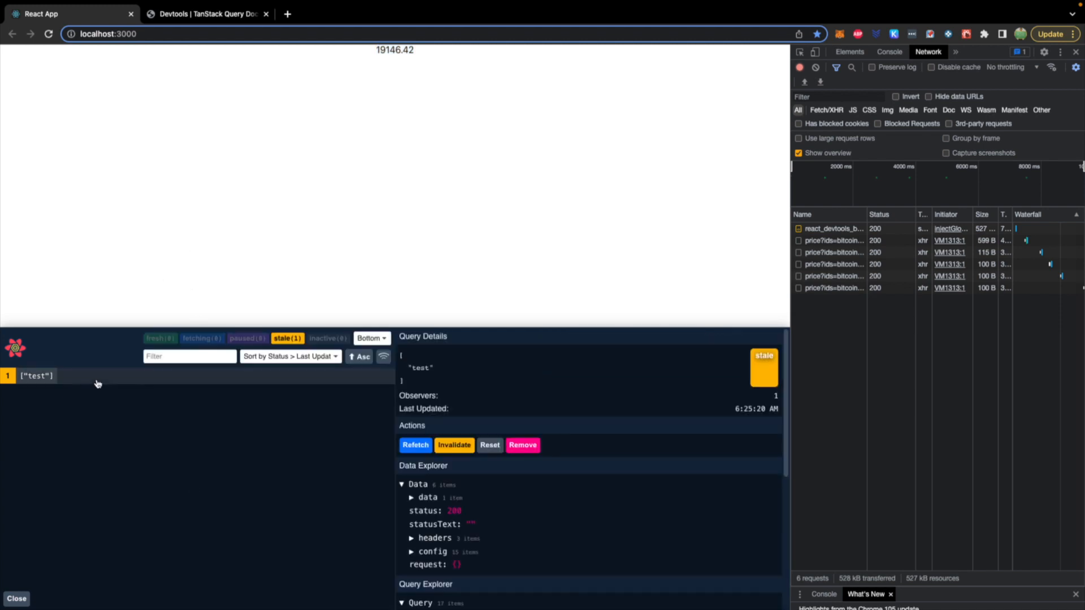
{"action": "mouse_move", "coordinate": [608, 238]}
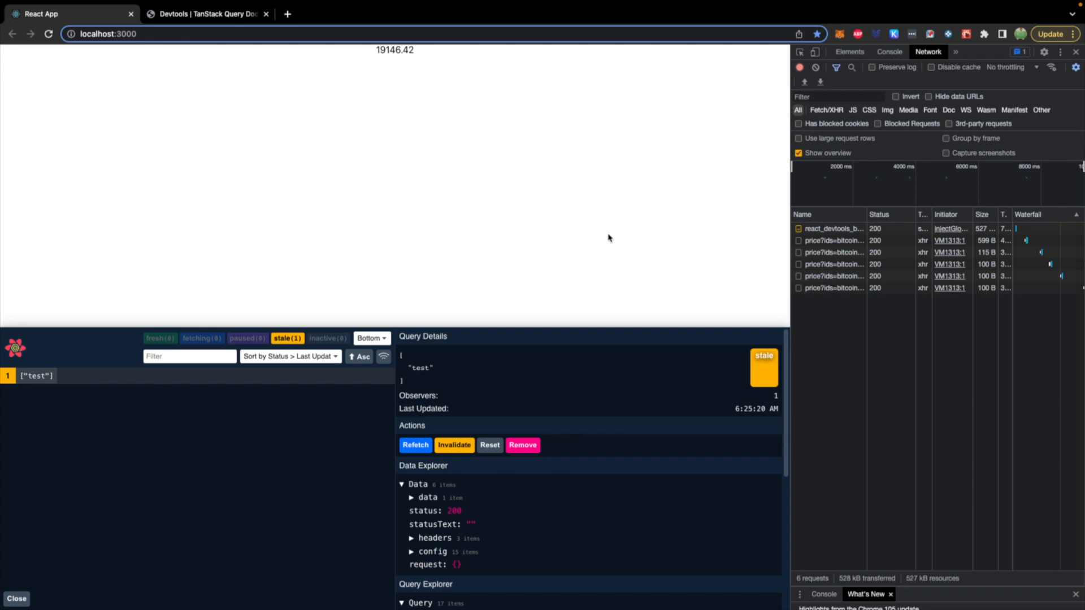
{"action": "left_click", "coordinate": [834, 252]}
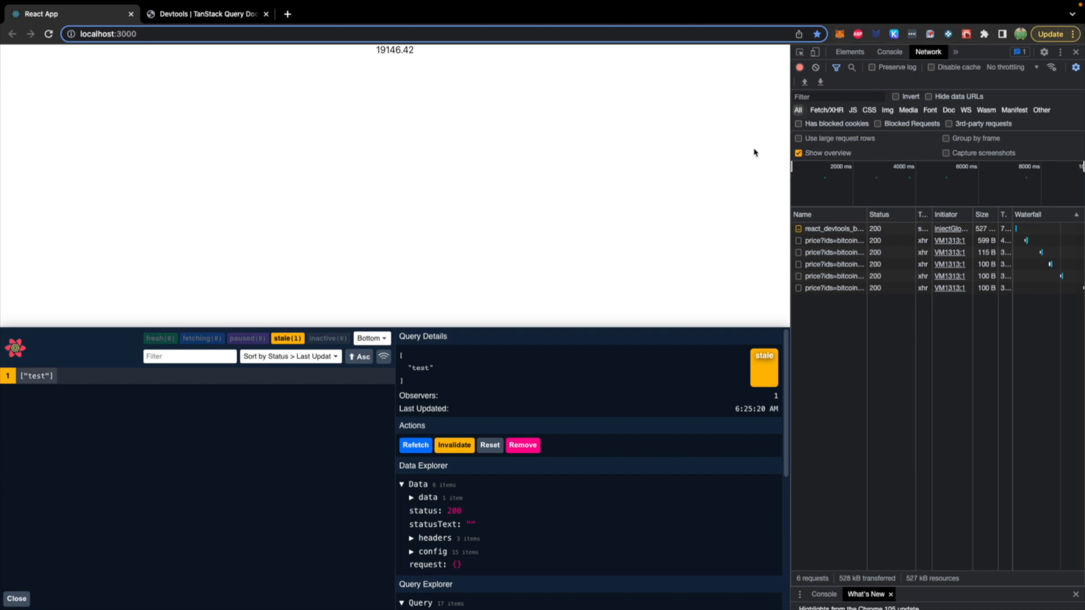
{"action": "mouse_move", "coordinate": [882, 154]}
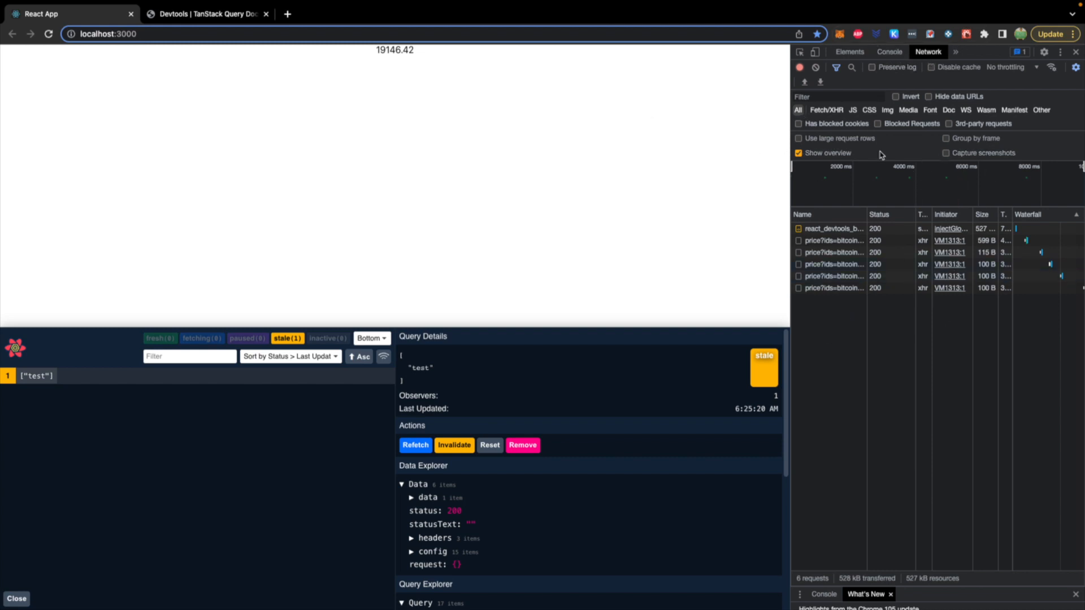
{"action": "mouse_move", "coordinate": [930, 374]}
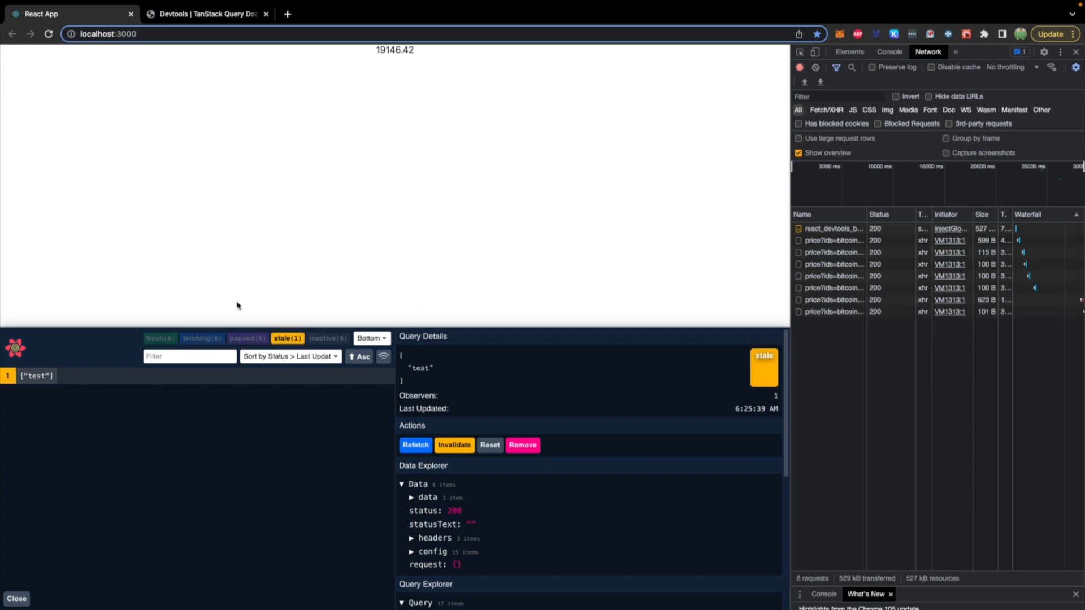
{"action": "mouse_move", "coordinate": [216, 334]}
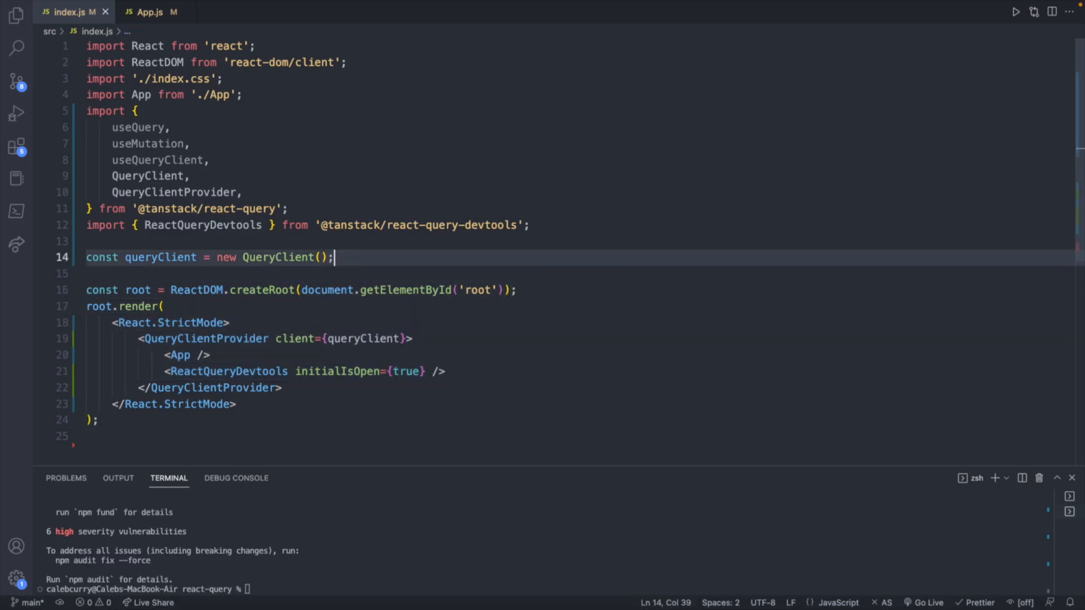
Pass { defaultOptions: { queries: { refetchOnWindowFocus: false } } } to new QueryClient() in index.js.
{"action": "type", "text": "{}"}
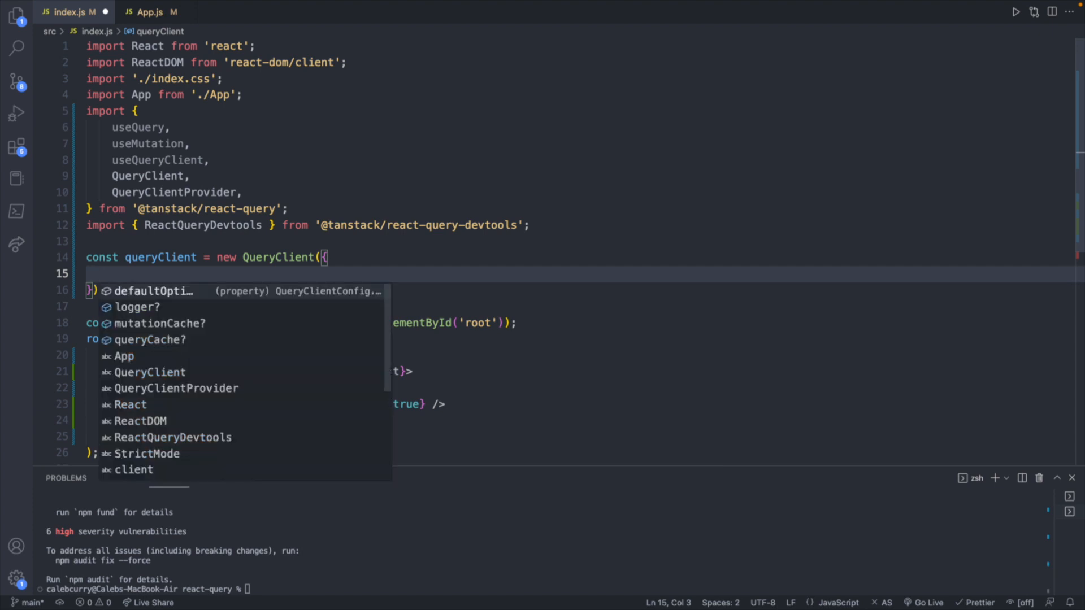
{"action": "type", "text": "defaultOptions"}
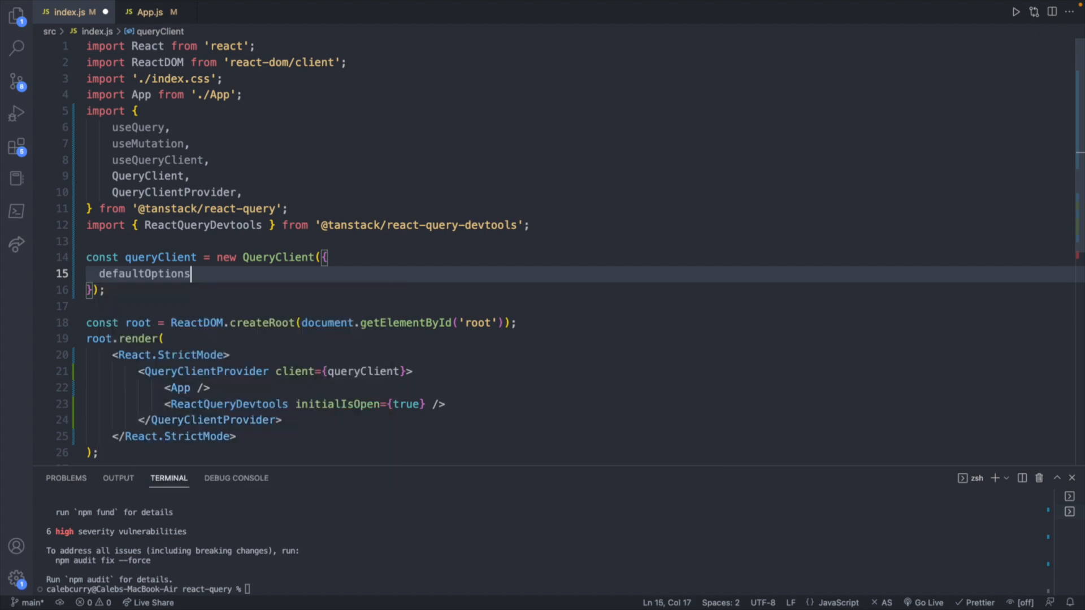
{"action": "type", "text": ": {"}
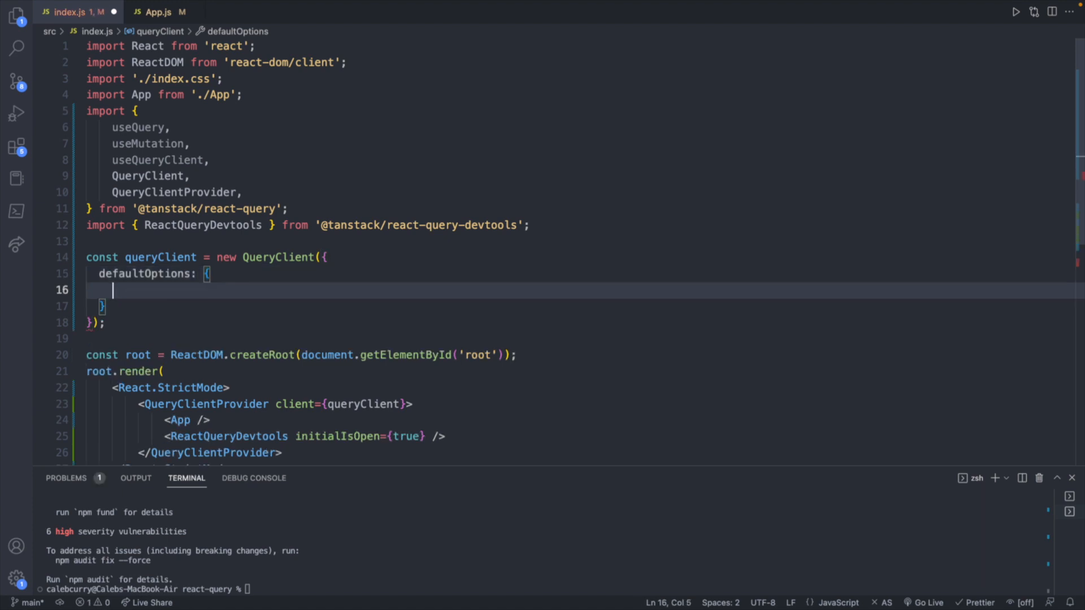
{"action": "type", "text": "queries"}
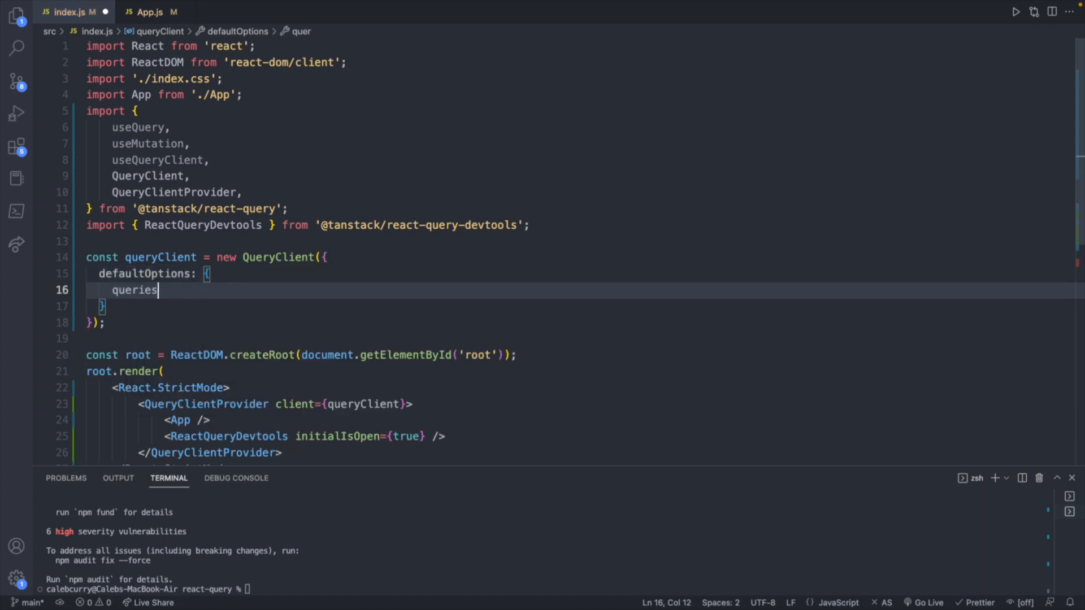
{"action": "type", "text": ": {"}
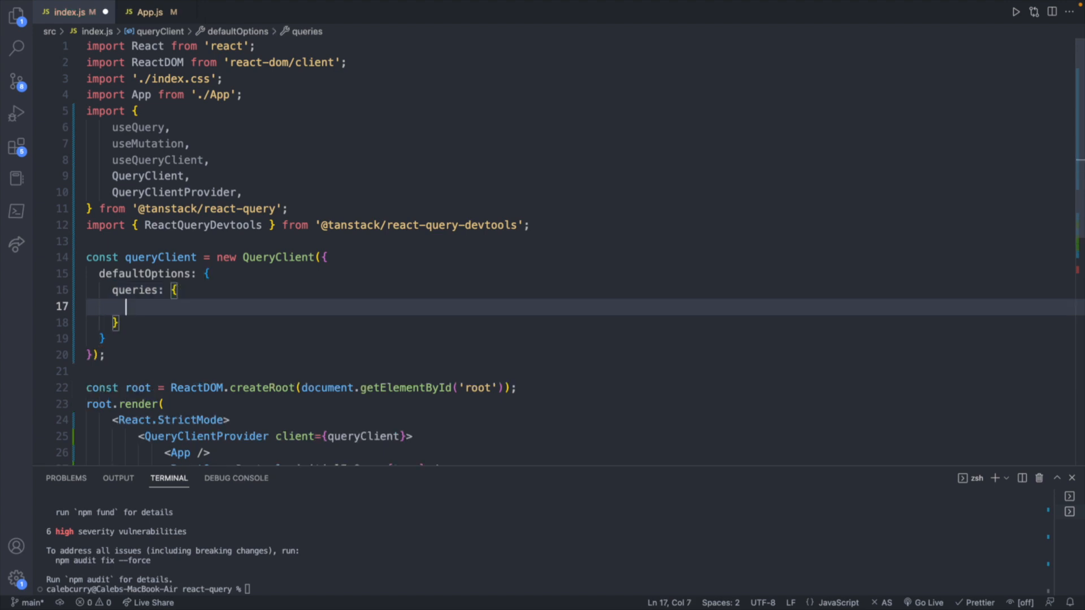
{"action": "key", "text": "ctrl+space"}
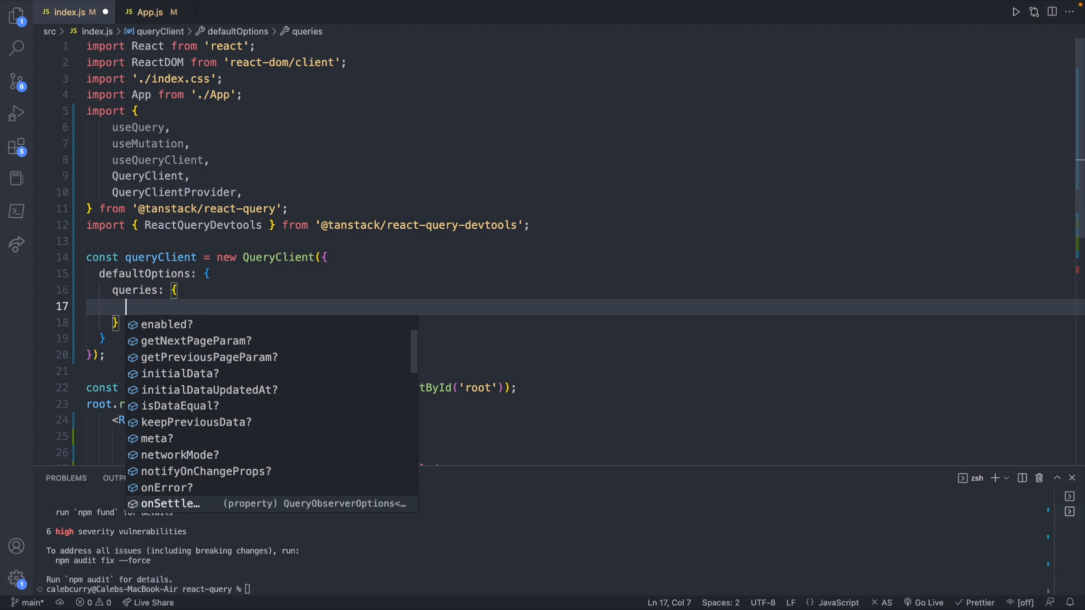
{"action": "key", "text": "Escape"}
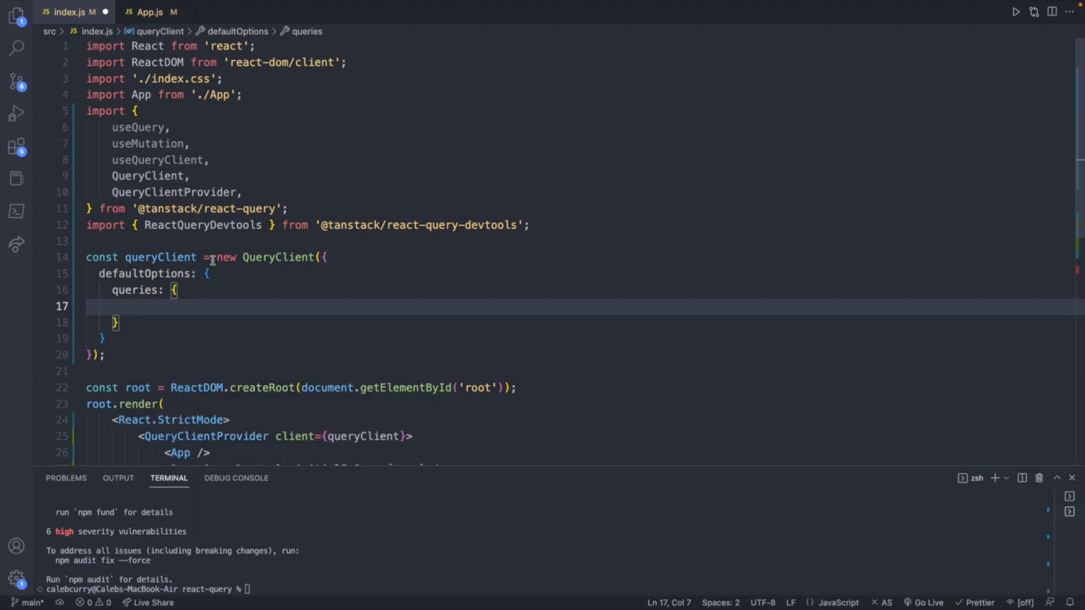
{"action": "mouse_move", "coordinate": [101, 335]}
{"action": "type", "text": "refetchOnWindowFocus"}
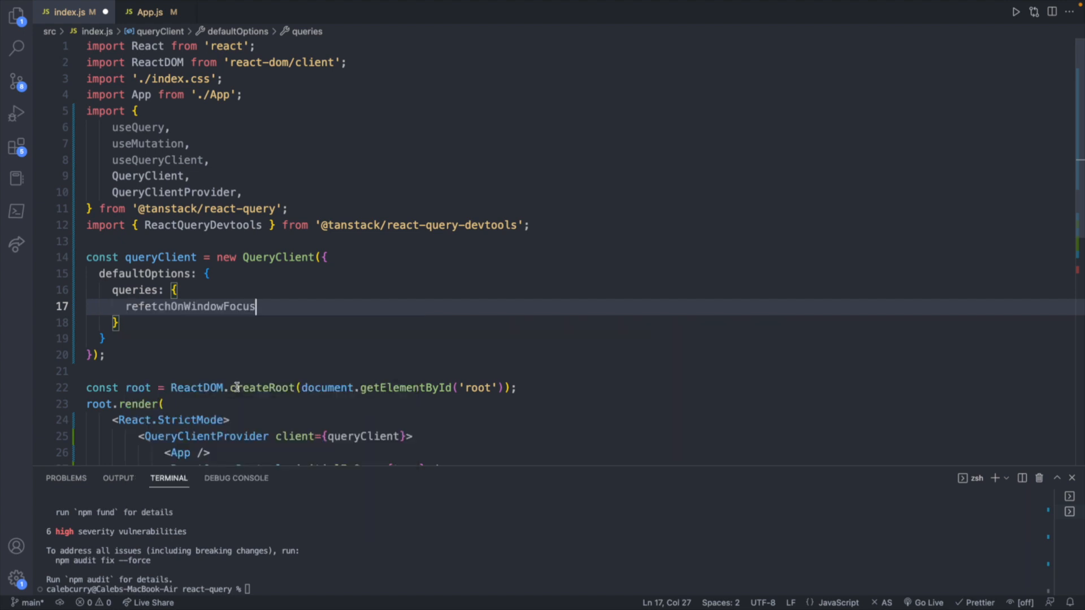
{"action": "type", "text": ":"}
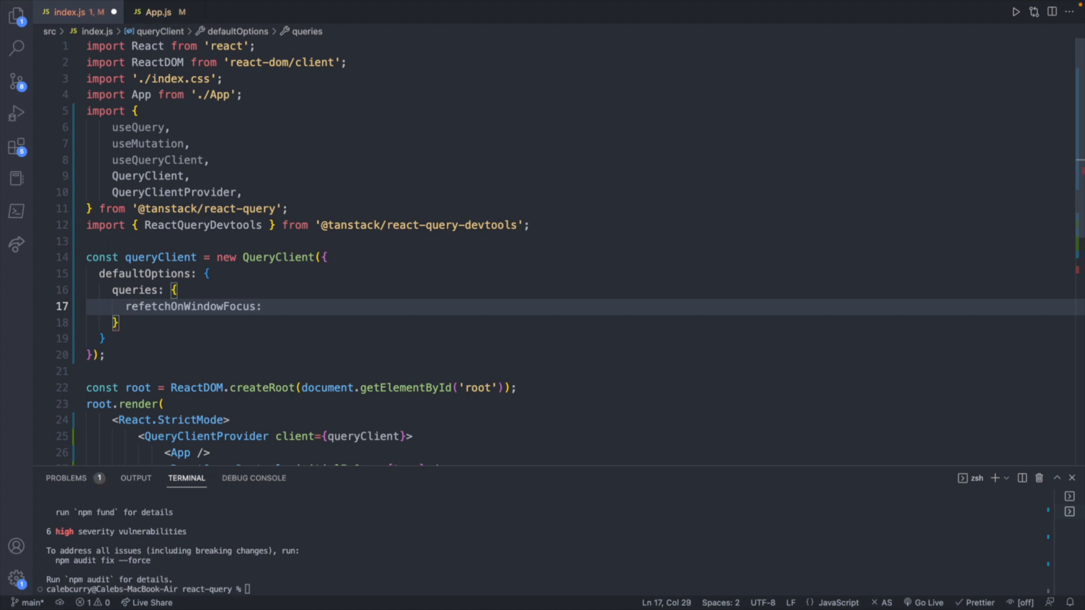
{"action": "type", "text": "false,"}
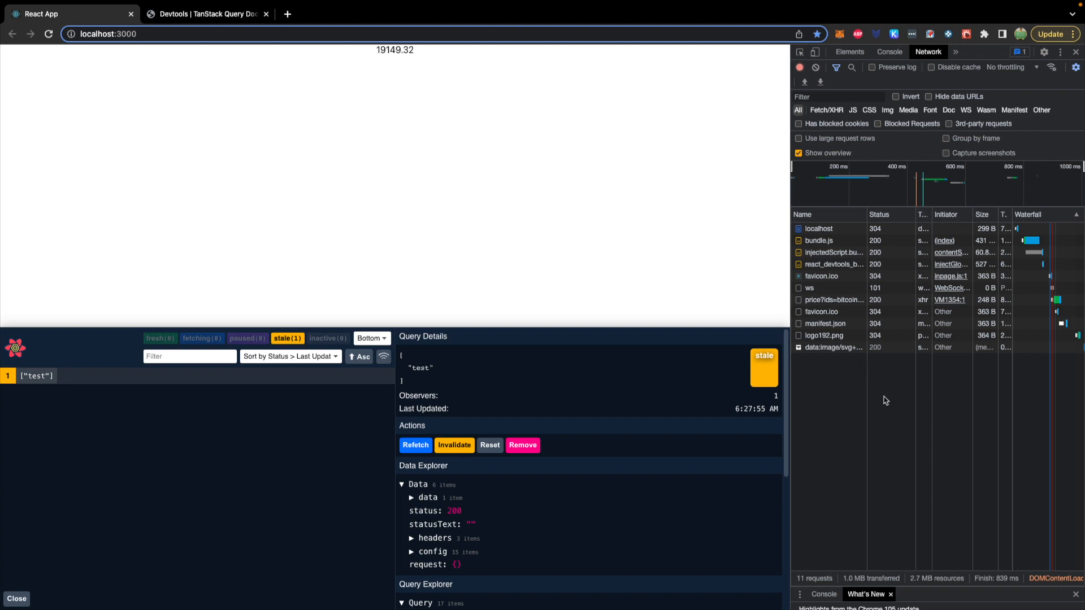
{"action": "mouse_move", "coordinate": [779, 345]}
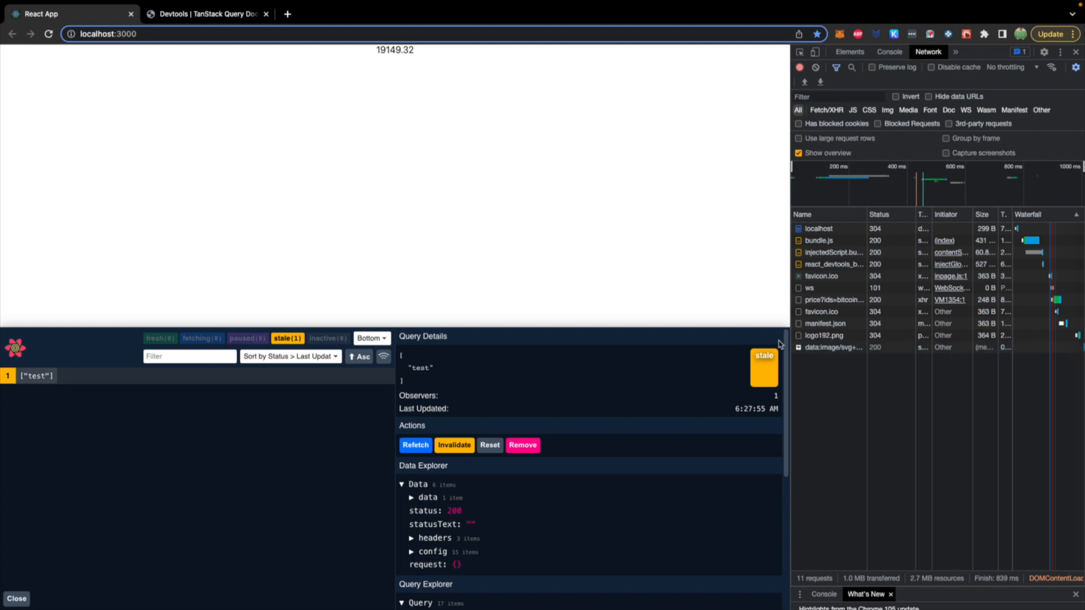
{"action": "mouse_move", "coordinate": [655, 250]}
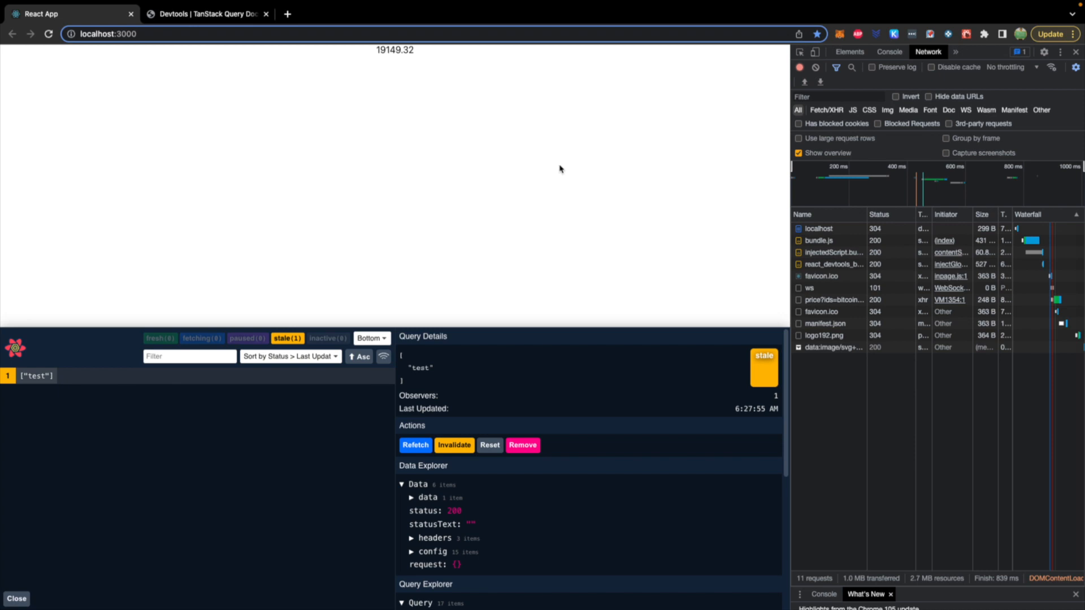
{"action": "mouse_move", "coordinate": [568, 170]}
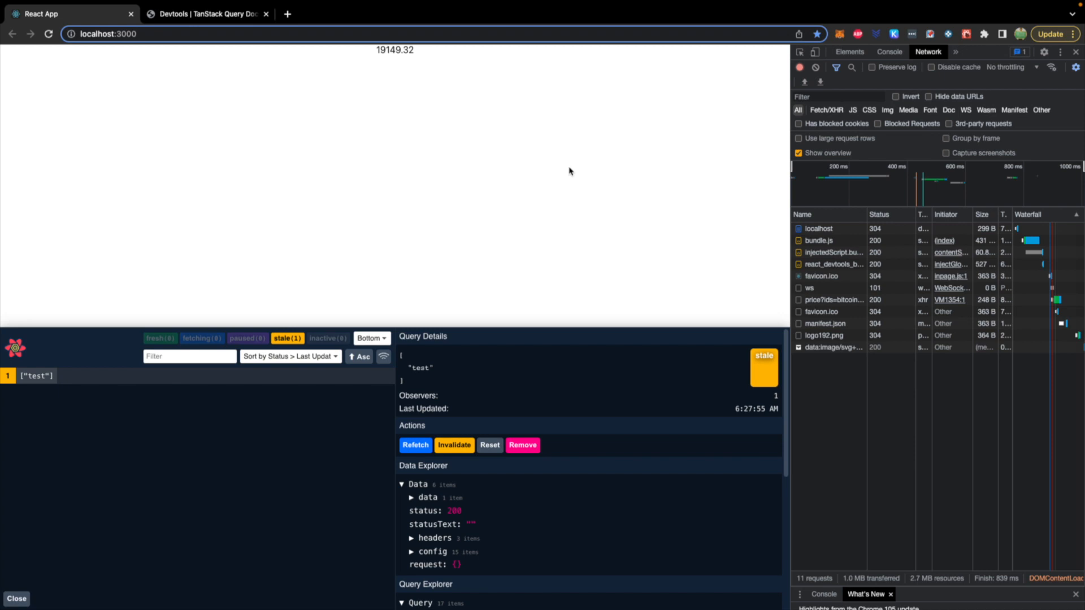
{"action": "mouse_move", "coordinate": [432, 164]}
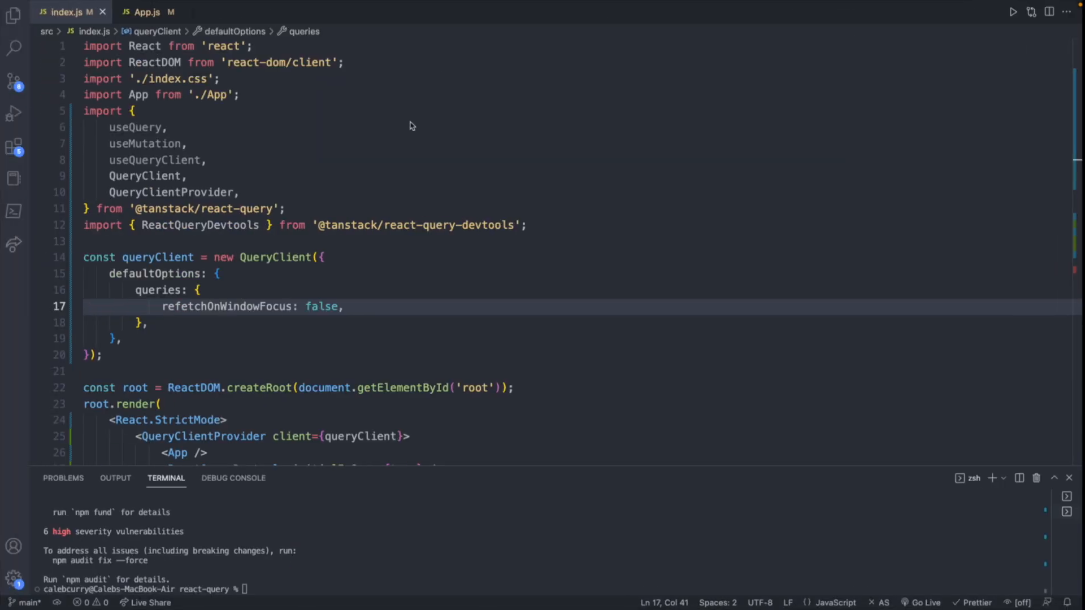
Add refetchInterval: 1000 * 5 under the QueryClient's defaultOptions.queries.
{"action": "key", "text": "Enter"}
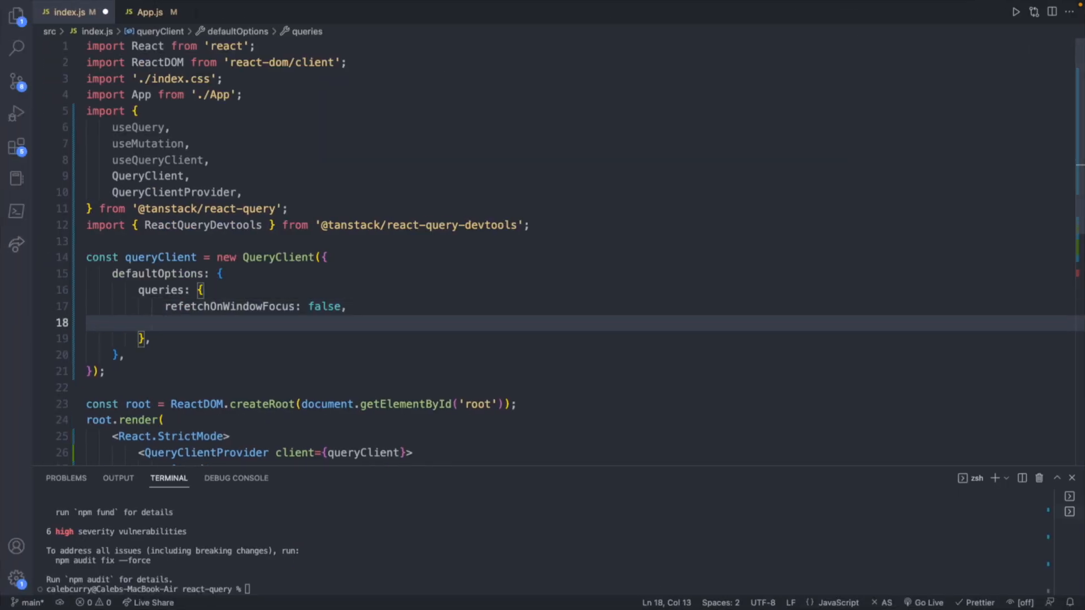
{"action": "type", "text": "refetchInterval"}
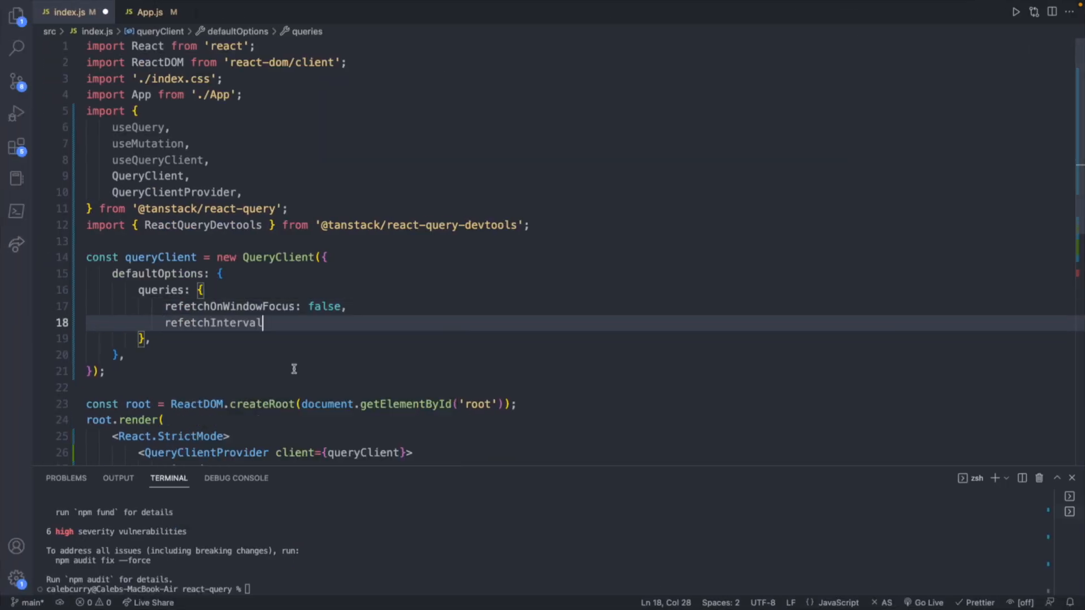
{"action": "type", "text": ":"}
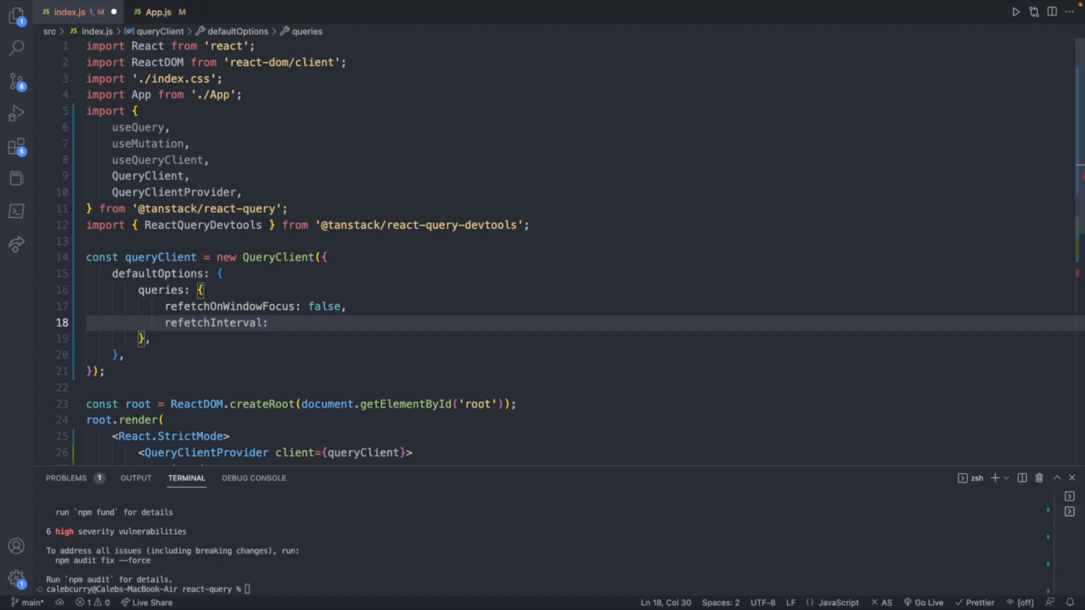
{"action": "type", "text": "5000"}
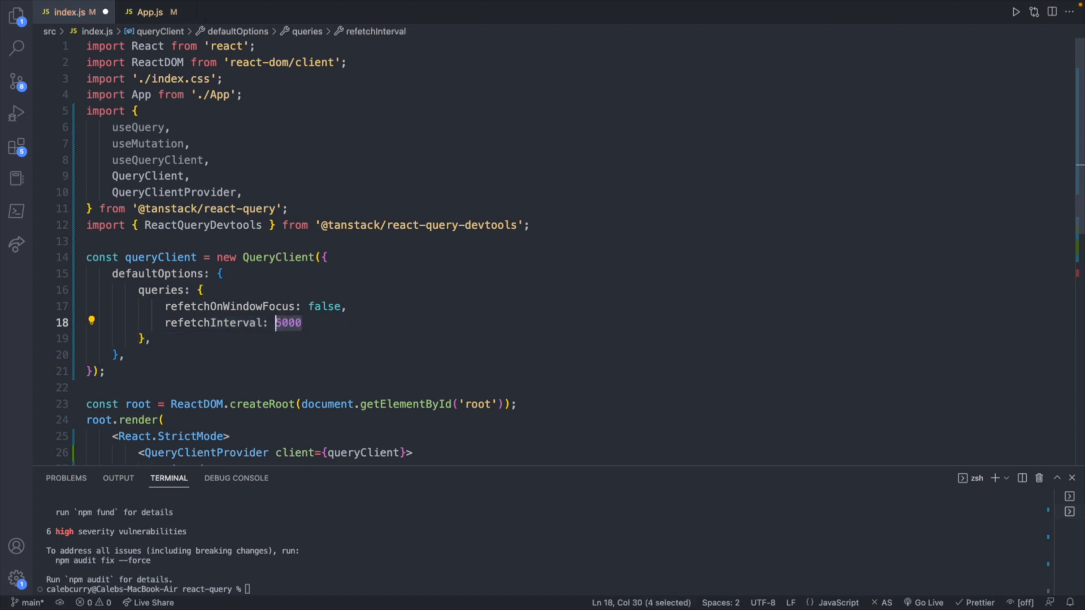
{"action": "type", "text": "1000"}
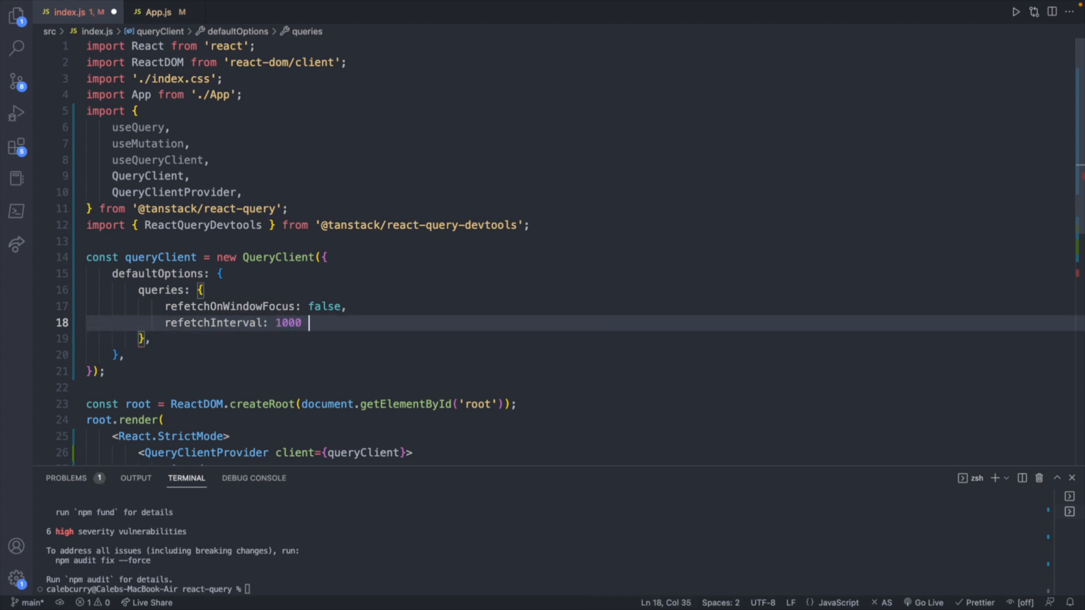
{"action": "type", "text": "* 5"}
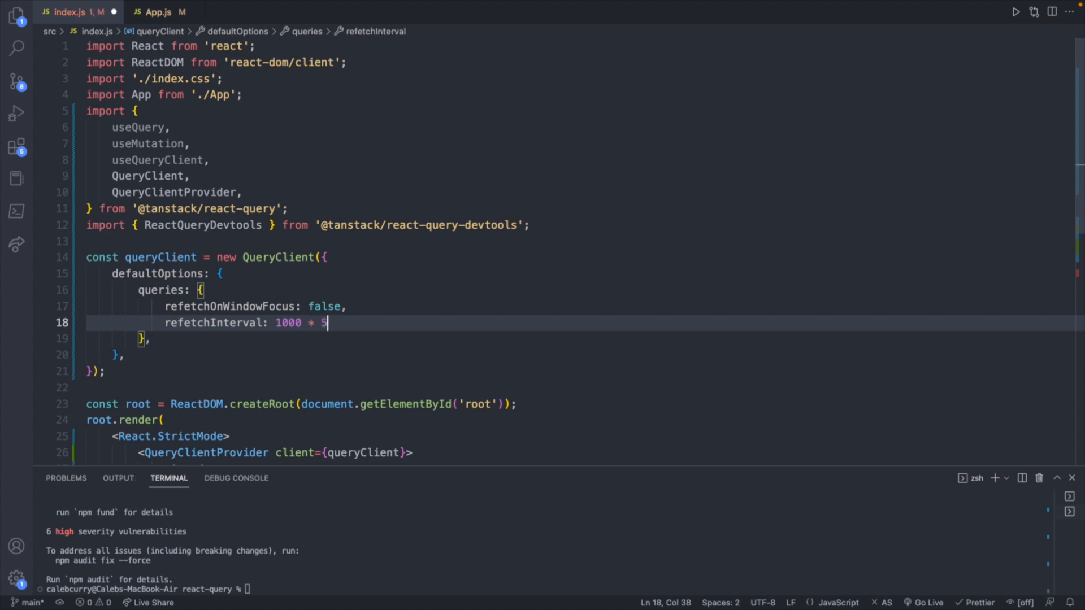
{"action": "type", "text": ","}
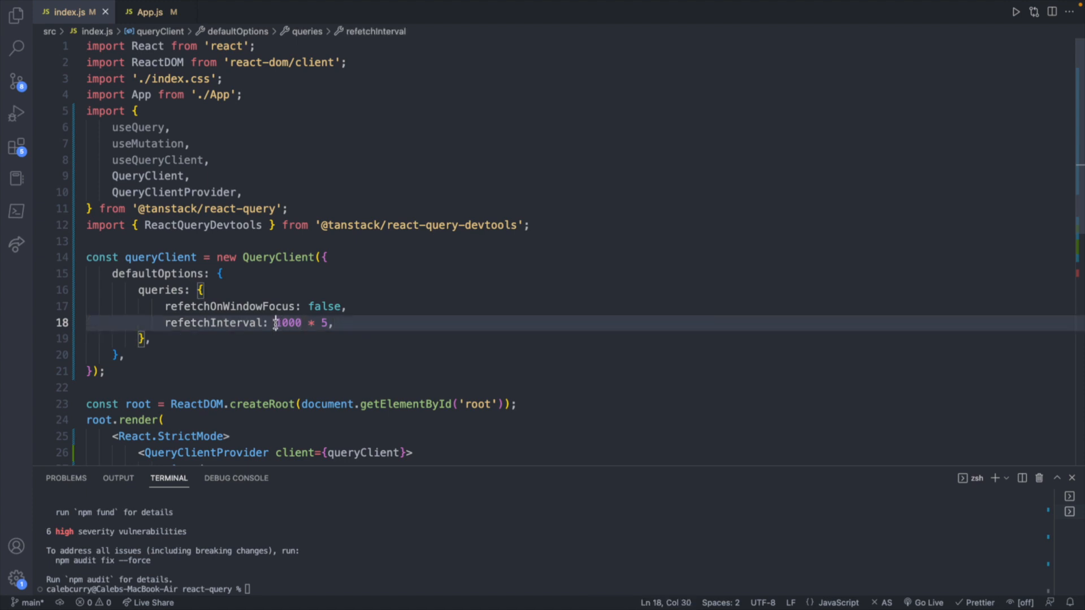
{"action": "double_click", "coordinate": [288, 323]}
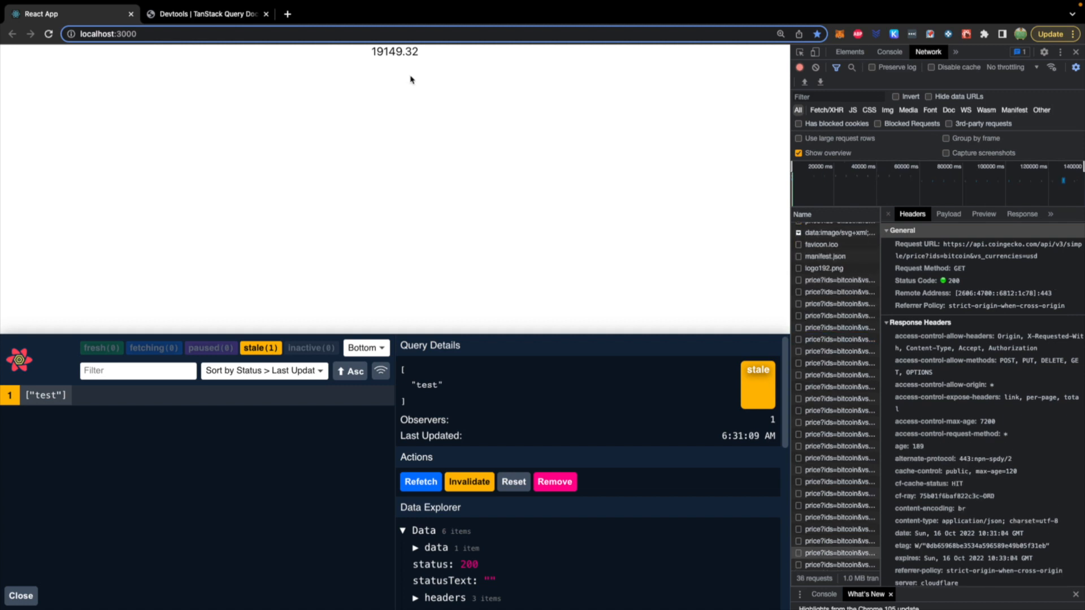
{"action": "mouse_move", "coordinate": [447, 58]}
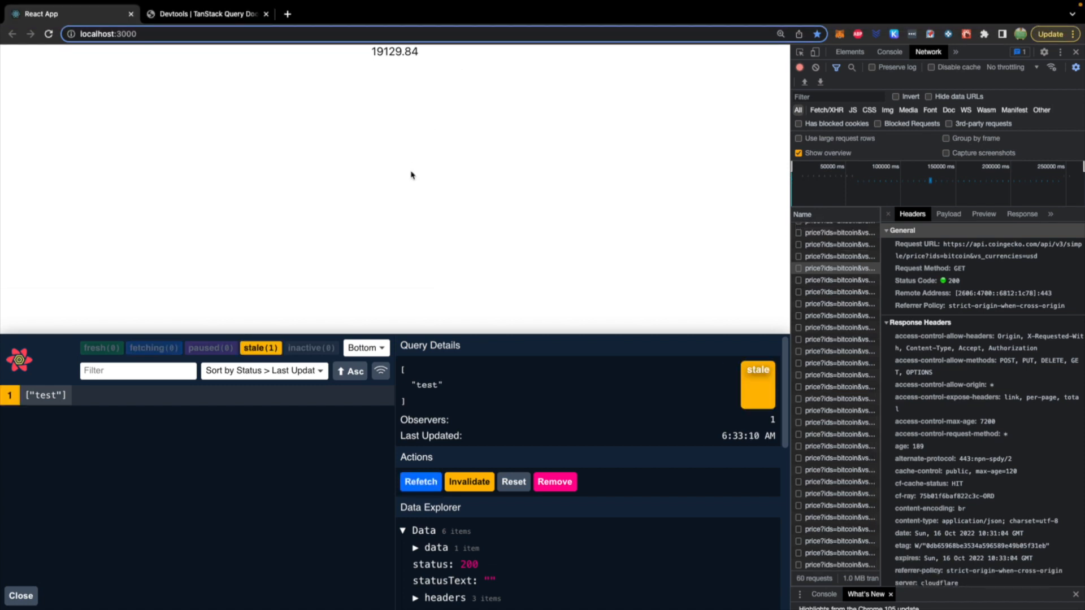
{"action": "mouse_move", "coordinate": [459, 130]}
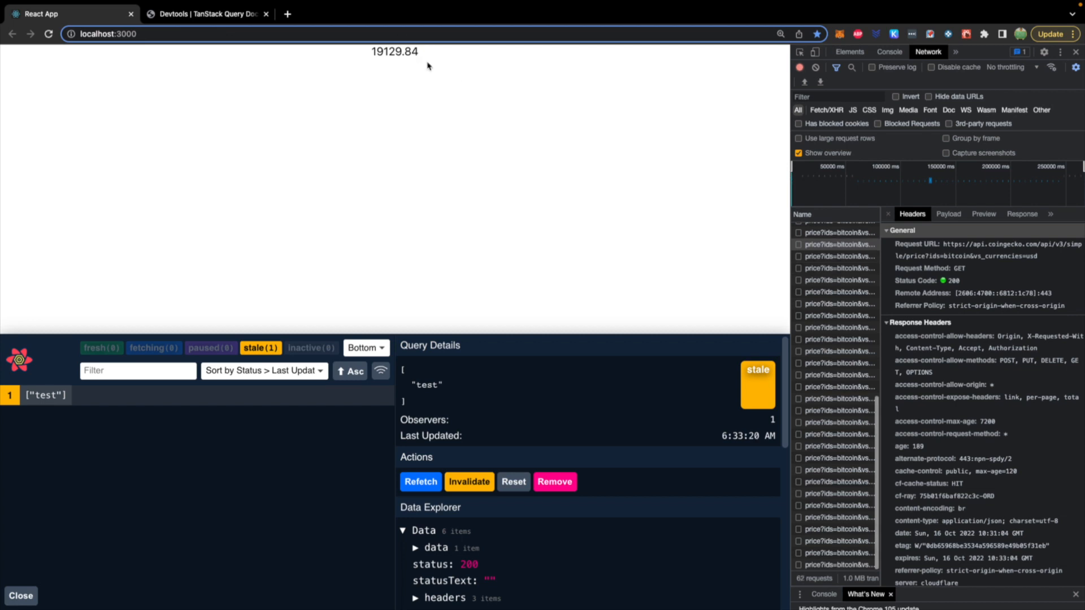
{"action": "mouse_move", "coordinate": [482, 191]}
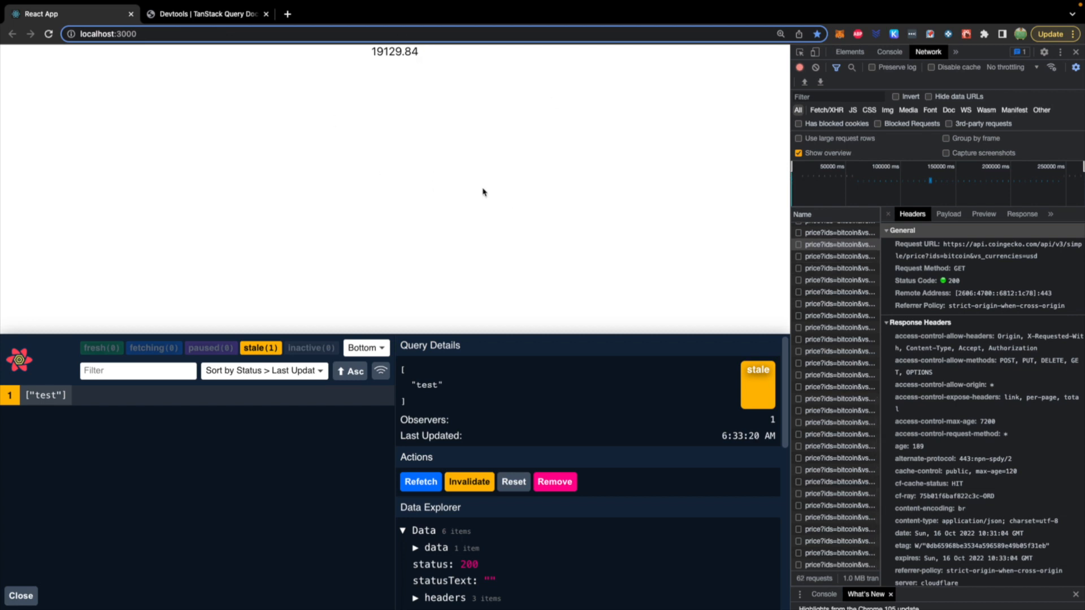
{"action": "mouse_move", "coordinate": [503, 155]}
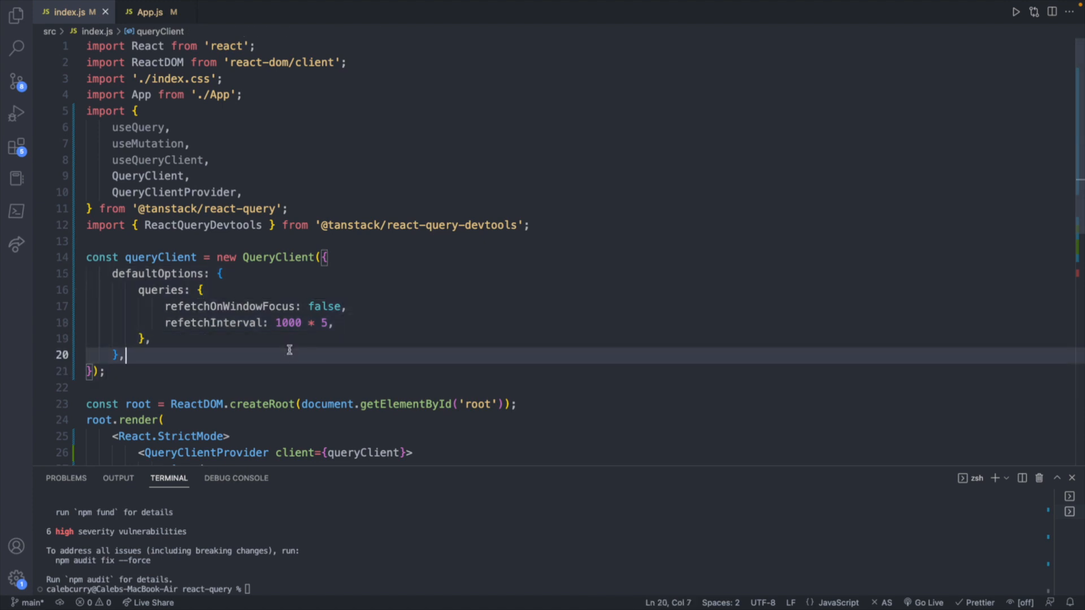
{"action": "mouse_move", "coordinate": [174, 276]}
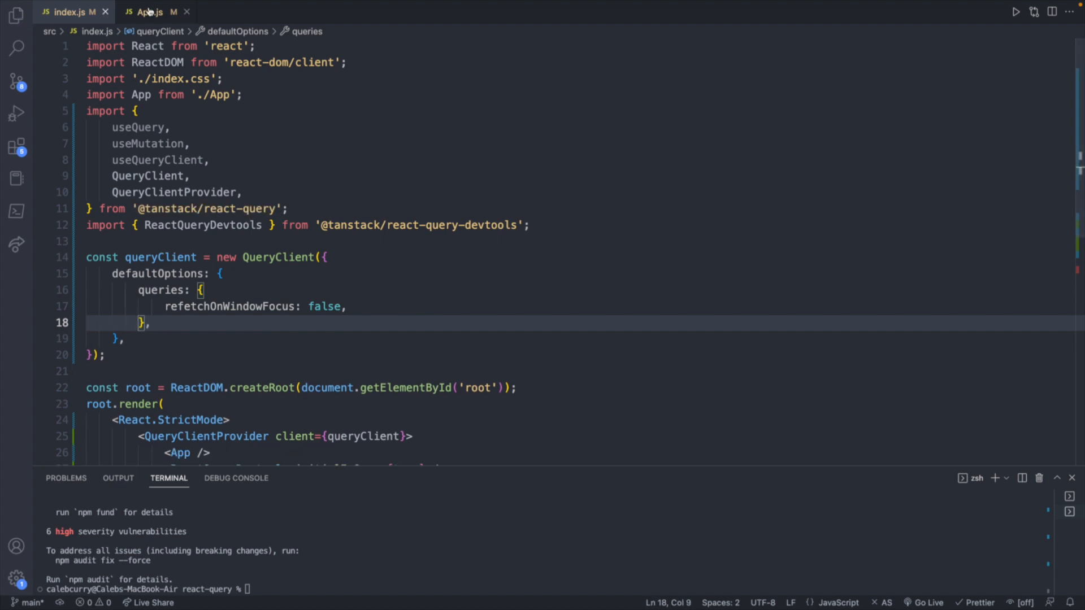
In App.js, pass { refetchInterval: 1000 * 5 } as the price useQuery's third argument.
{"action": "left_click", "coordinate": [148, 12]}
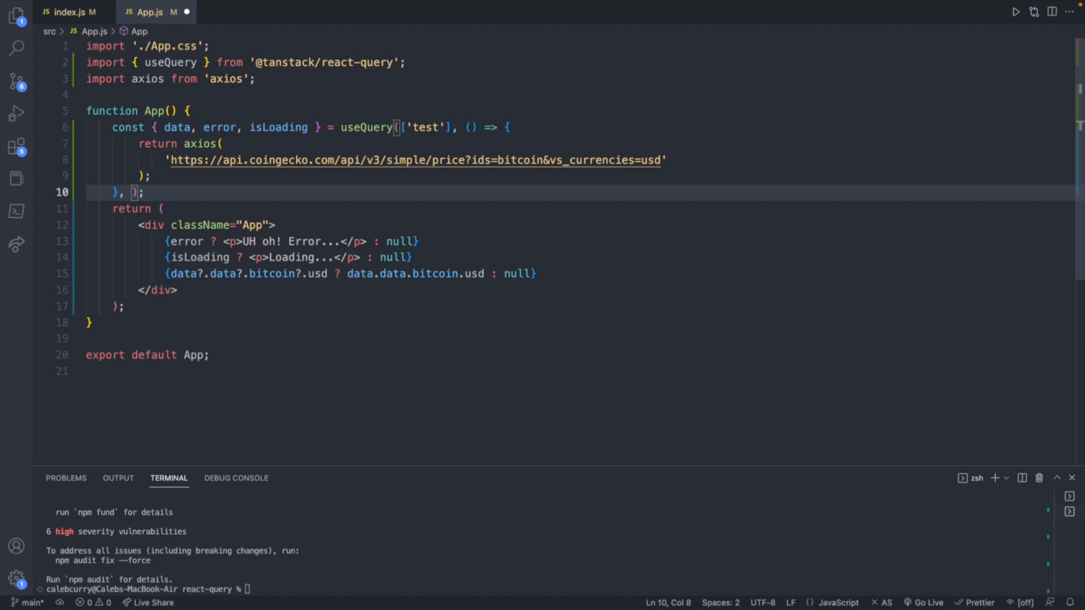
{"action": "type", "text": "{"}
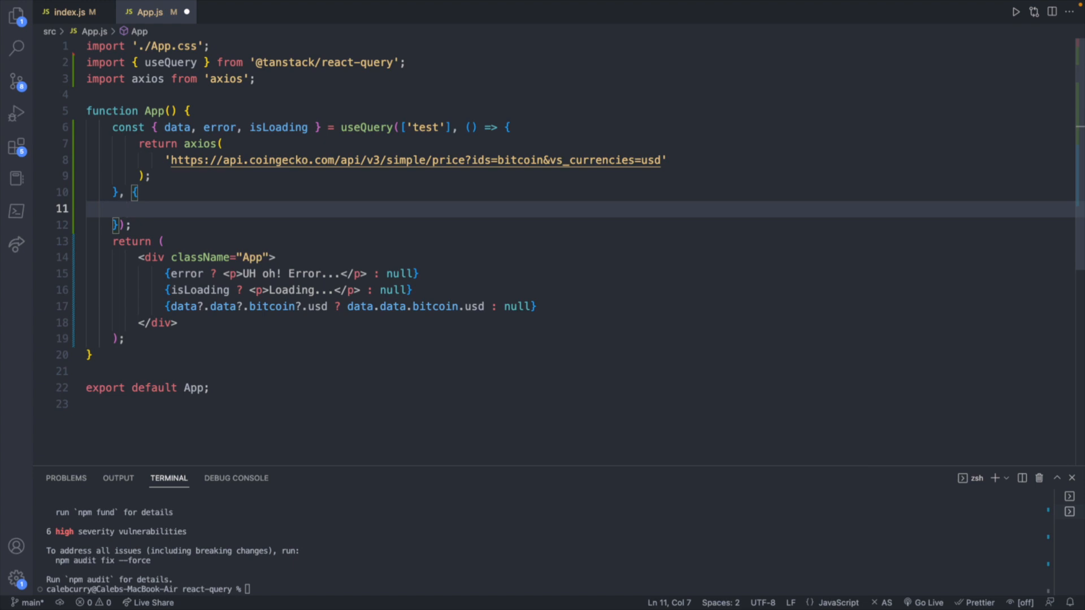
{"action": "type", "text": "refetchInterval: 1000 * 5,"}
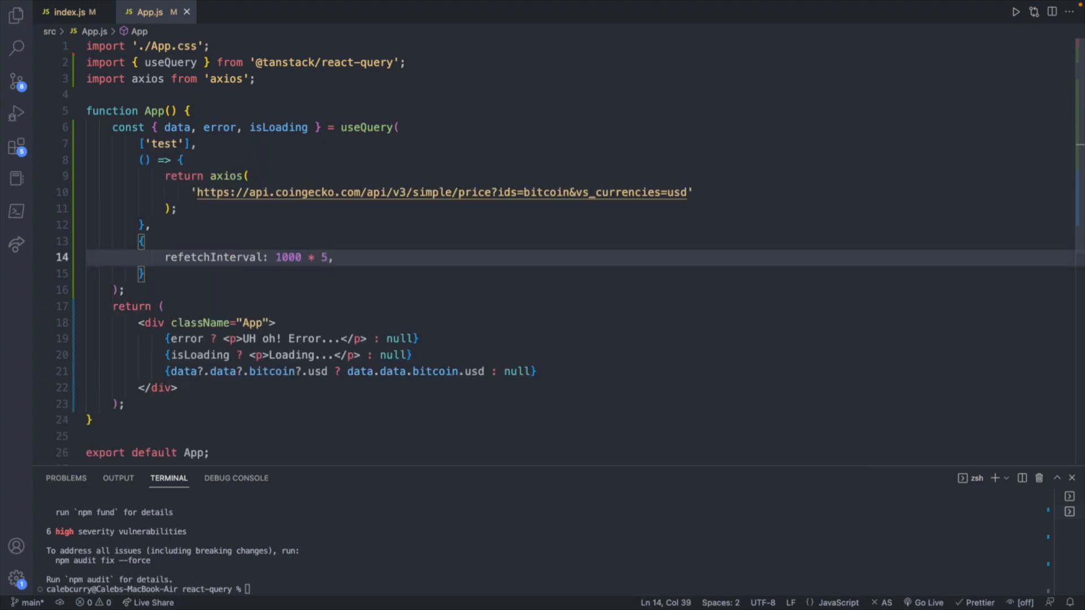
{"action": "left_click", "coordinate": [332, 257]}
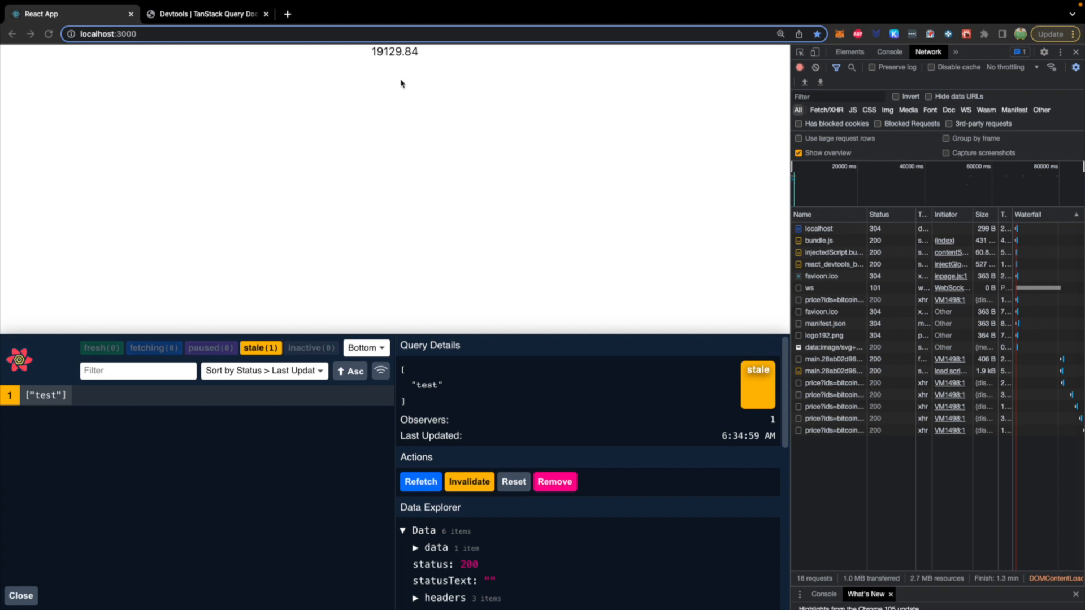
{"action": "mouse_move", "coordinate": [414, 95]}
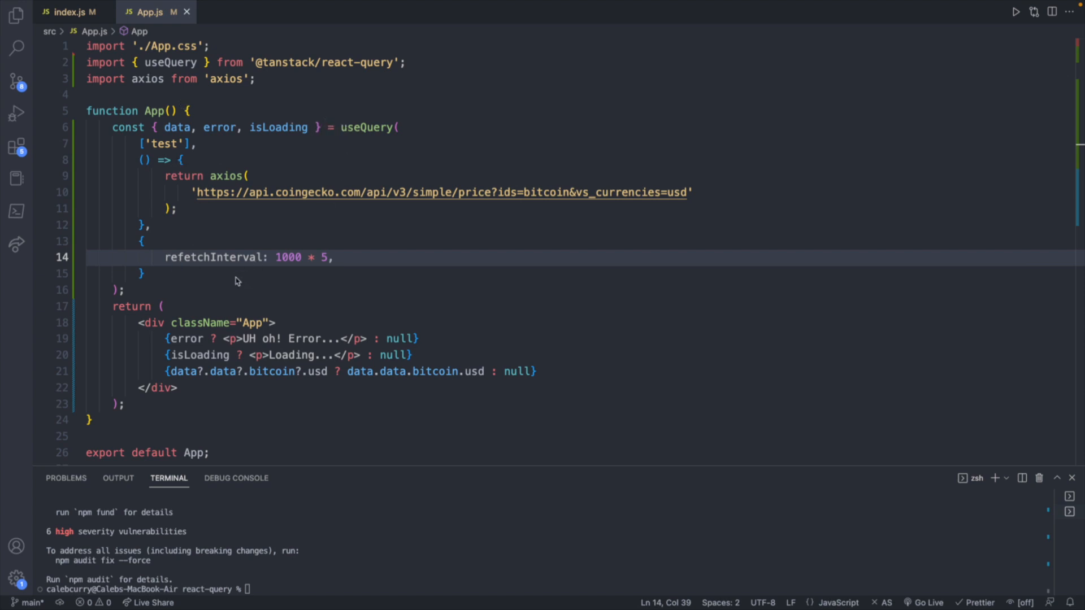
{"action": "mouse_move", "coordinate": [226, 222]}
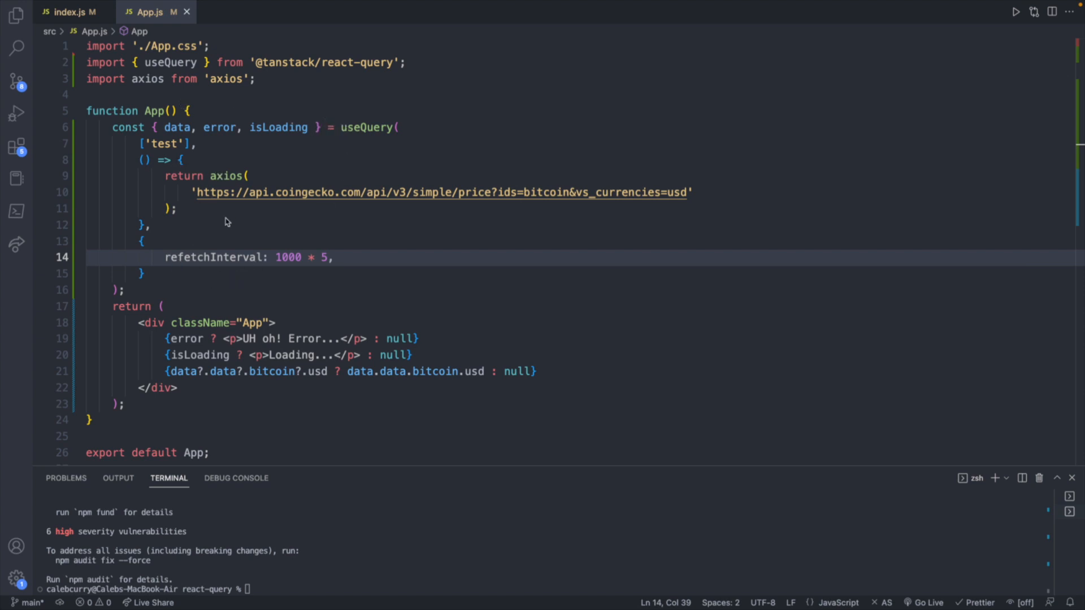
Begin a new const destructuring in App.js with data renamed to customerData.
{"action": "type", "text": "cons"}
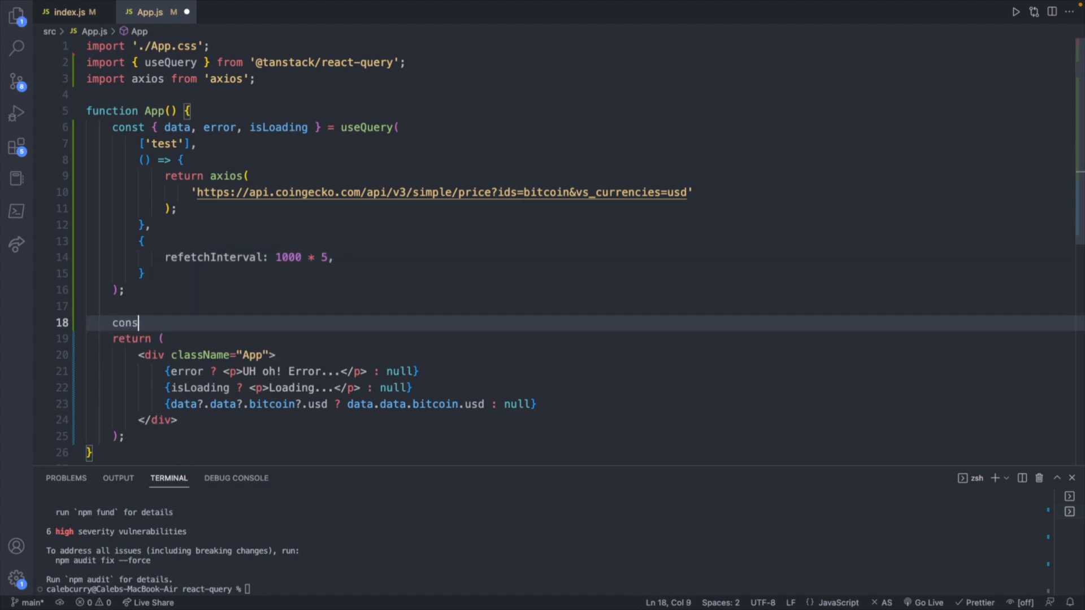
{"action": "type", "text": "t"}
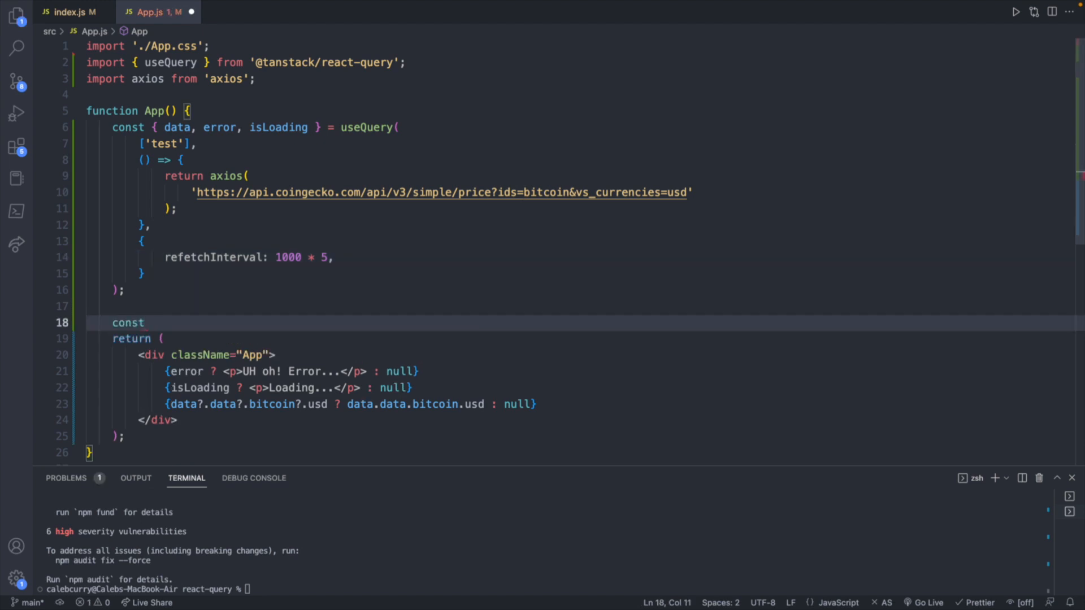
{"action": "type", "text": "{"}
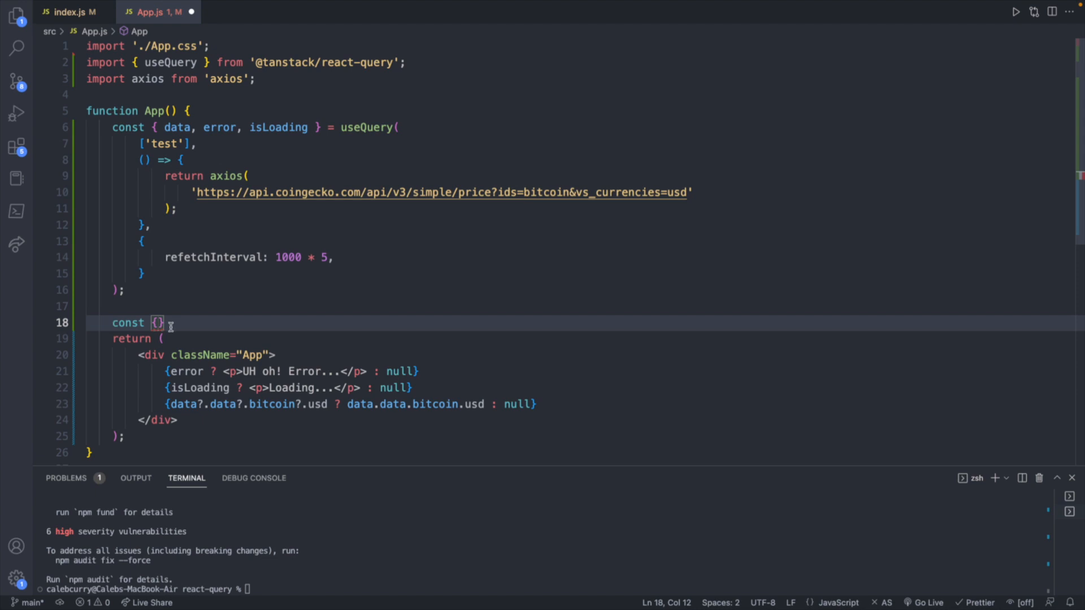
{"action": "mouse_move", "coordinate": [179, 323]}
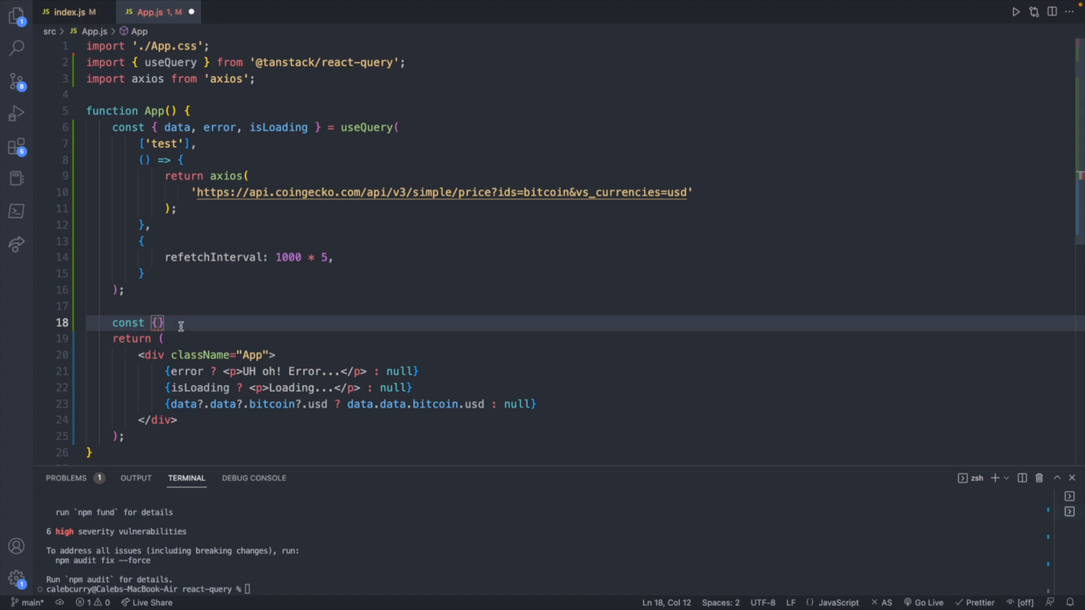
{"action": "mouse_move", "coordinate": [169, 132]}
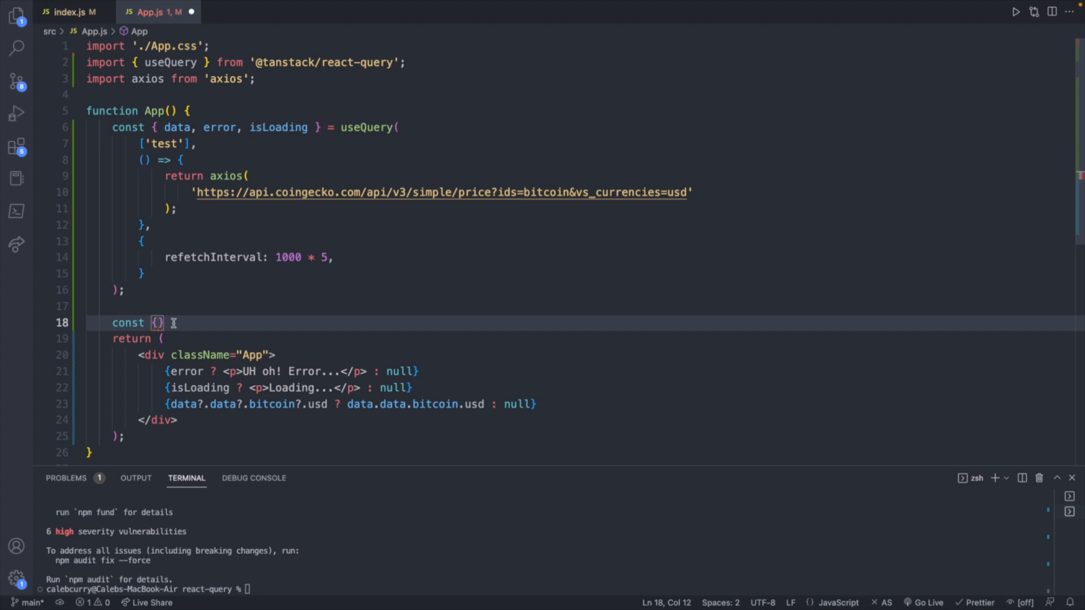
{"action": "type", "text": "data"}
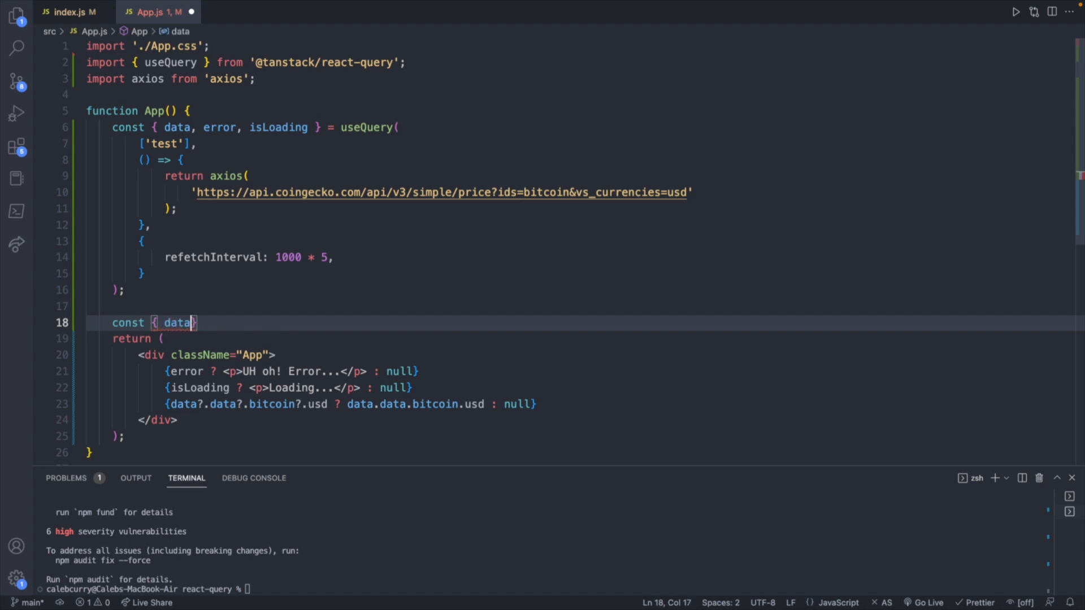
{"action": "type", "text": ":"}
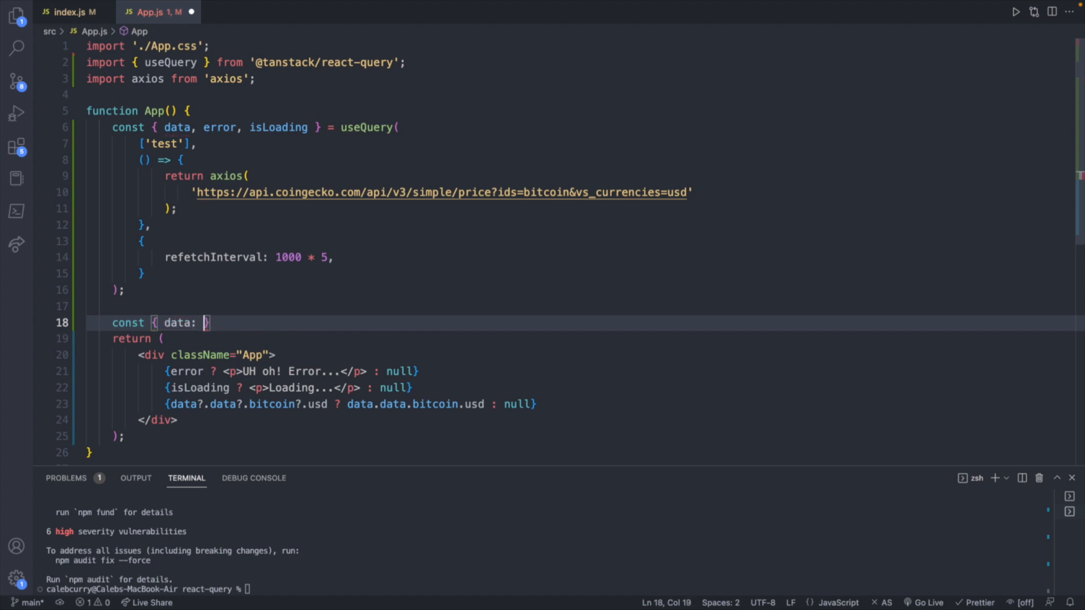
{"action": "type", "text": "customerD"}
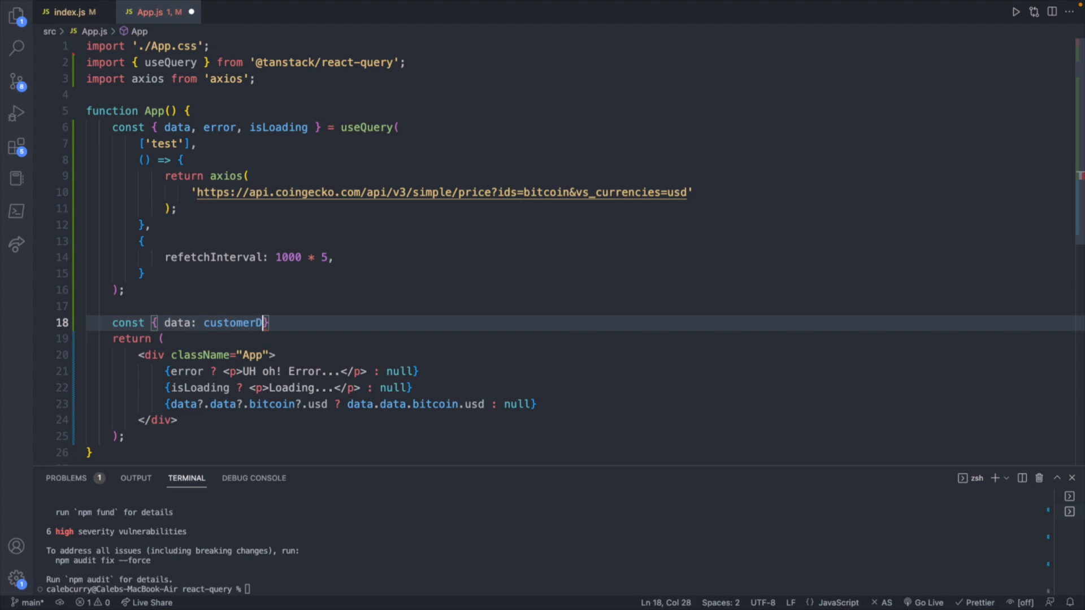
{"action": "type", "text": "ata,"}
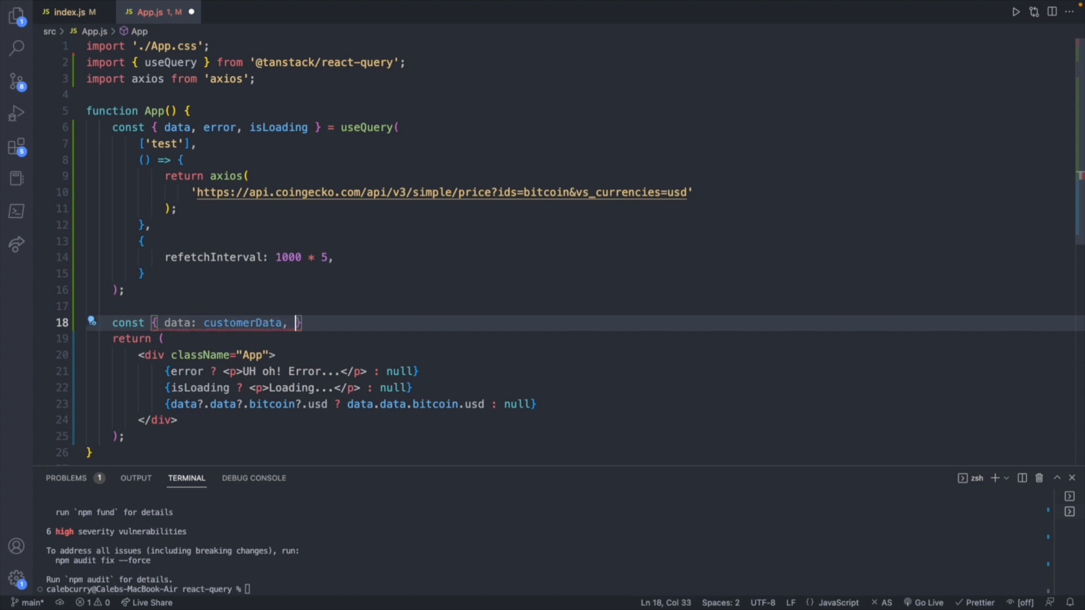
Assign it from useQuery and rename error and isLoading to customerError and customerIsLoading.
{"action": "left_click", "coordinate": [65, 478]}
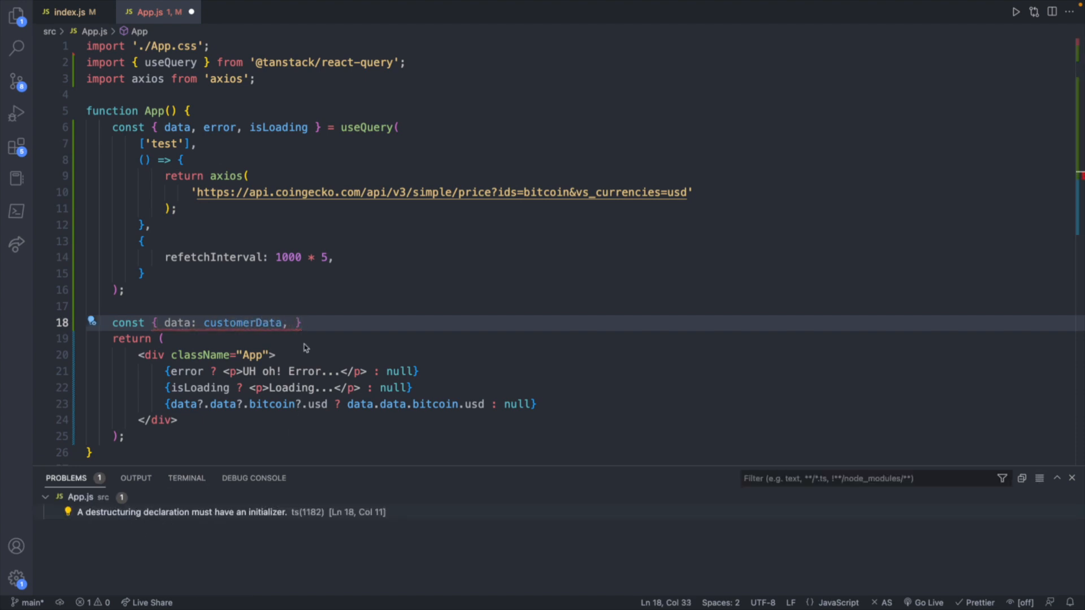
{"action": "type", "text": "= uaseQuery();"}
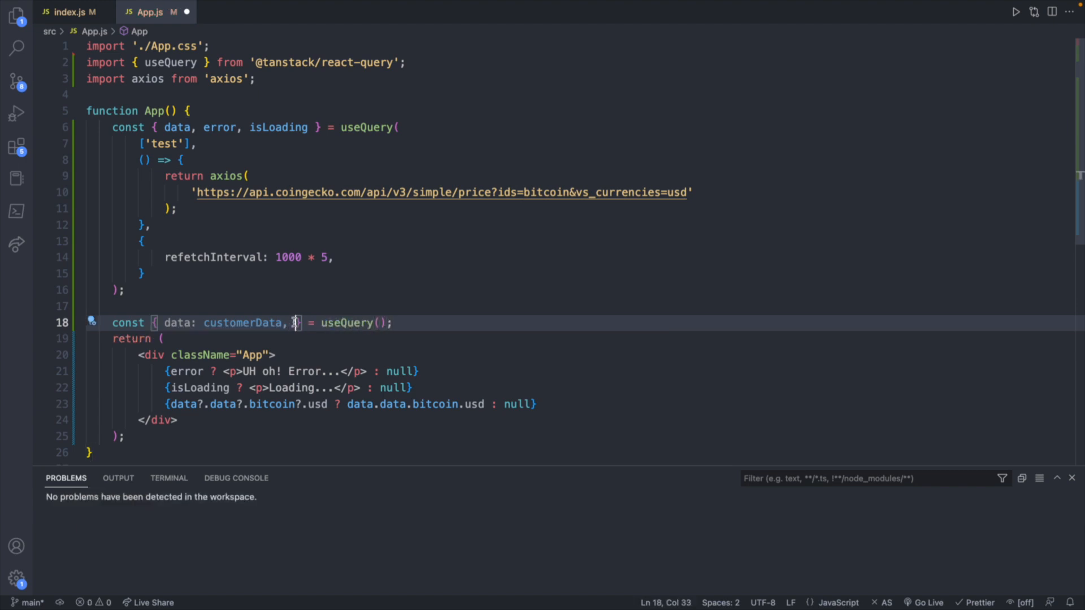
{"action": "type", "text": "error: customerError,"}
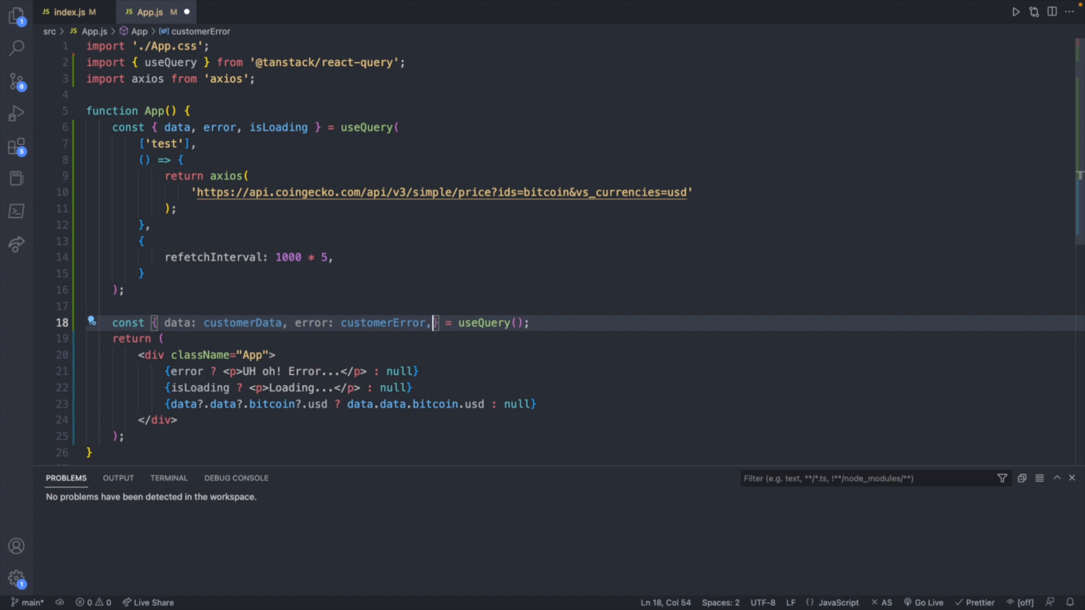
{"action": "type", "text": "isLoading"}
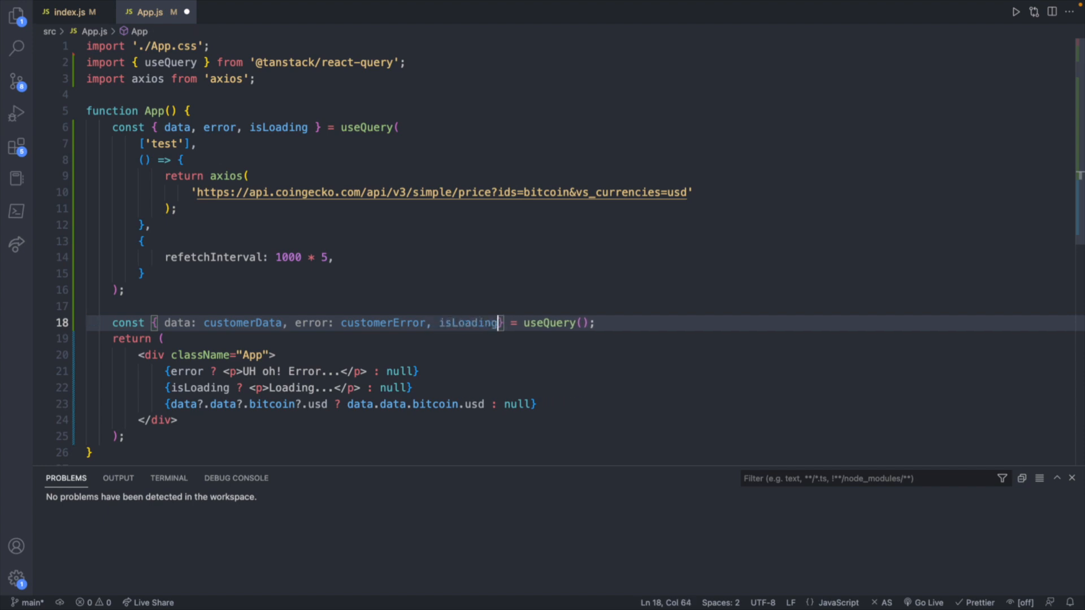
{"action": "type", "text": ": customerIs"}
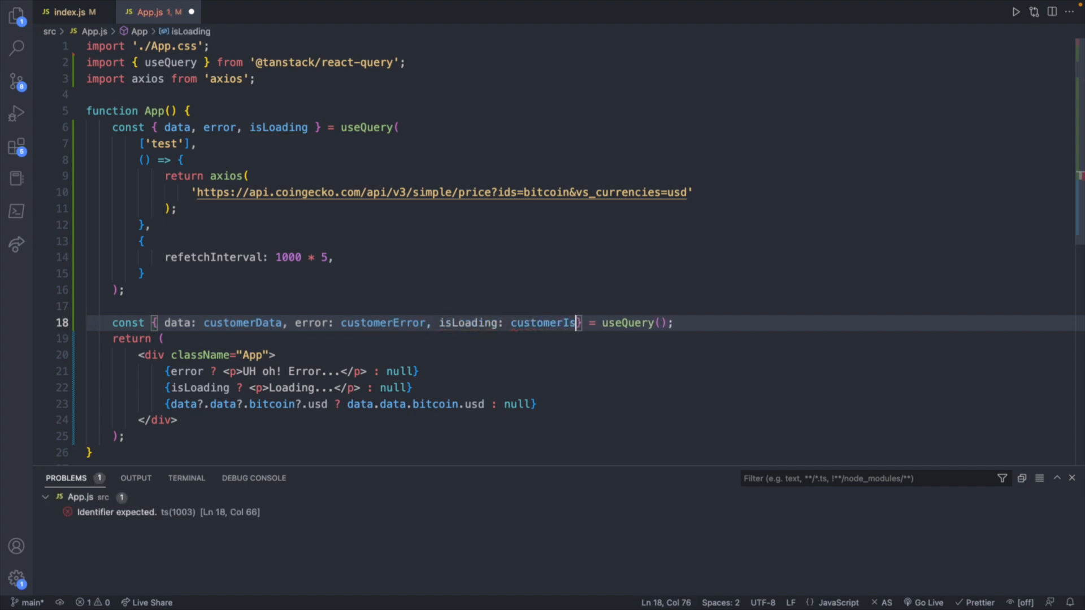
{"action": "type", "text": "Loading: customerIsLoading,"}
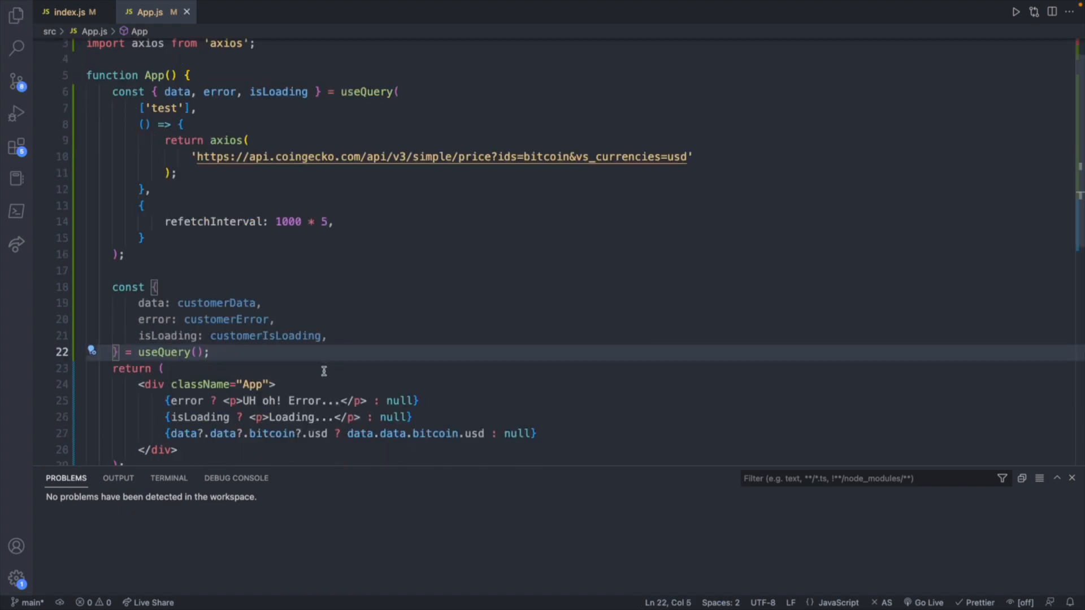
{"action": "mouse_move", "coordinate": [323, 320]}
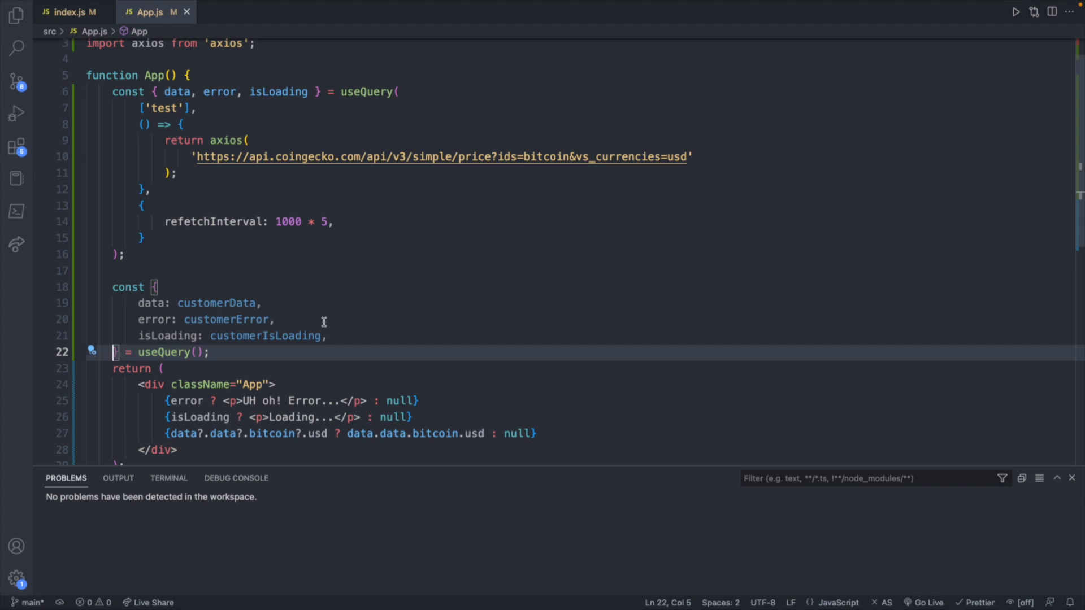
{"action": "mouse_move", "coordinate": [352, 356]}
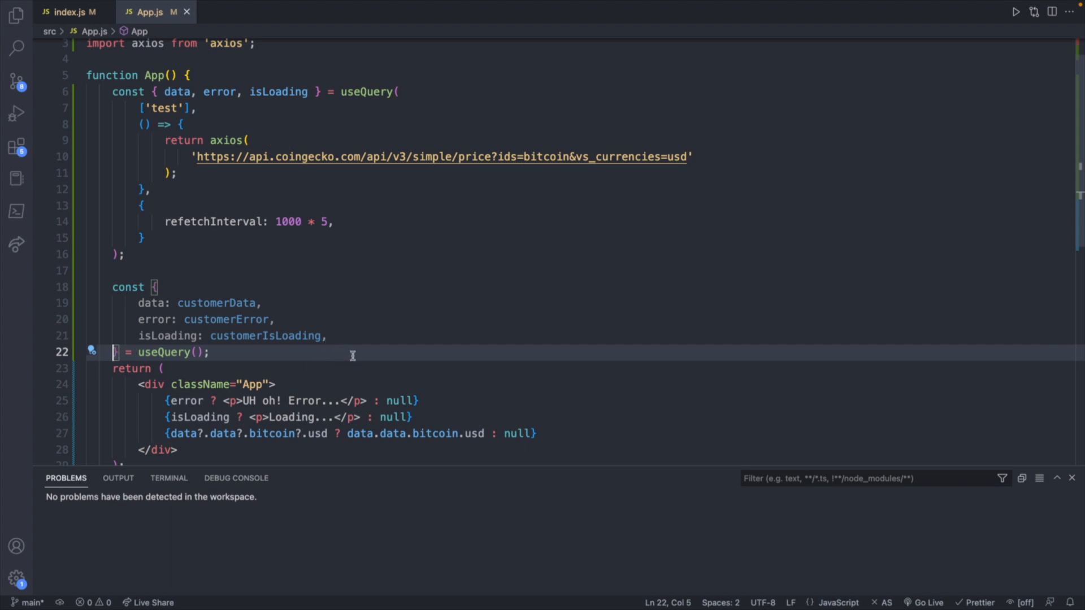
{"action": "mouse_move", "coordinate": [320, 91]}
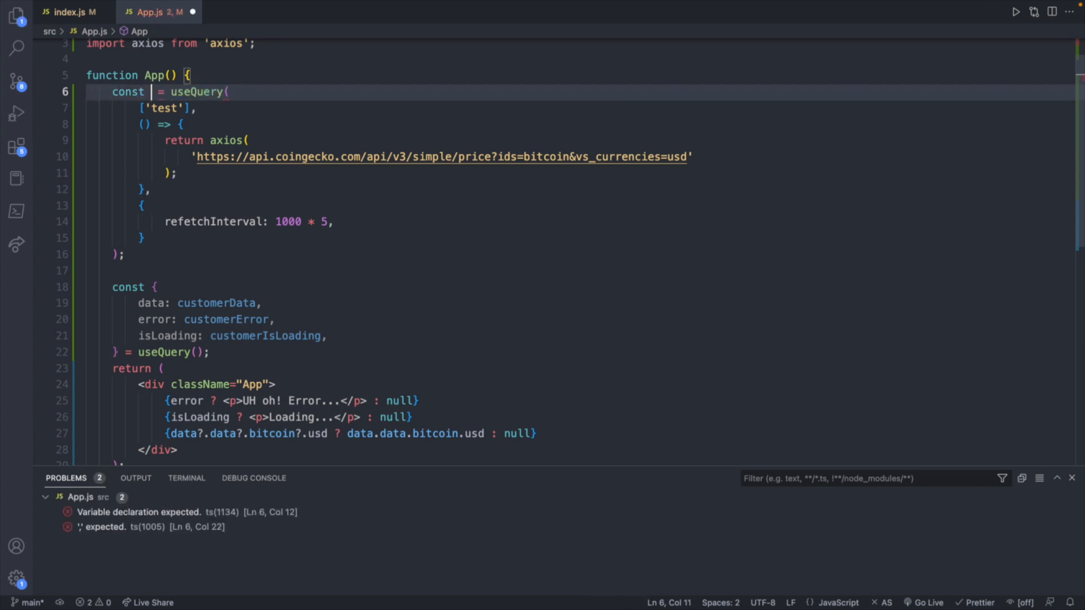
Replace both destructuring blocks with const priceQuery and const customerQuery.
{"action": "type", "text": "price"}
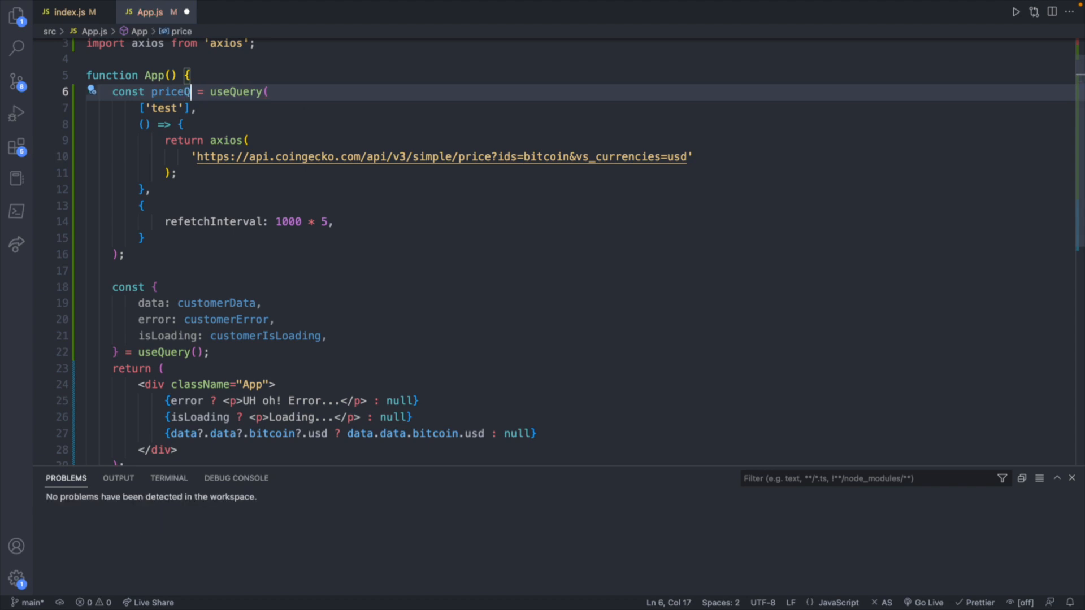
{"action": "type", "text": "Query"}
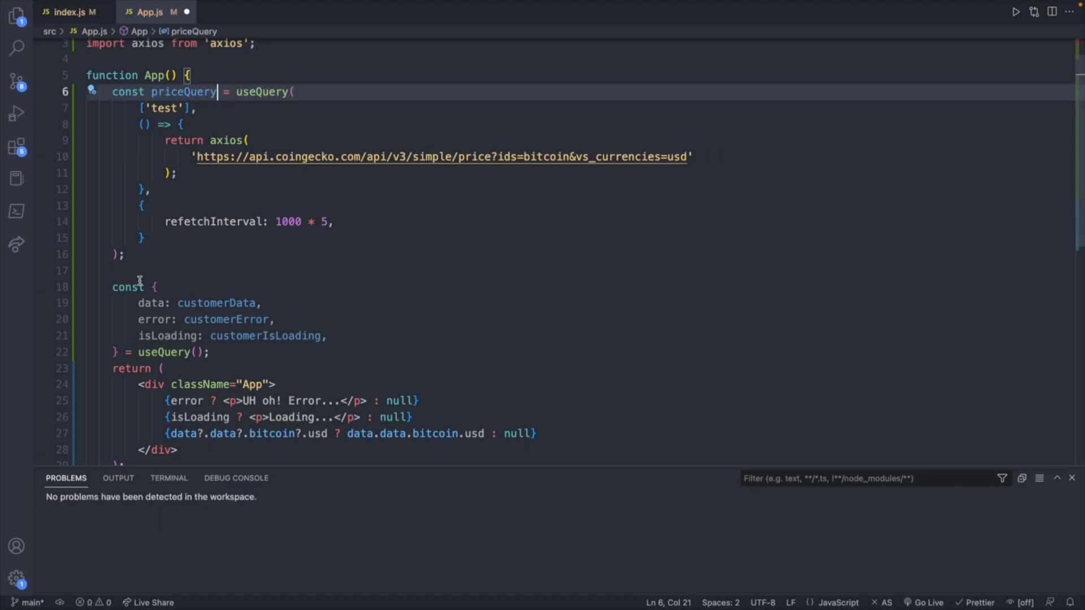
{"action": "left_click_drag", "start_coordinate": [156, 287], "coordinate": [121, 351]}
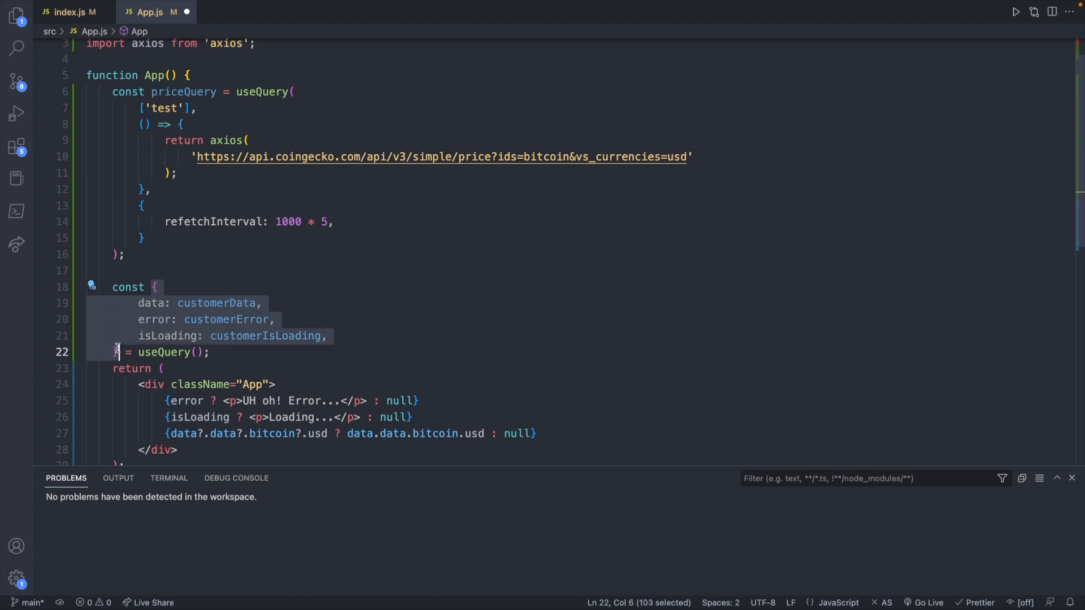
{"action": "type", "text": "customer = useQuery();"}
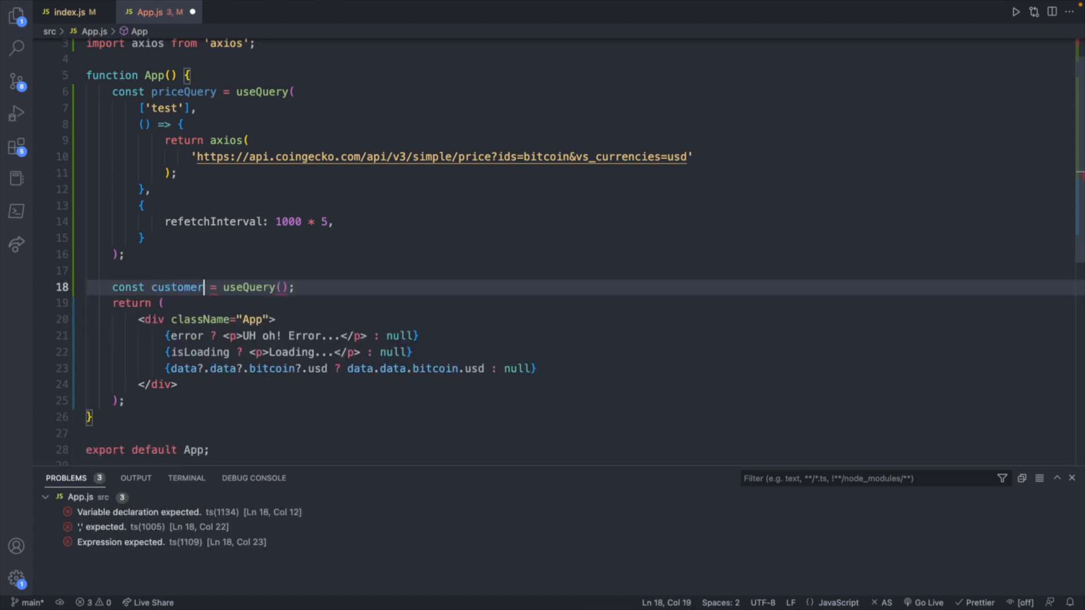
{"action": "type", "text": "Query"}
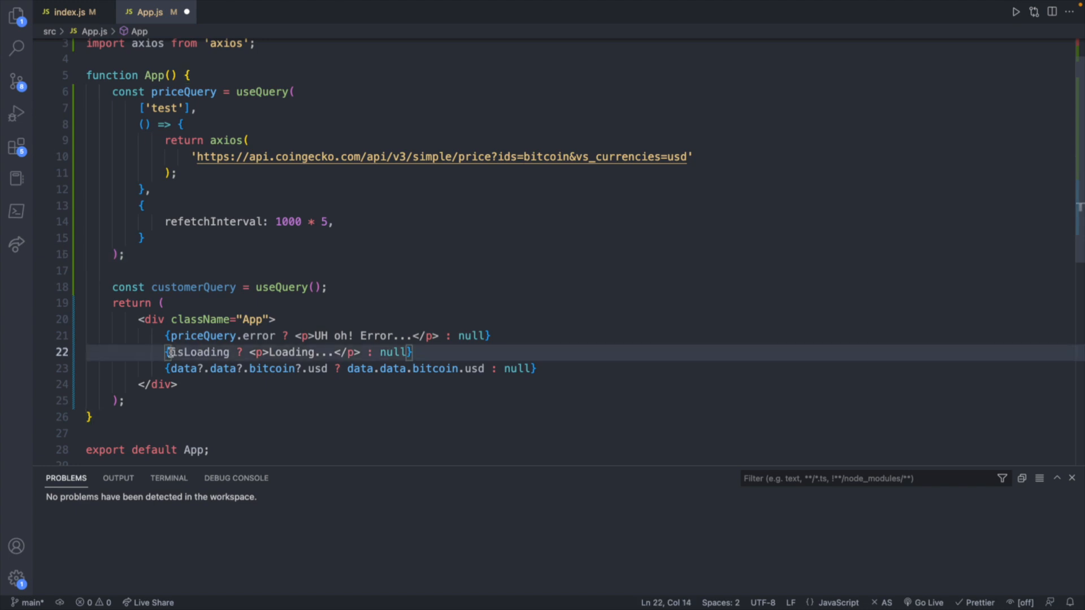
Prefix the JSX error, isLoading and data checks with priceQuery?. and comment out the customerQuery line.
{"action": "type", "text": "priceQuery."}
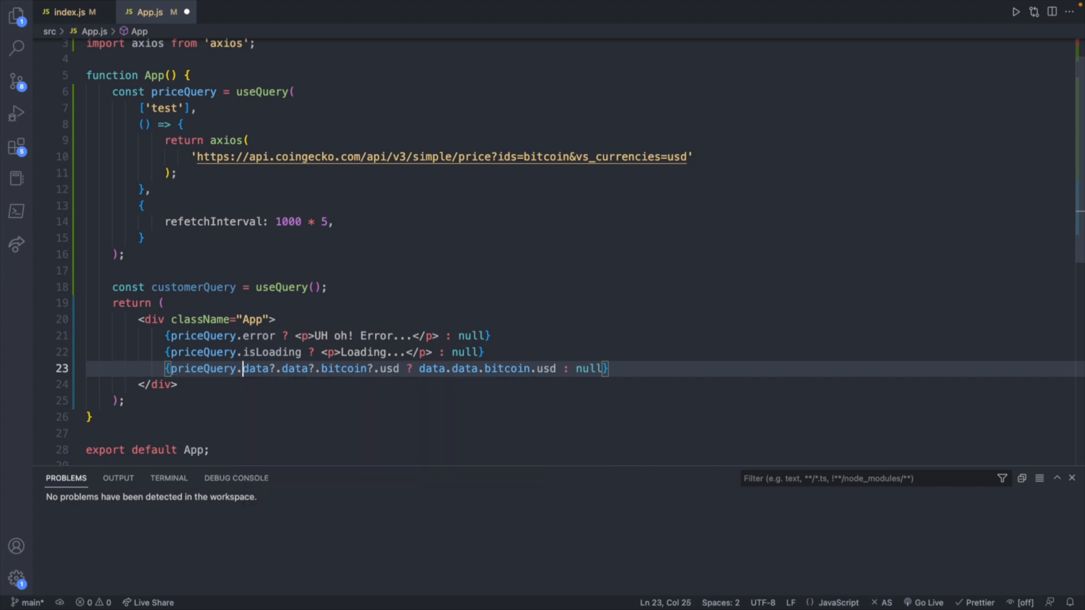
{"action": "type", "text": "?"}
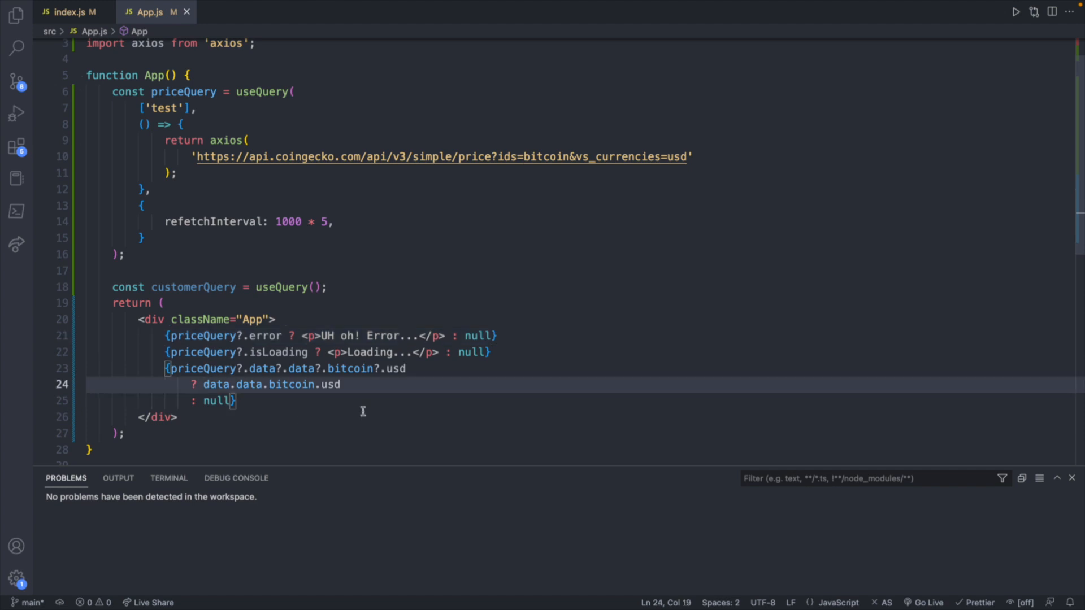
{"action": "type", "text": "priceQuery."}
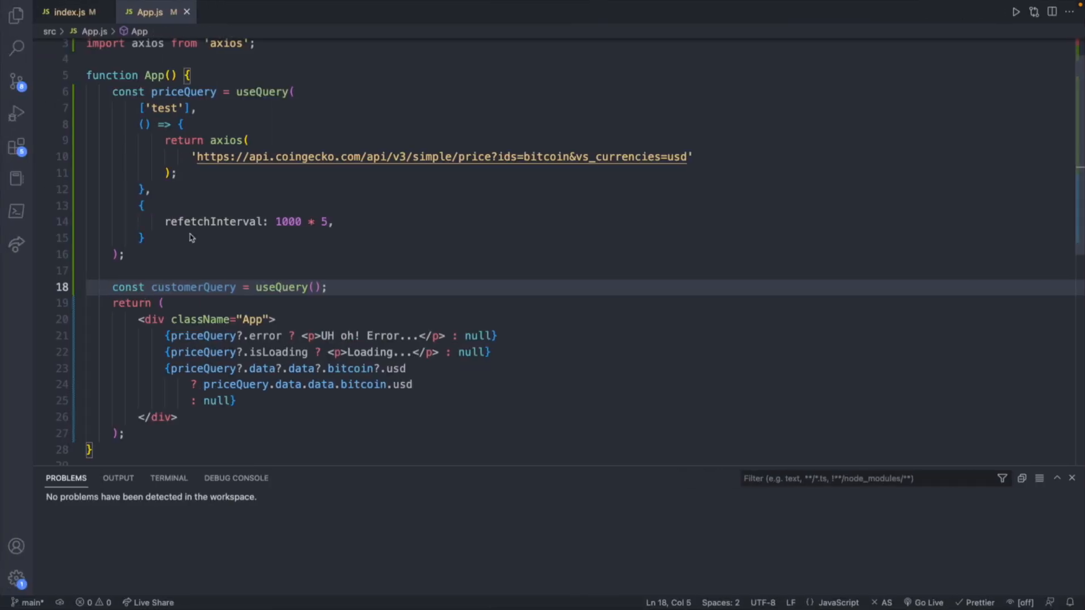
{"action": "key", "text": "ctrl+/"}
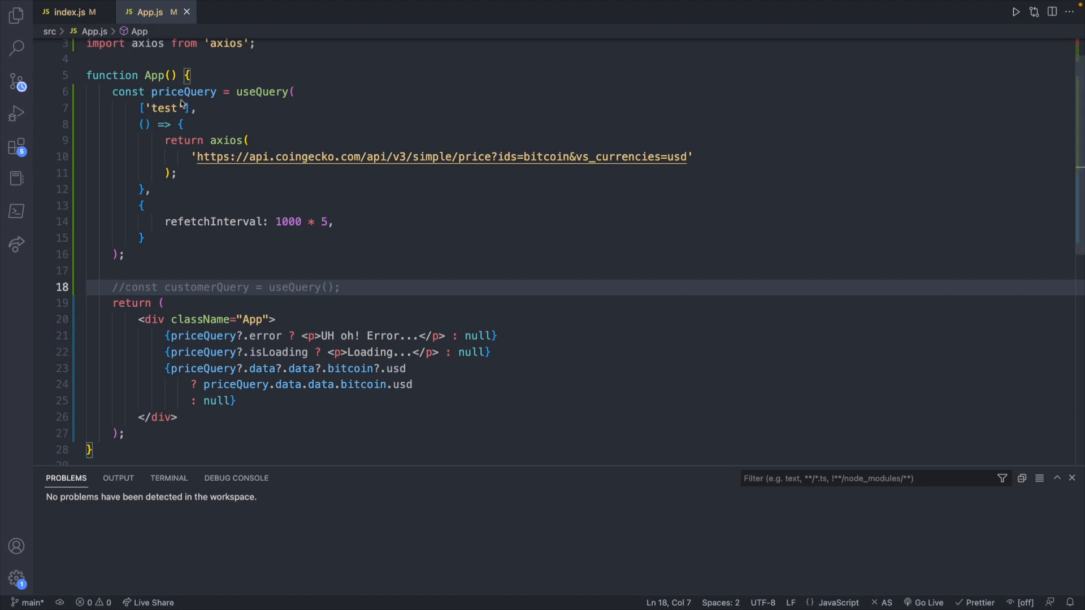
{"action": "double_click", "coordinate": [183, 92]}
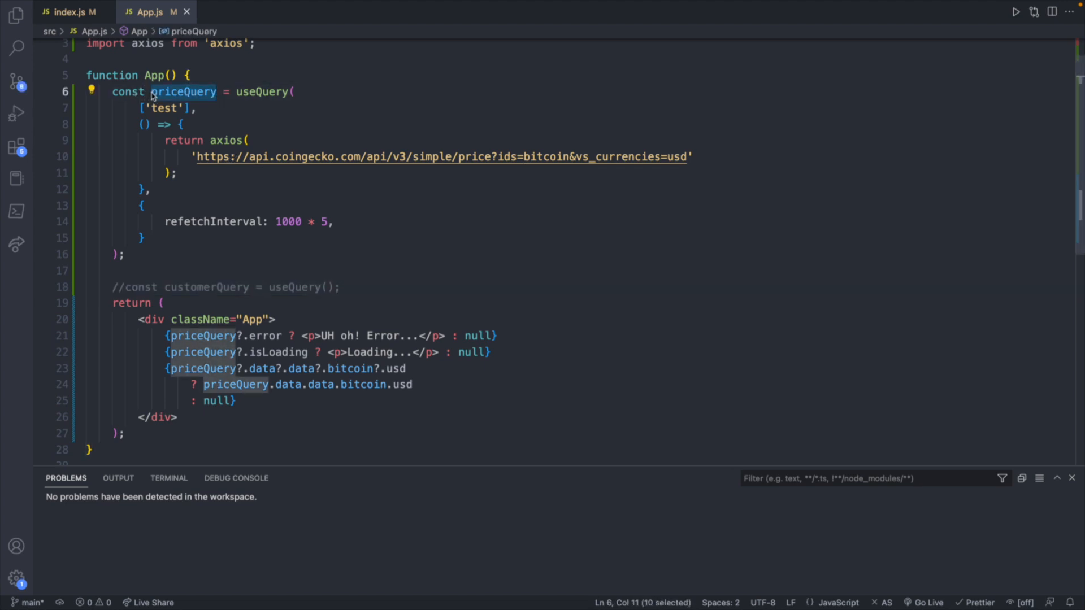
{"action": "mouse_move", "coordinate": [165, 324]}
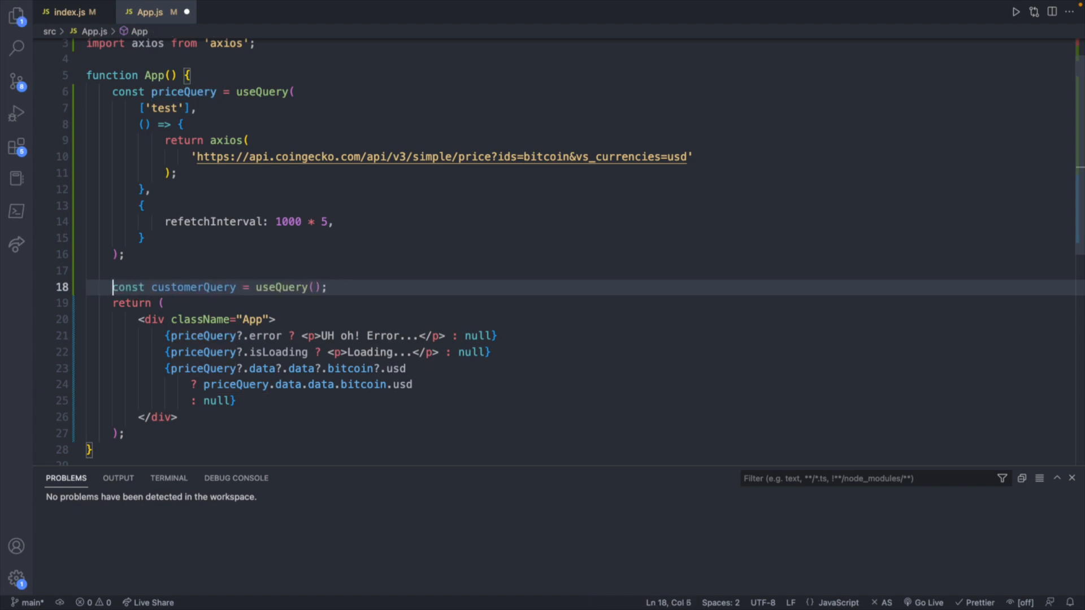
Change the first query's key from 'test' to 'price'.
{"action": "left_click", "coordinate": [314, 287]}
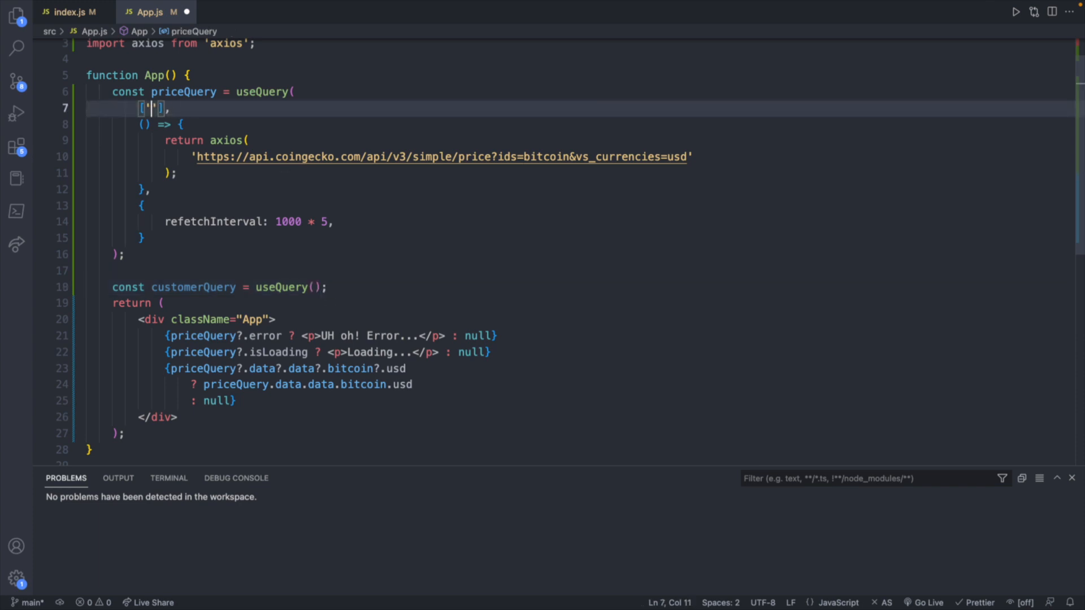
{"action": "type", "text": "price"}
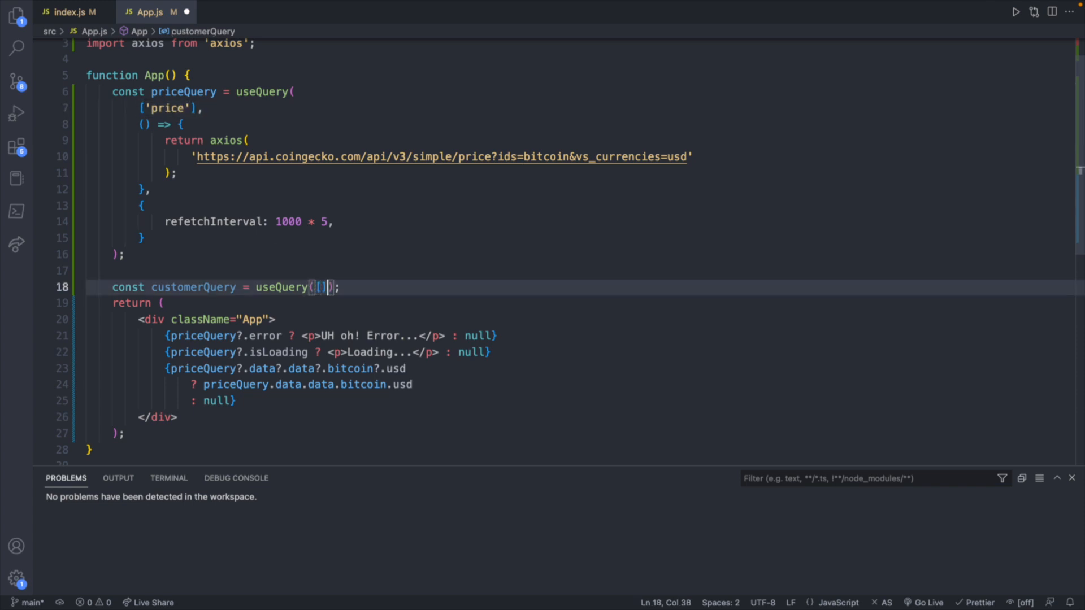
{"action": "type", "text": "'"}
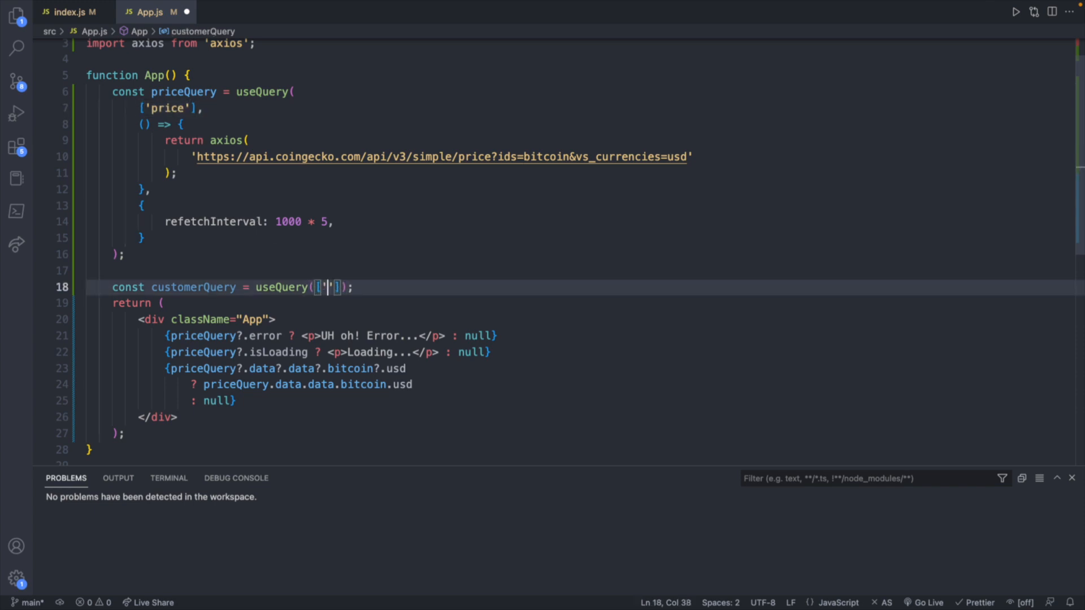
Give customerQuery a 'customers' key with a callback returning axios().
{"action": "type", "text": "customers"}
{"action": "type", "text": "return"}
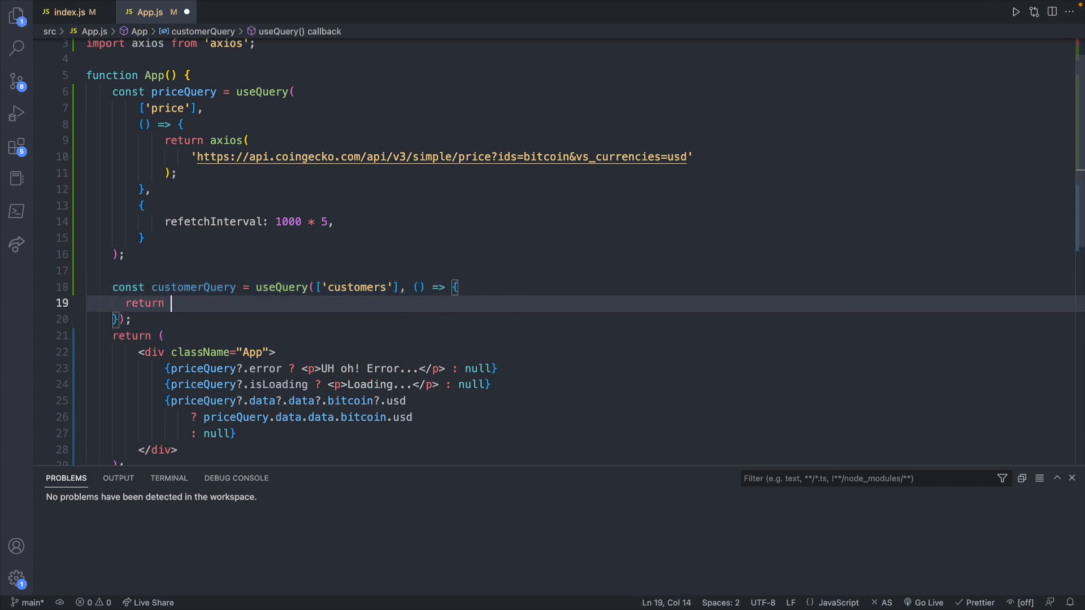
{"action": "type", "text": "axios"}
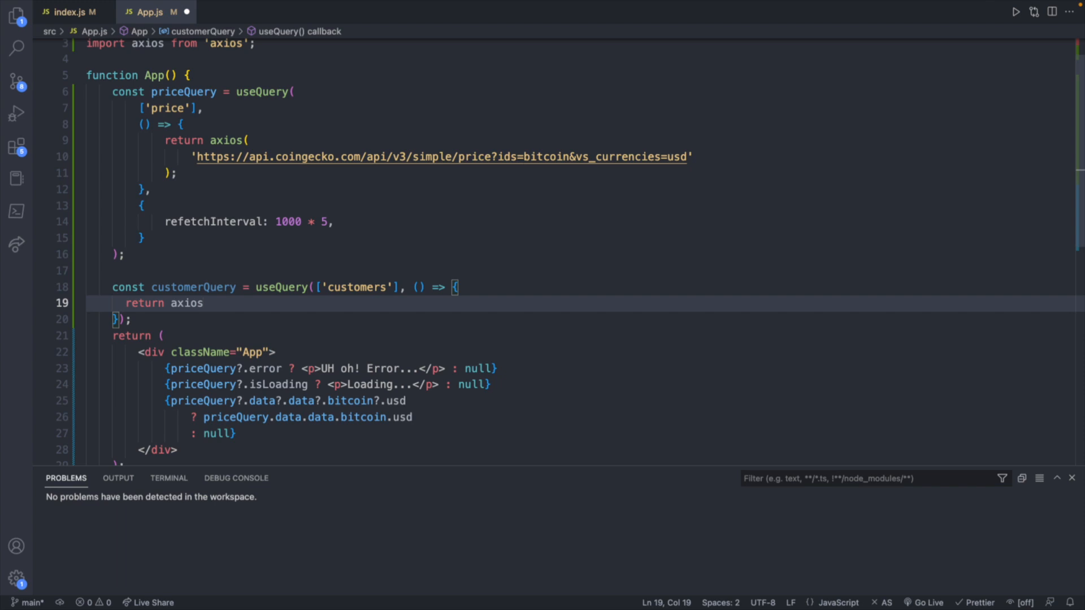
{"action": "type", "text": "();"}
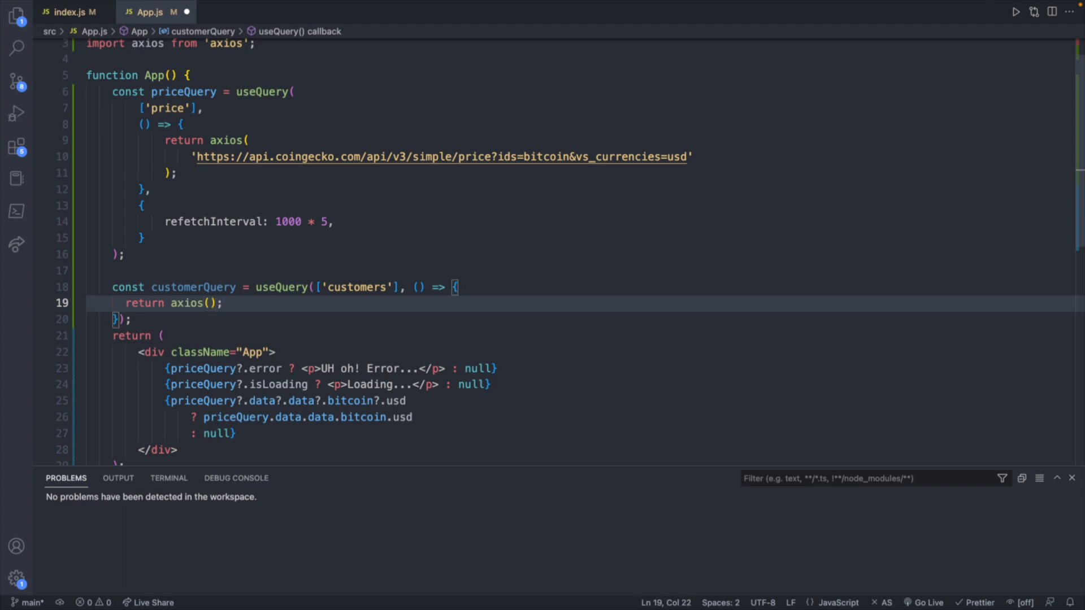
{"action": "mouse_move", "coordinate": [503, 288]}
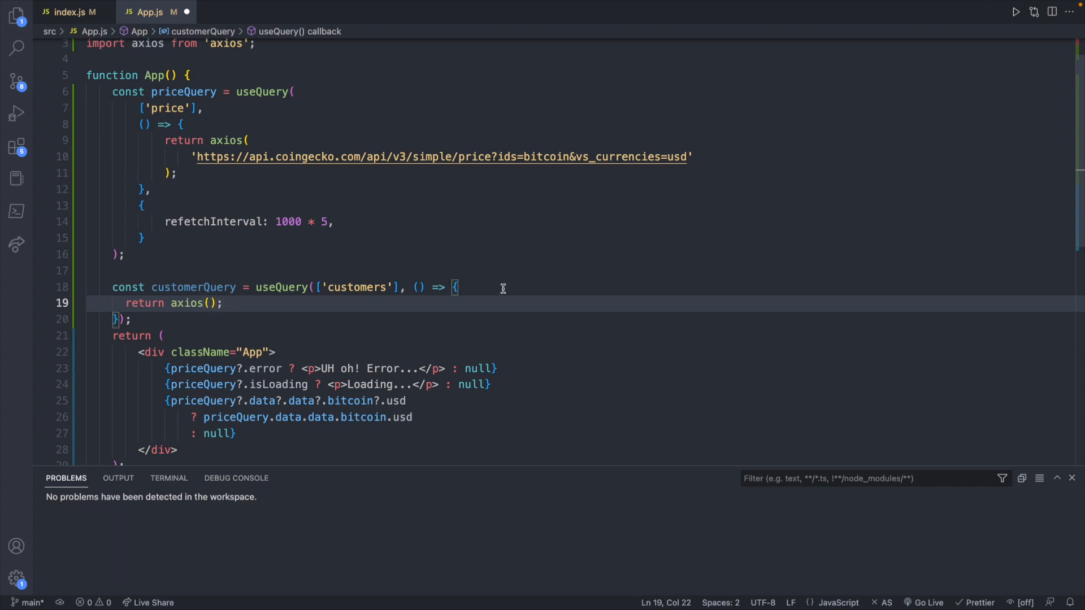
{"action": "mouse_move", "coordinate": [425, 334]}
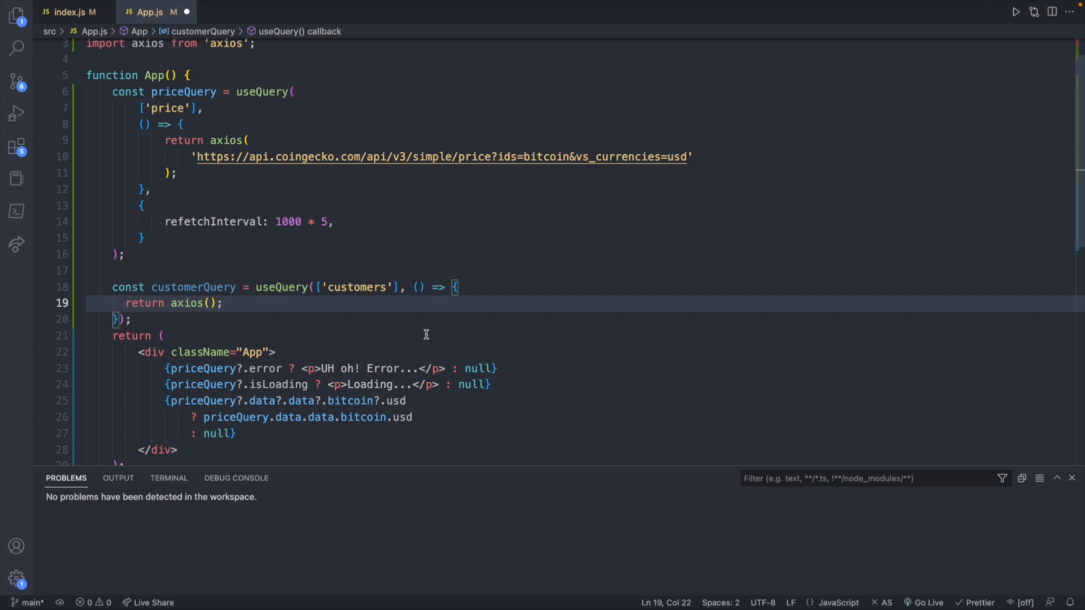
Switch to the GitHub repositories page and scroll through the repository list.
{"action": "left_click", "coordinate": [320, 14]}
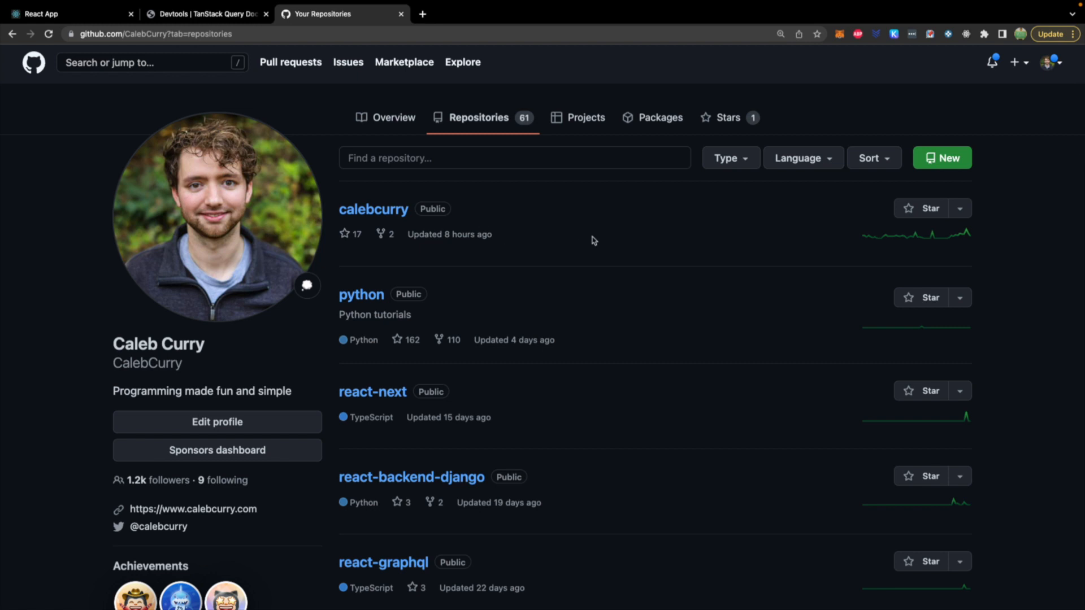
{"action": "mouse_move", "coordinate": [596, 372]}
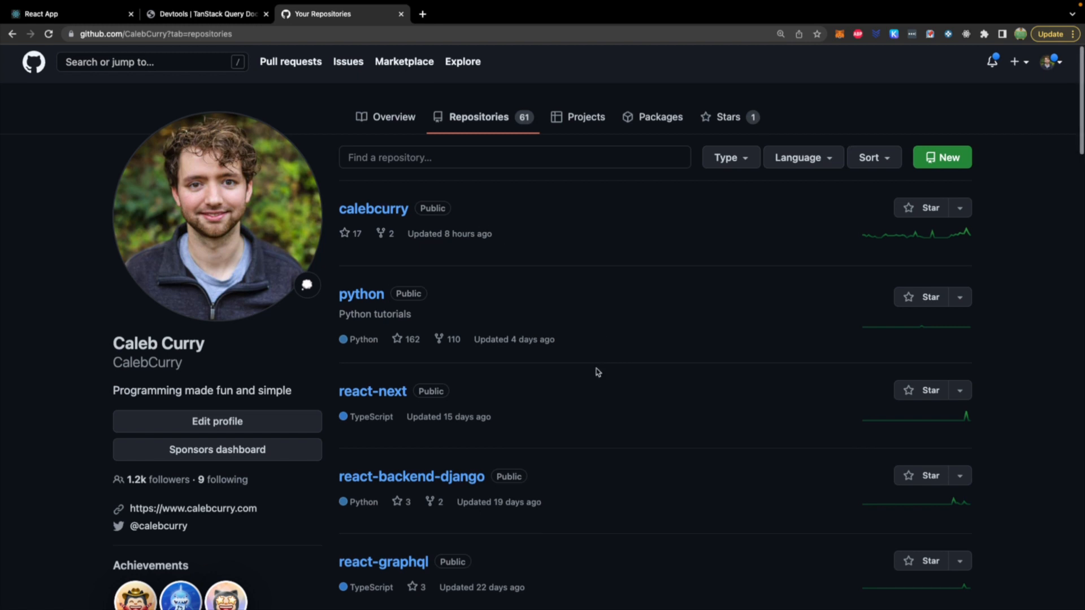
{"action": "scroll", "scroll_direction": "down", "scroll_amount": 3}
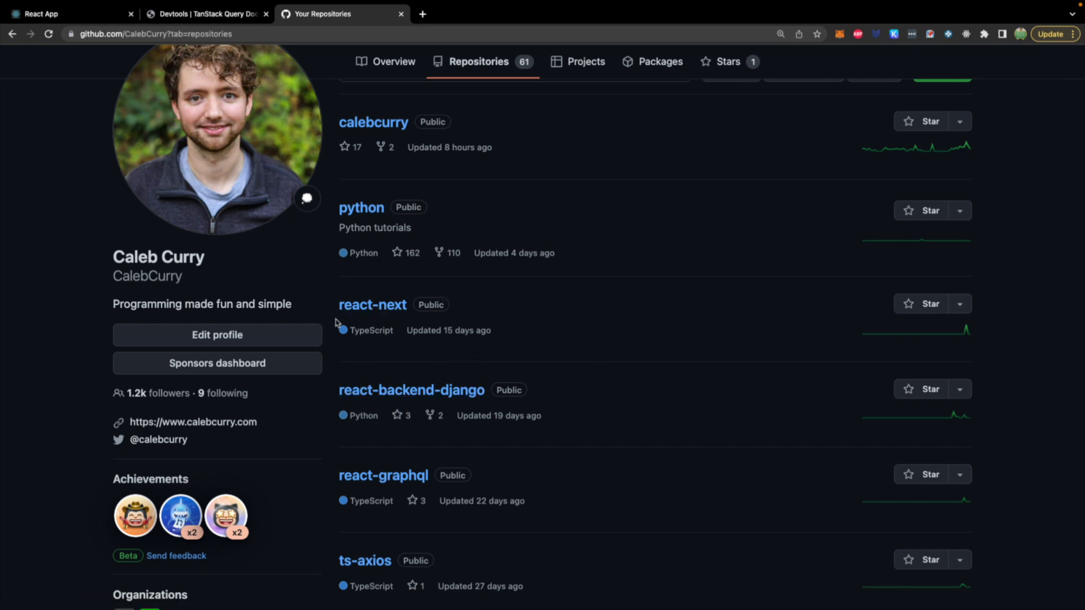
{"action": "mouse_move", "coordinate": [354, 354]}
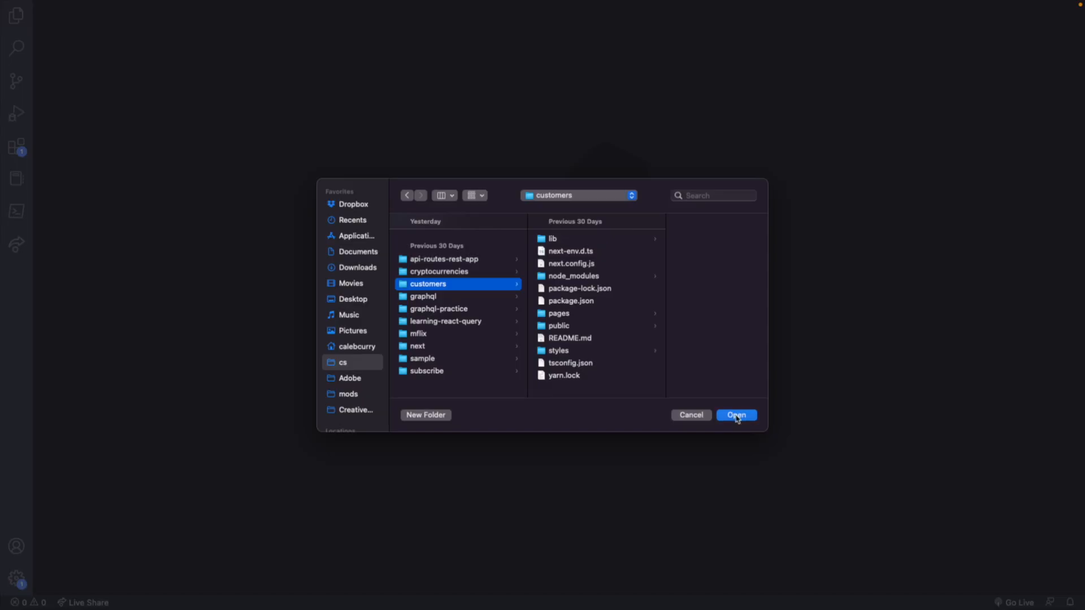
Open a terminal in the customers project and run npm run dev.
{"action": "left_click", "coordinate": [736, 414]}
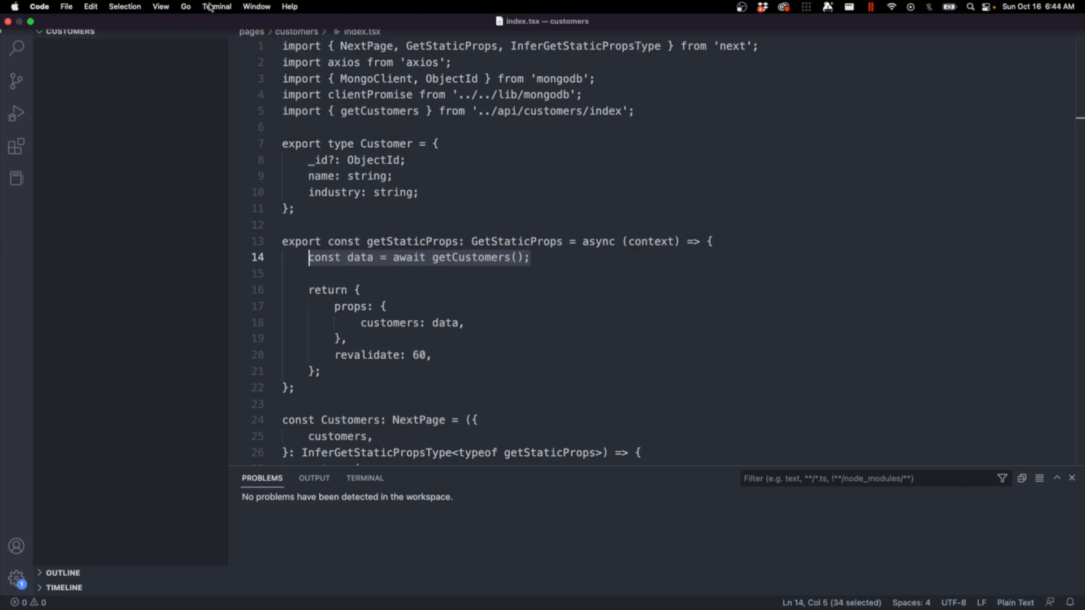
{"action": "left_click", "coordinate": [17, 47]}
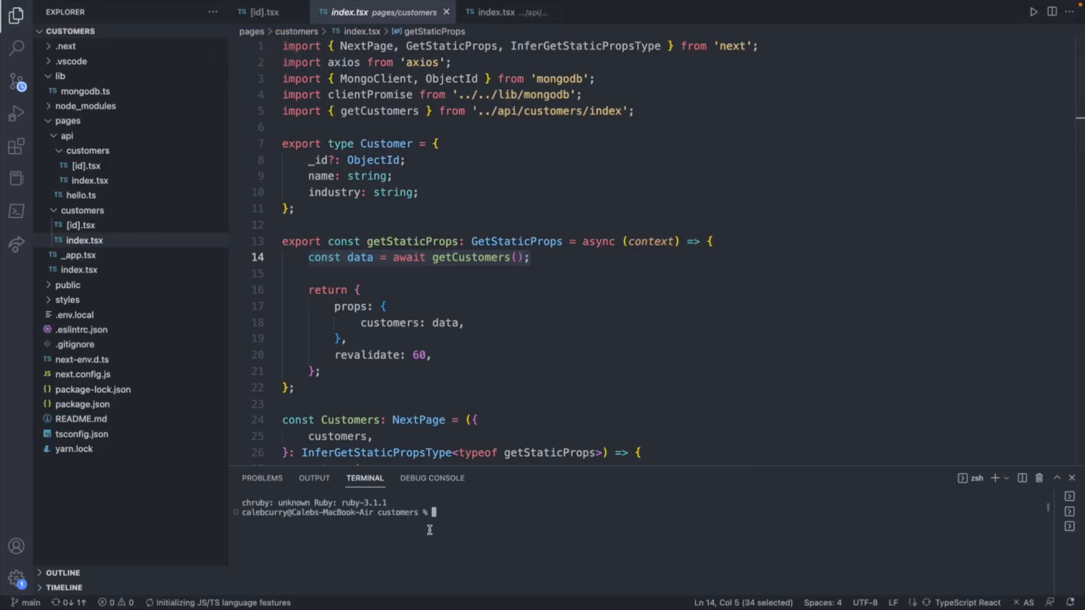
{"action": "type", "text": "npm run dev"}
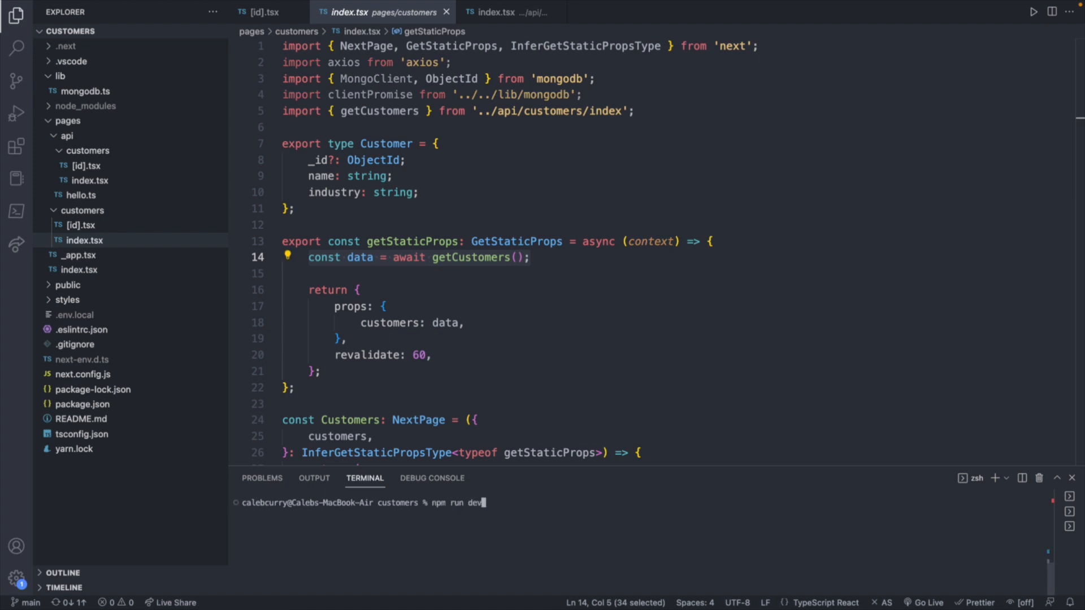
{"action": "key", "text": "enter"}
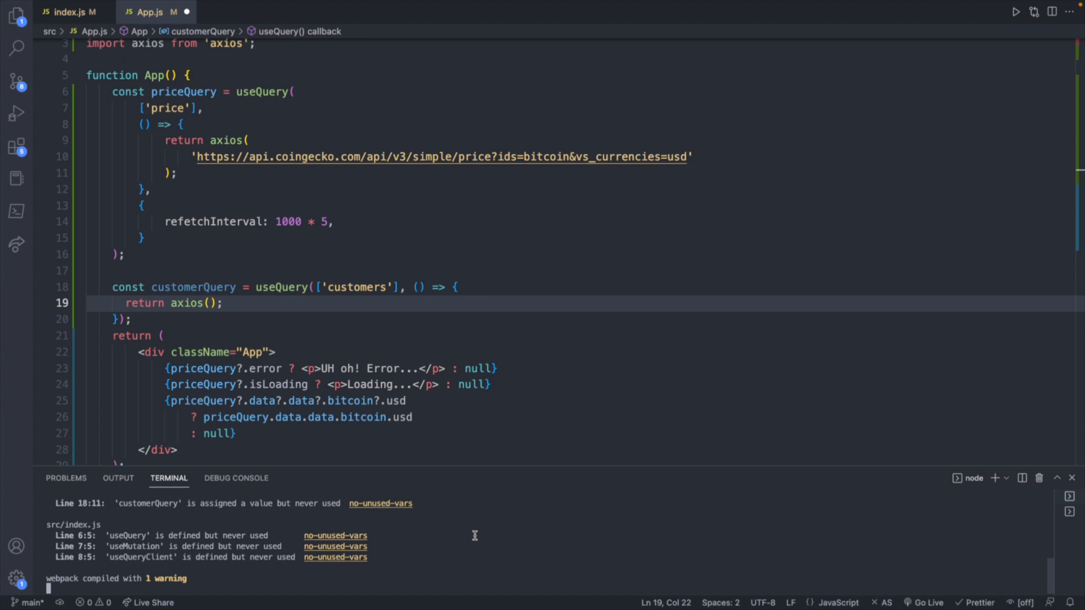
Run npm start and compare the customers and price queries in React Query Devtools.
{"action": "type", "text": "npm start"}
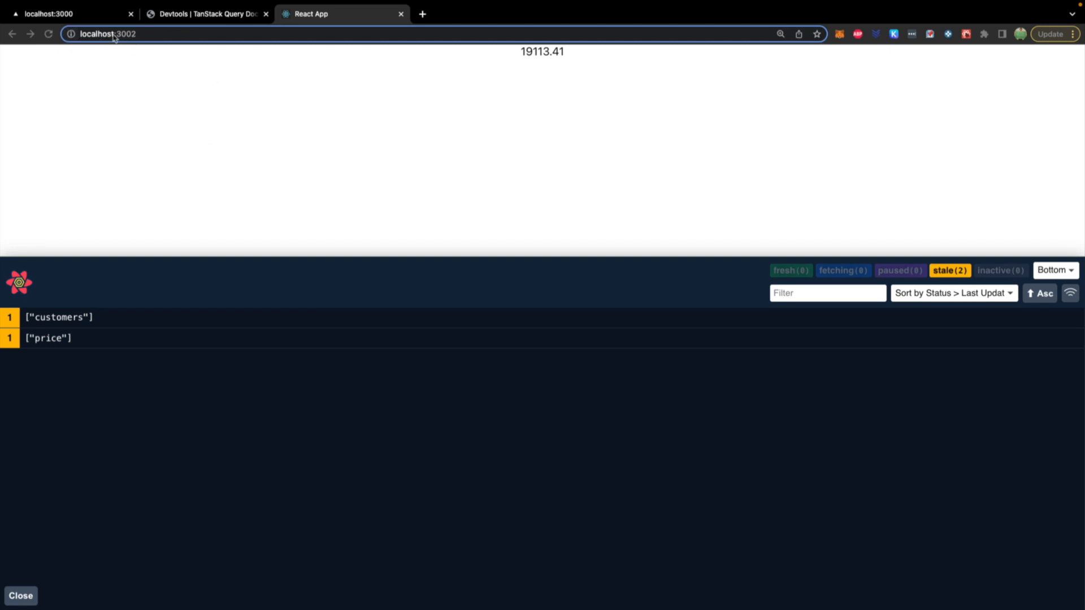
{"action": "mouse_move", "coordinate": [153, 312]}
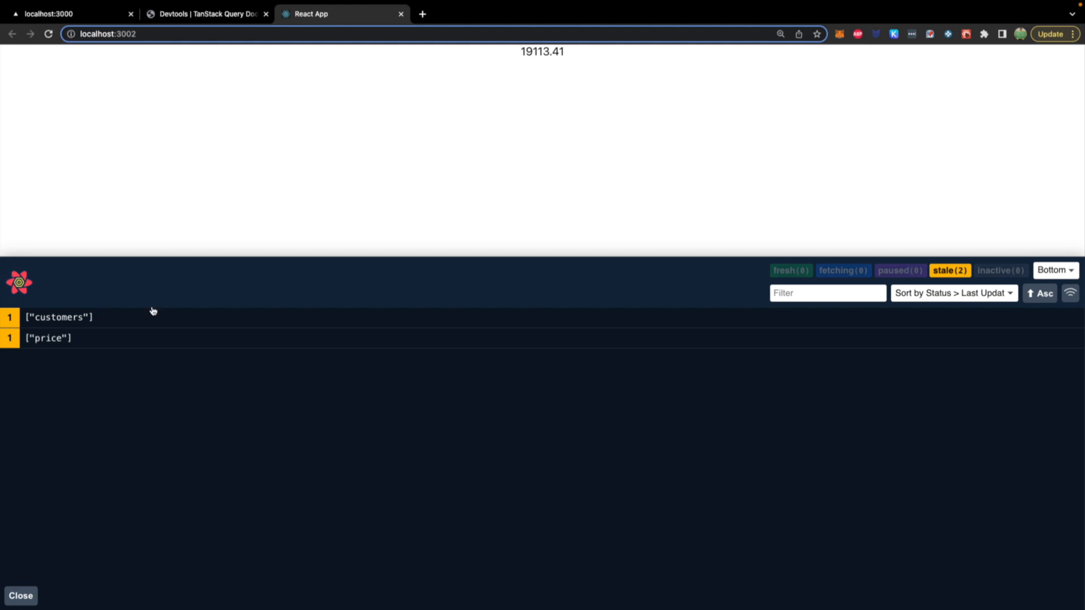
{"action": "left_click", "coordinate": [59, 317]}
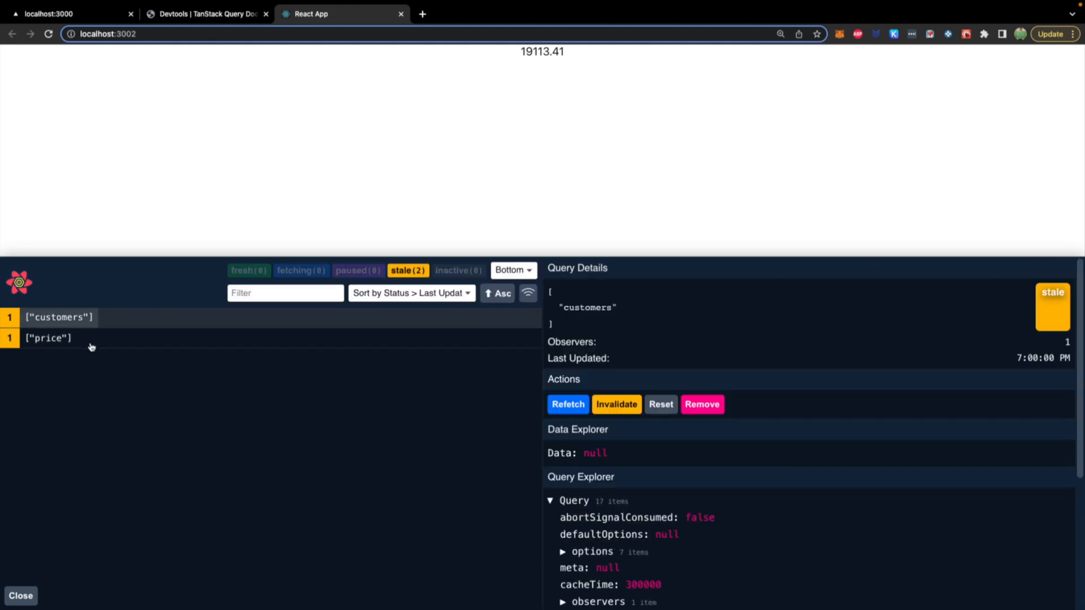
{"action": "left_click", "coordinate": [49, 338]}
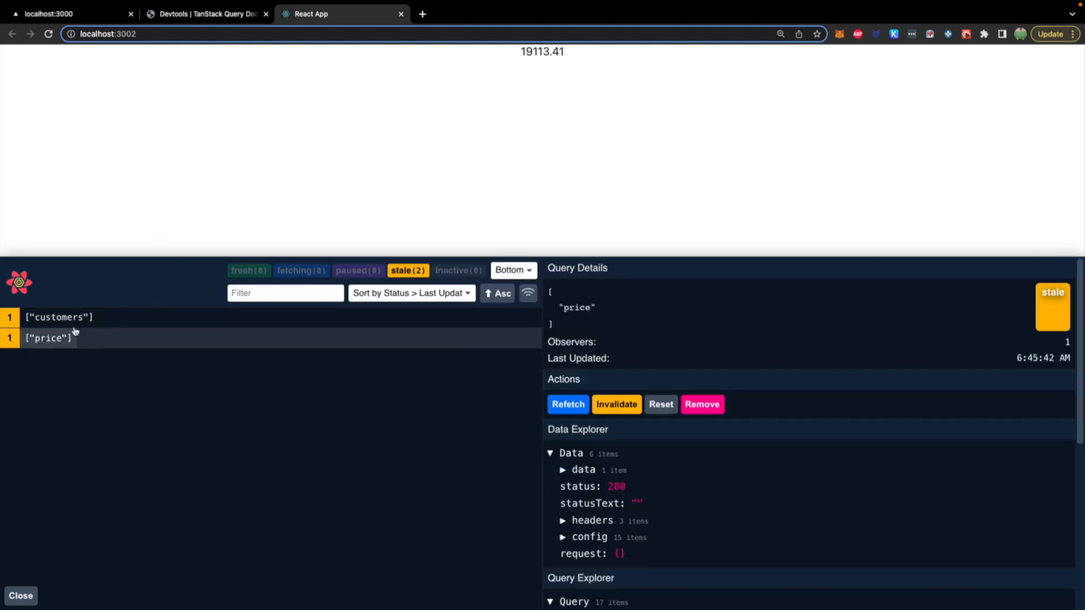
{"action": "left_click", "coordinate": [59, 317]}
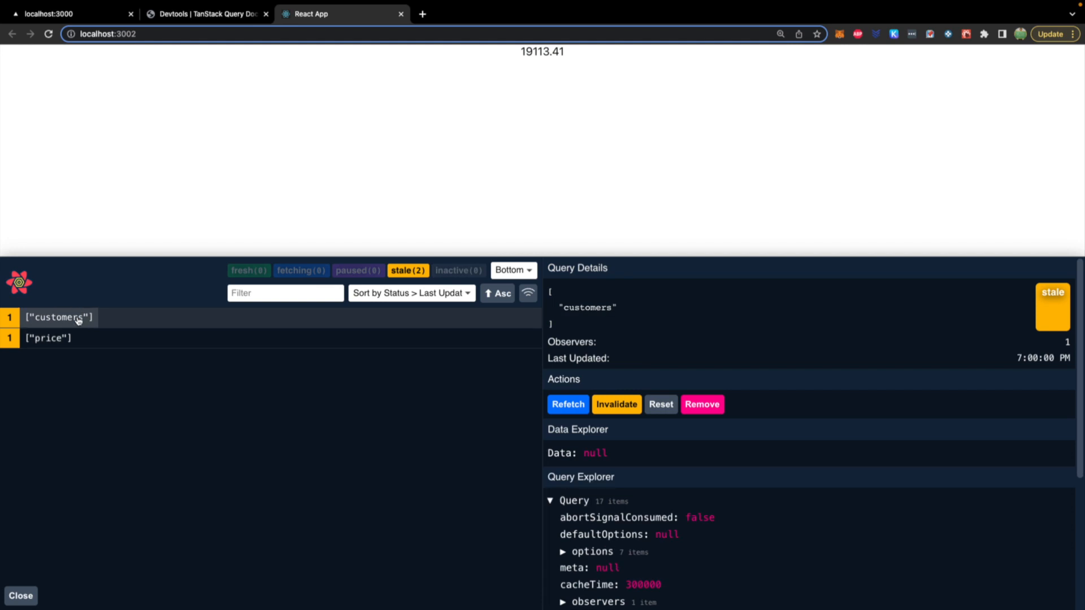
{"action": "mouse_move", "coordinate": [217, 116]}
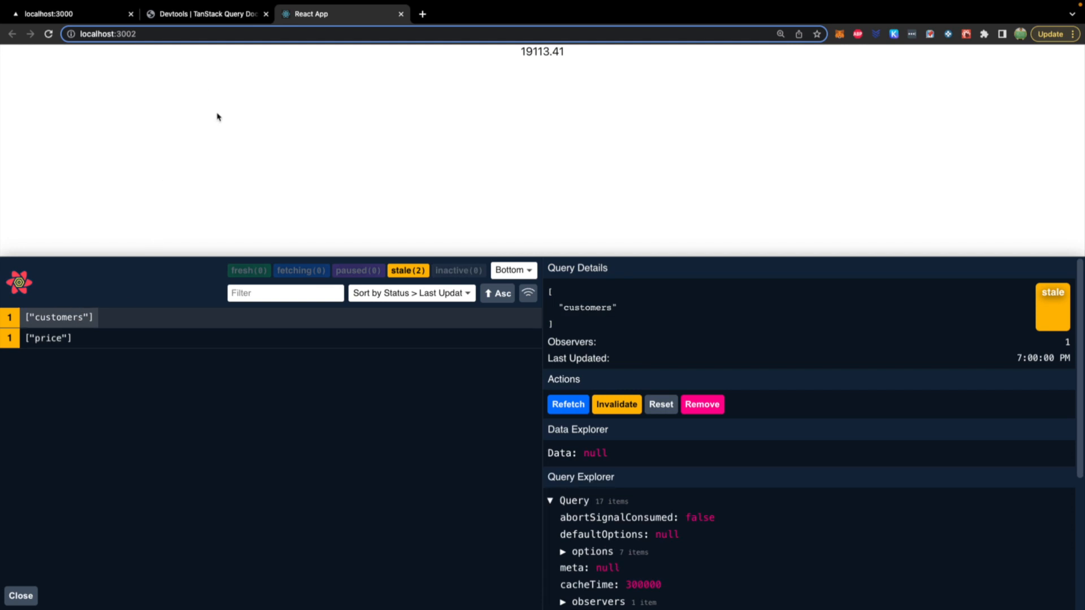
{"action": "left_click", "coordinate": [69, 13]}
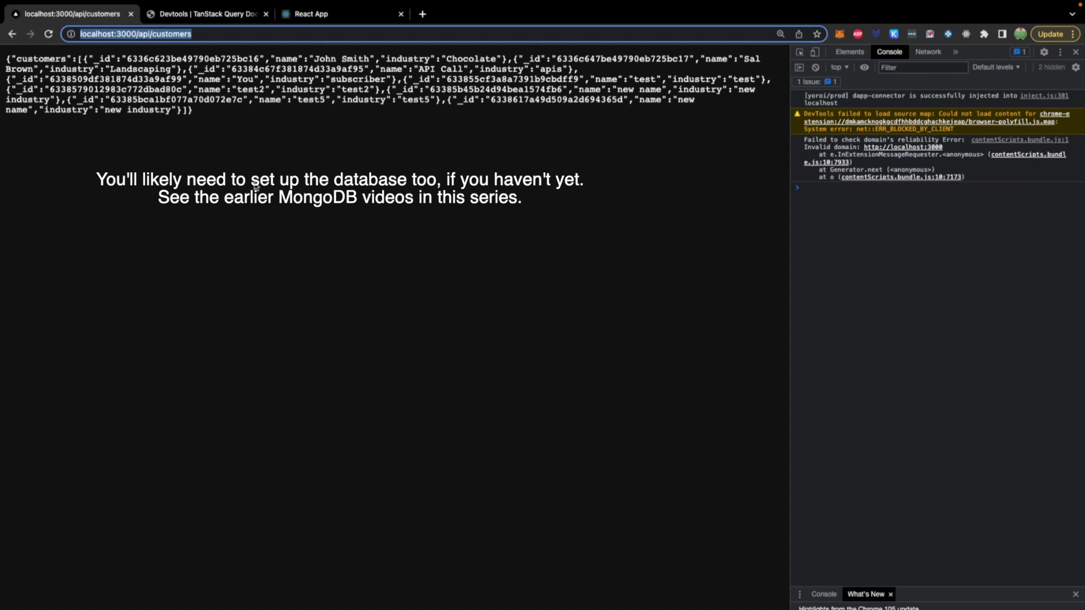
{"action": "mouse_move", "coordinate": [243, 138]}
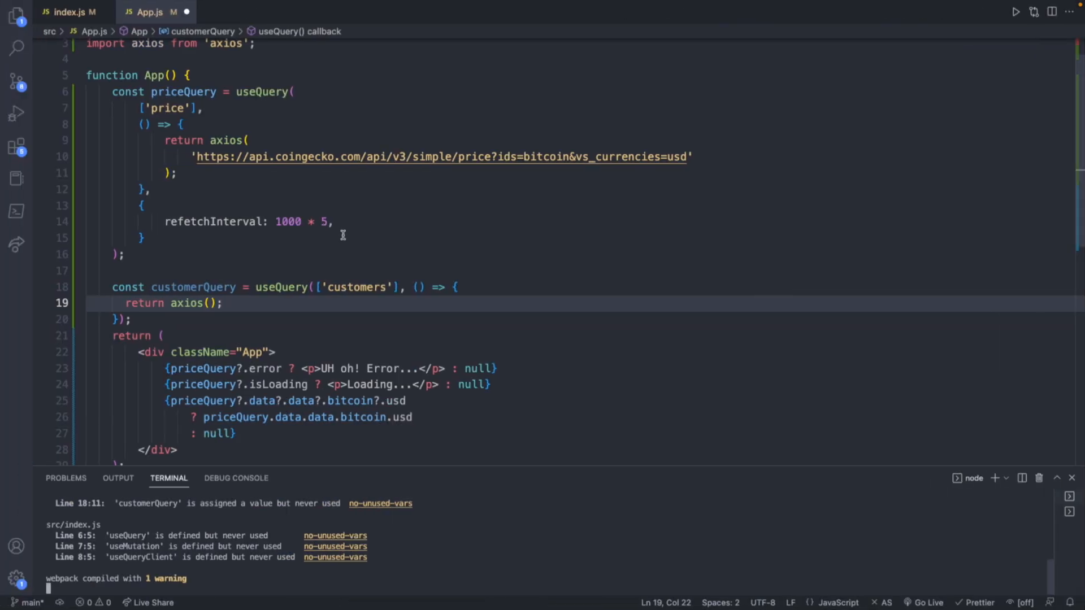
{"action": "left_click", "coordinate": [209, 302]}
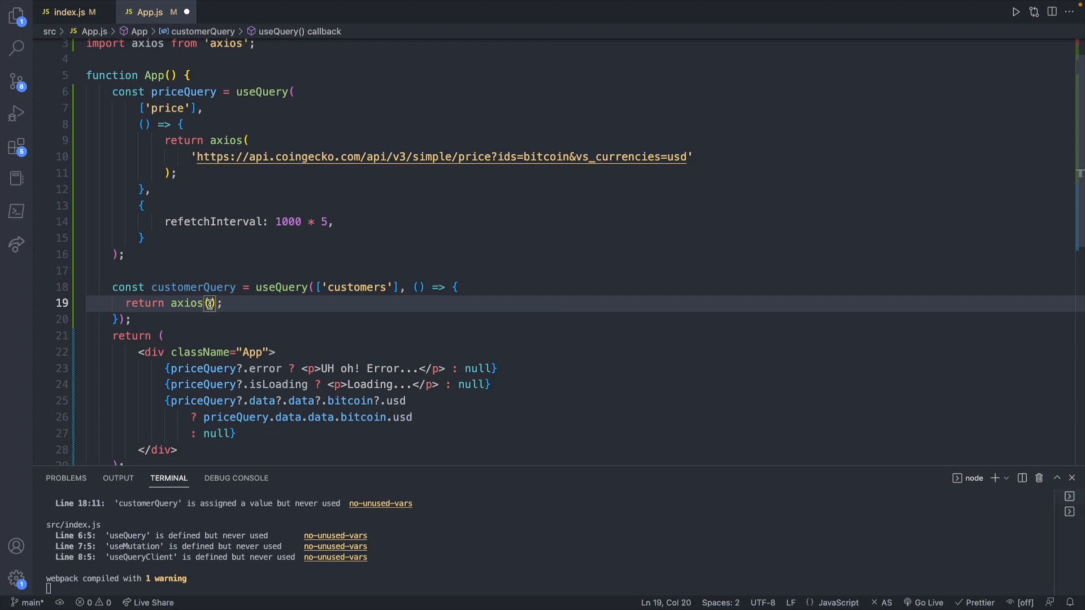
{"action": "type", "text": "'http://localhost:3000/api/customers'"}
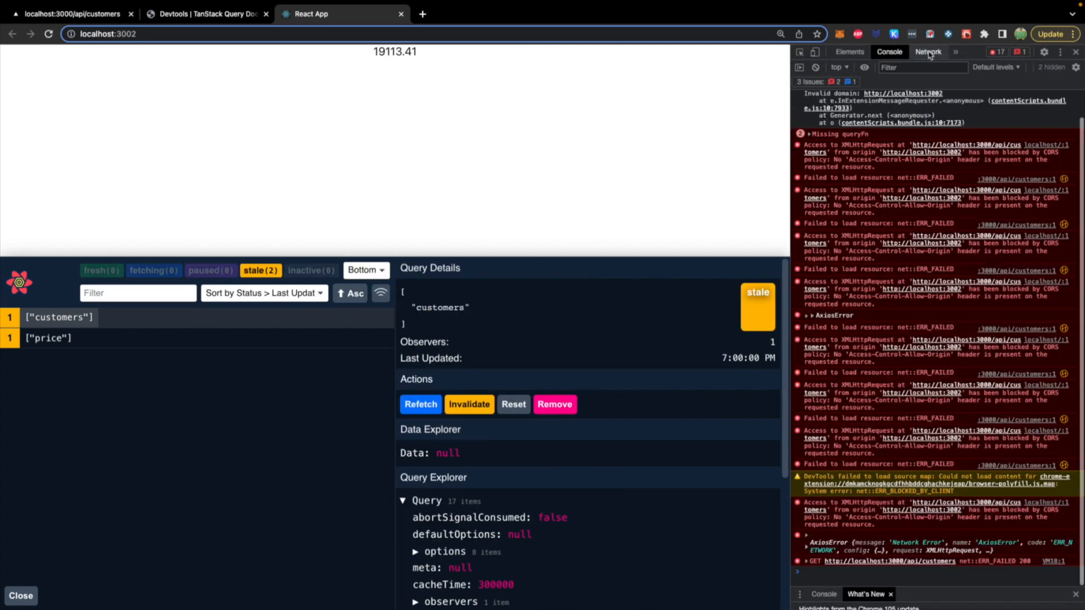
Open Chrome DevTools' Network tab to inspect the blocked customers requests.
{"action": "left_click", "coordinate": [928, 52]}
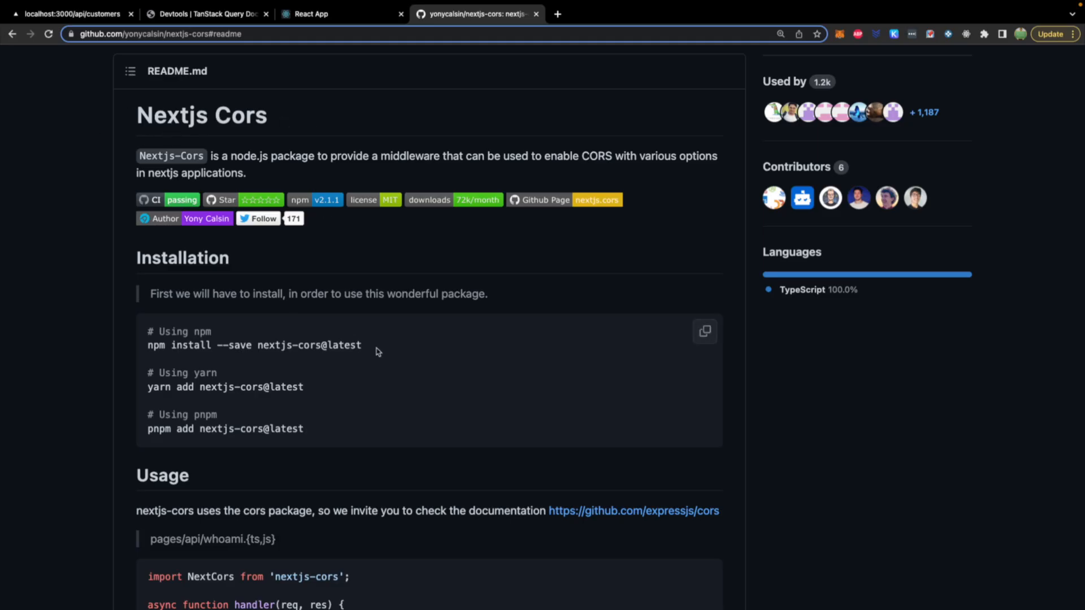
Scroll the nextjs-cors README down to its Installation instructions.
{"action": "scroll", "scroll_direction": "down", "scroll_amount": 3}
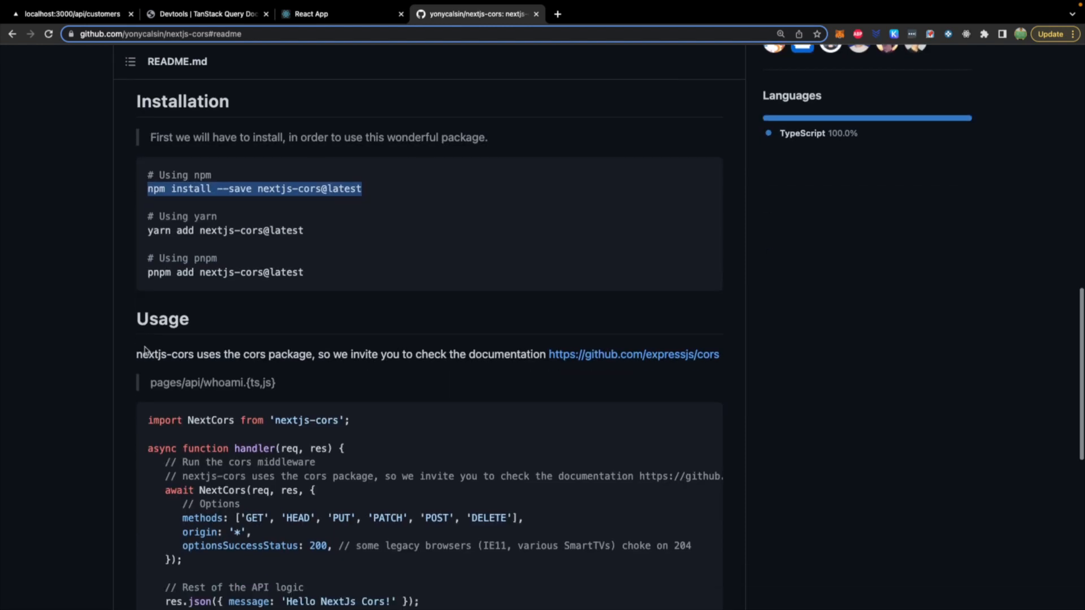
{"action": "scroll", "scroll_direction": "down", "scroll_amount": 3}
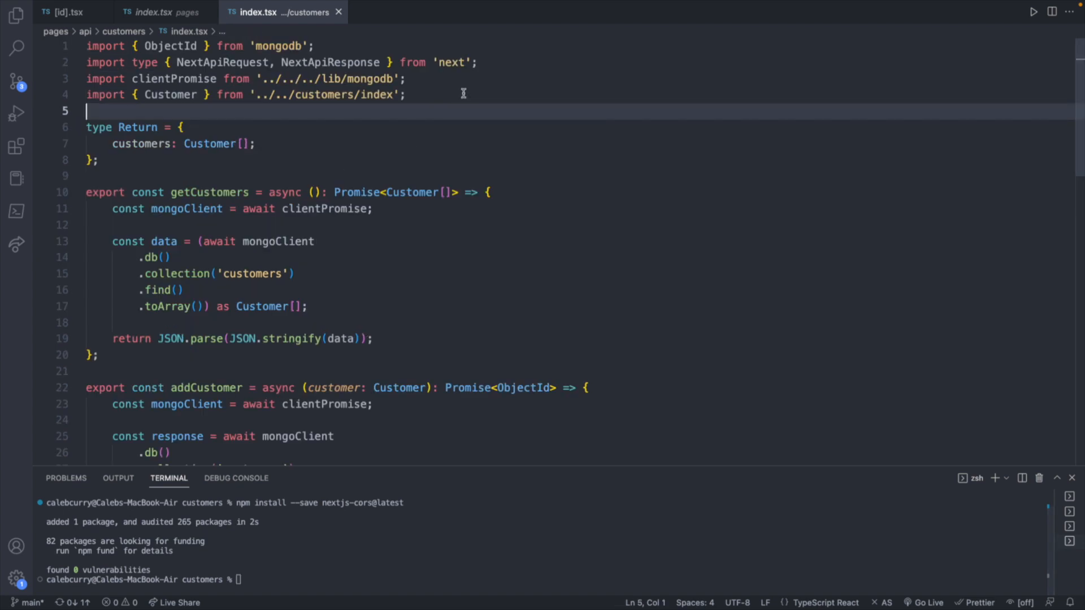
Start writing the NextCors import at the top of the customers API route.
{"action": "type", "text": "import NextCors from"}
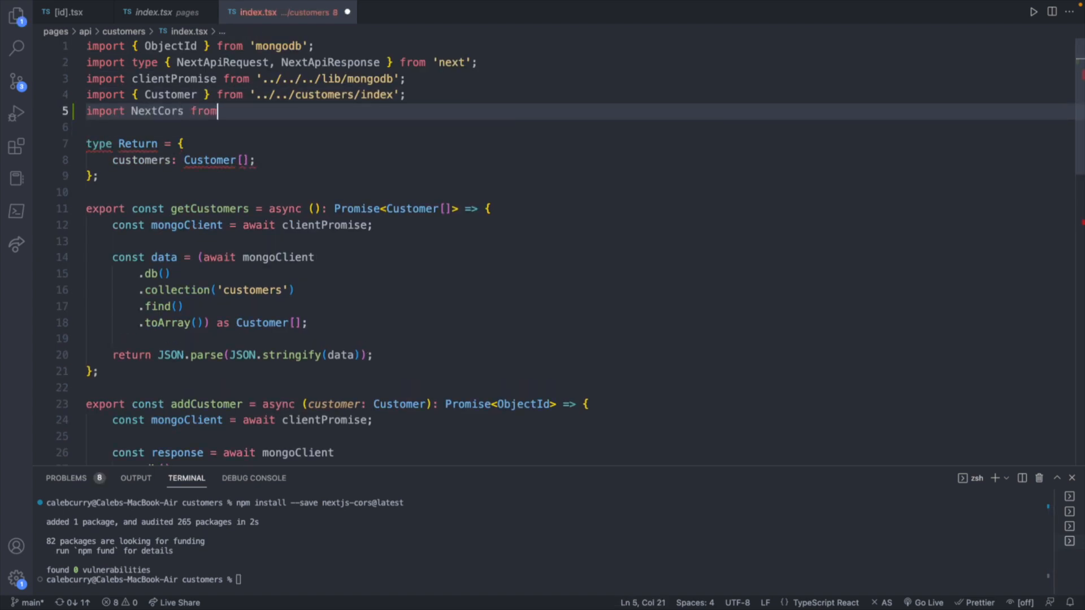
{"action": "type", "text": "'next'"}
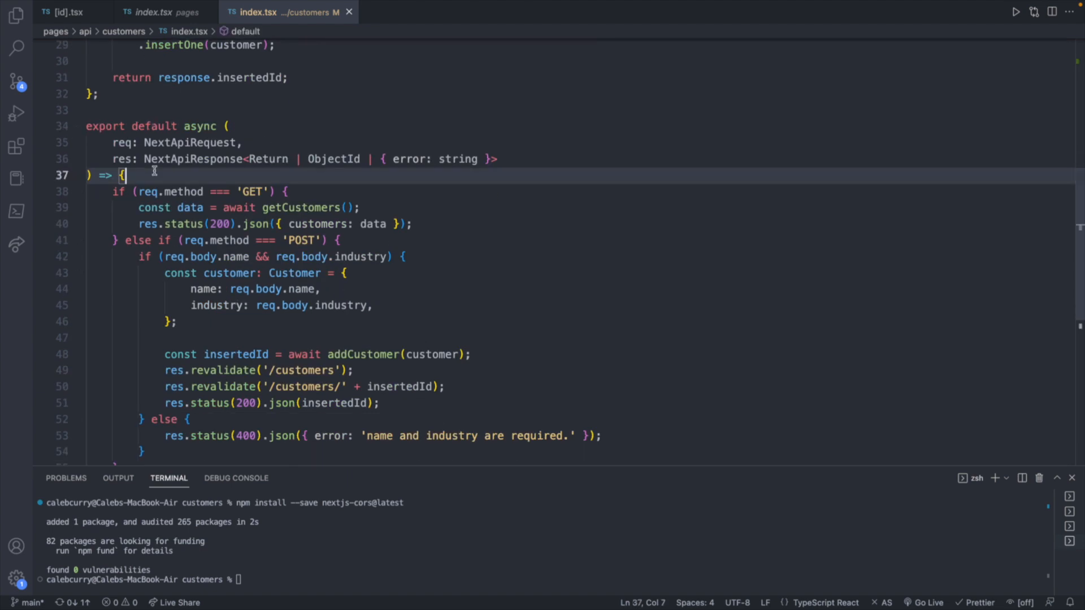
Add await NextCors(req, res) with methods ['GET', 'POST'] to the handler.
{"action": "type", "text": "await"}
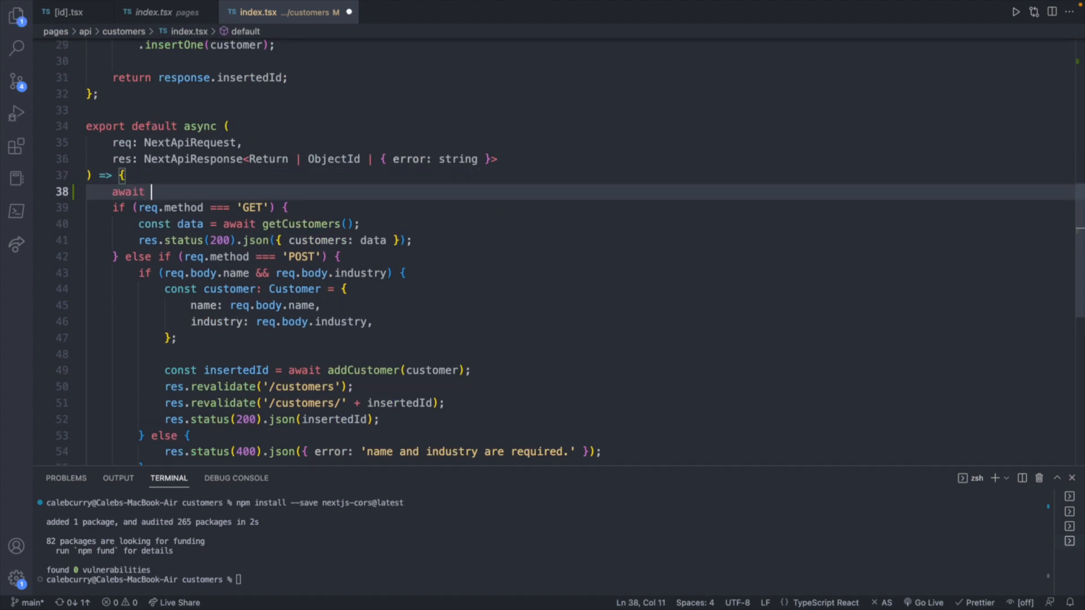
{"action": "type", "text": "NextCors()"}
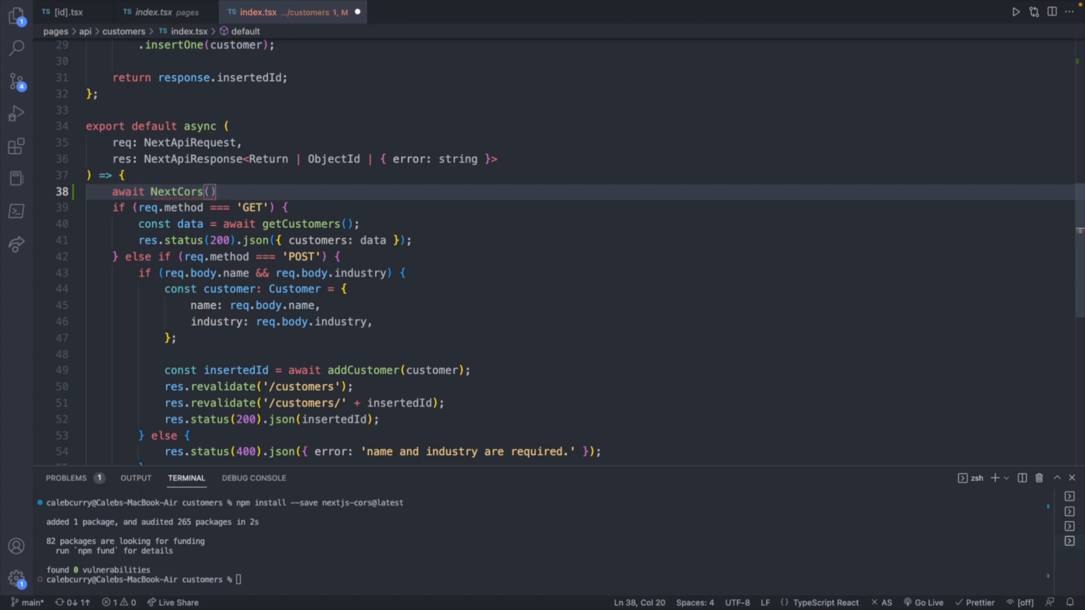
{"action": "type", "text": "req"}
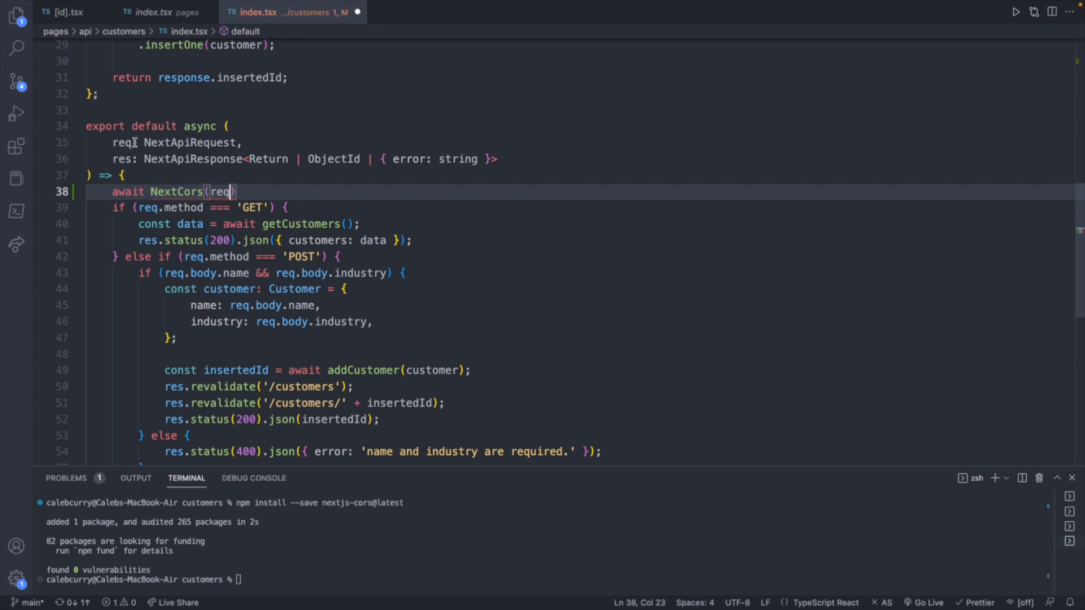
{"action": "type", "text": ", res, {"}
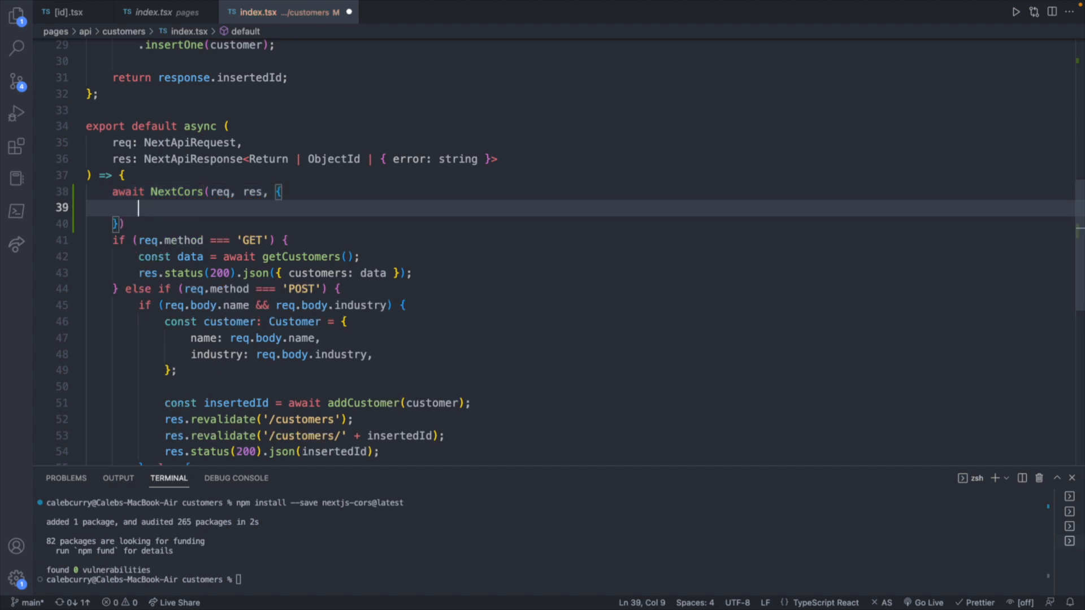
{"action": "type", "text": "methods"}
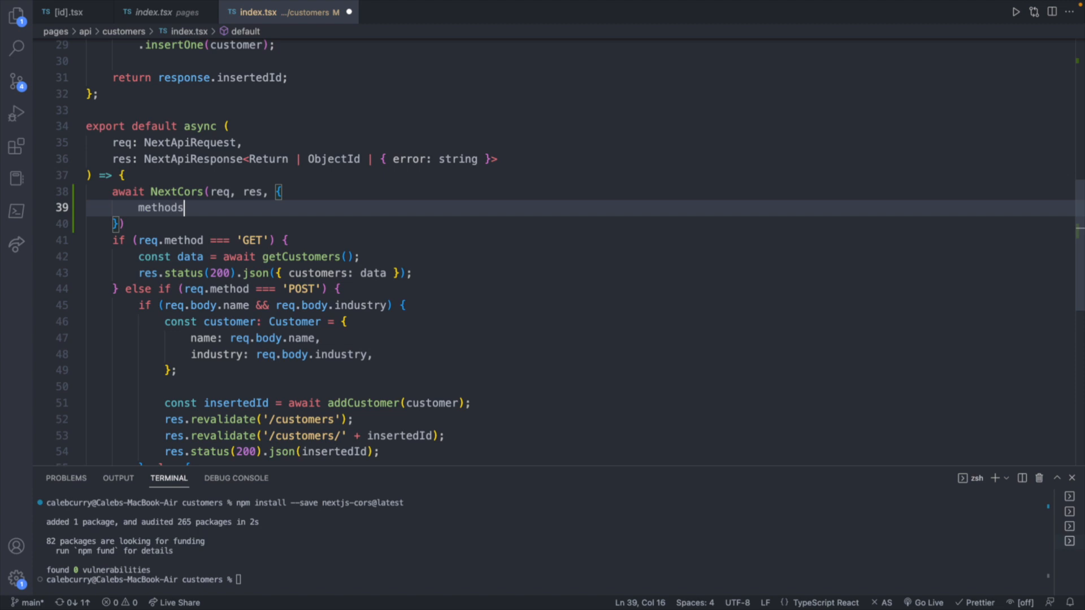
{"action": "type", "text": ": []"}
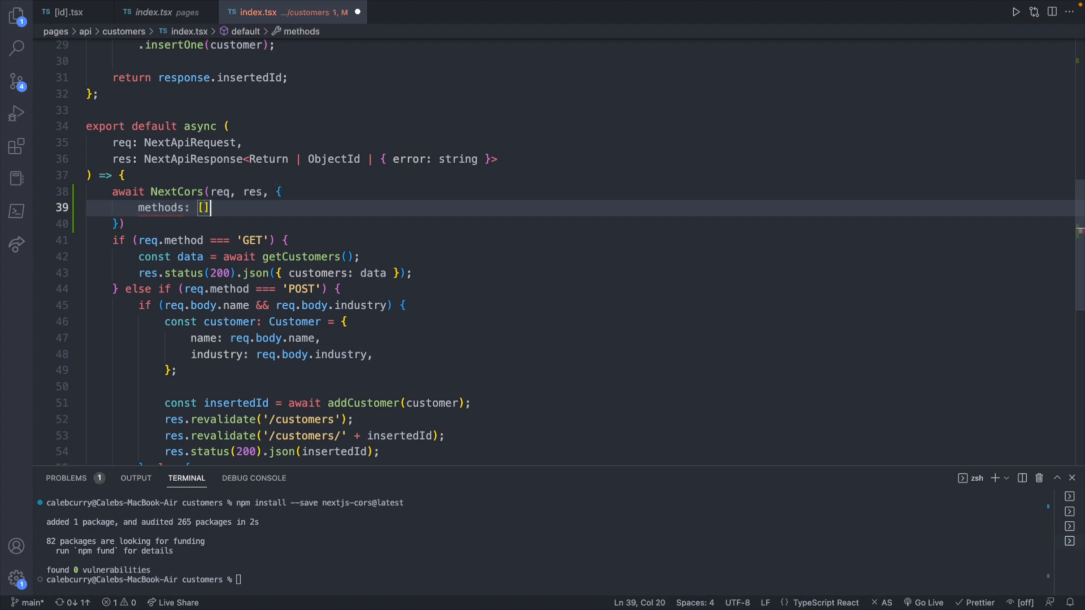
{"action": "type", "text": "'GET'"}
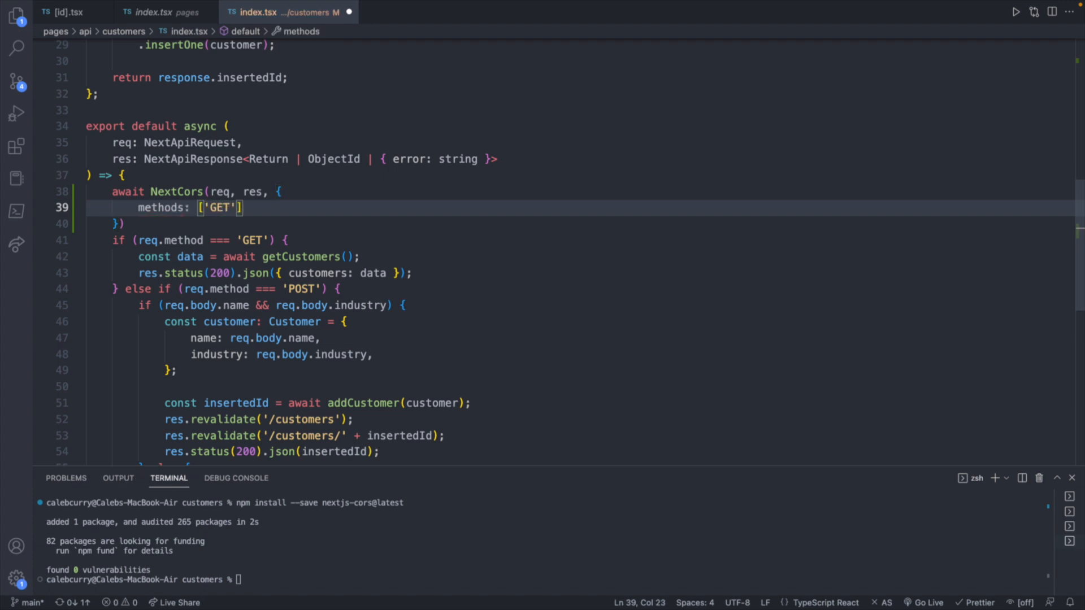
{"action": "type", "text": ", 'POST'"}
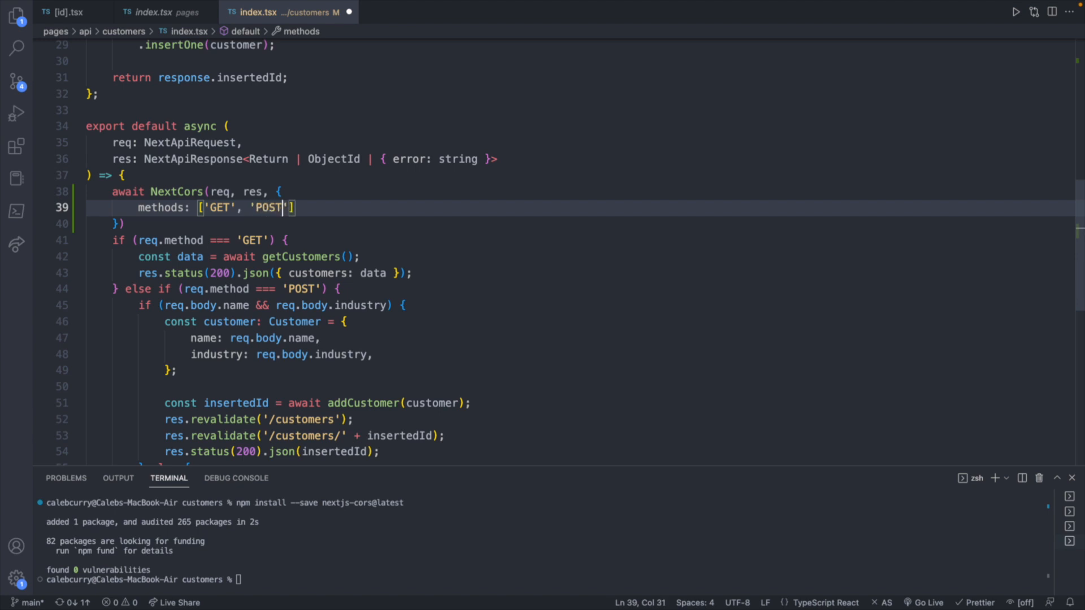
Add origin '*' and optionsSuccessStatus: 200 to the NextCors options.
{"action": "scroll", "scroll_direction": "down", "scroll_amount": 3}
{"action": "type", "text": ","}
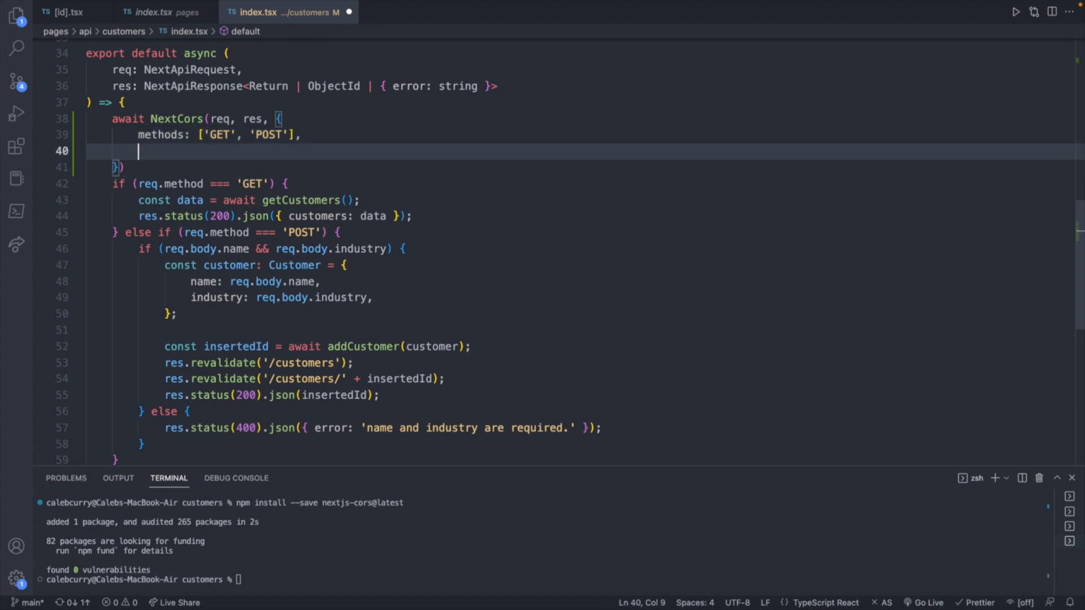
{"action": "type", "text": "origin:"}
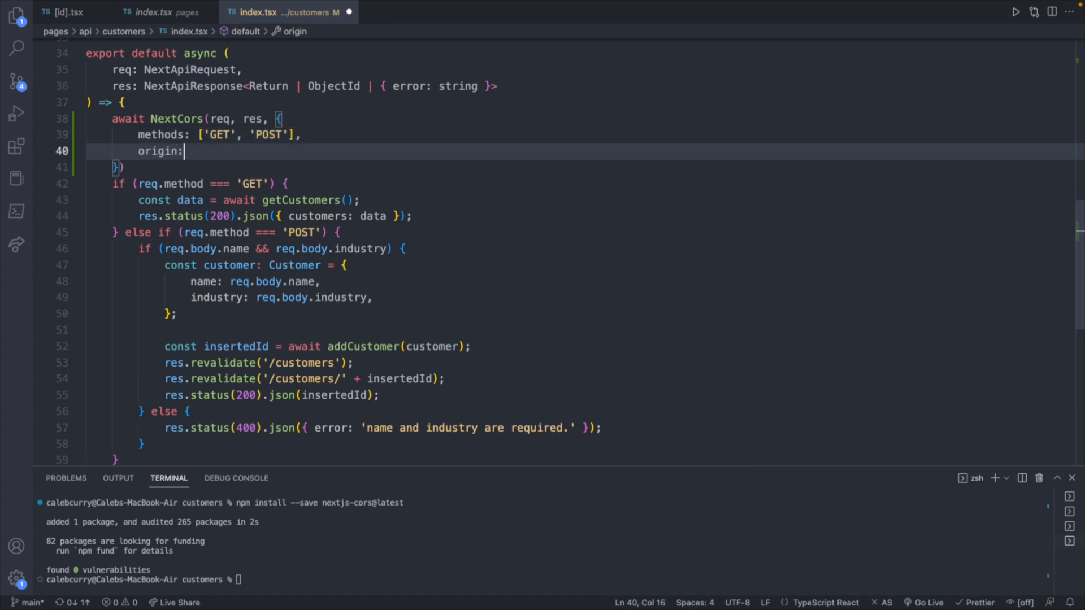
{"action": "type", "text": "'*'"}
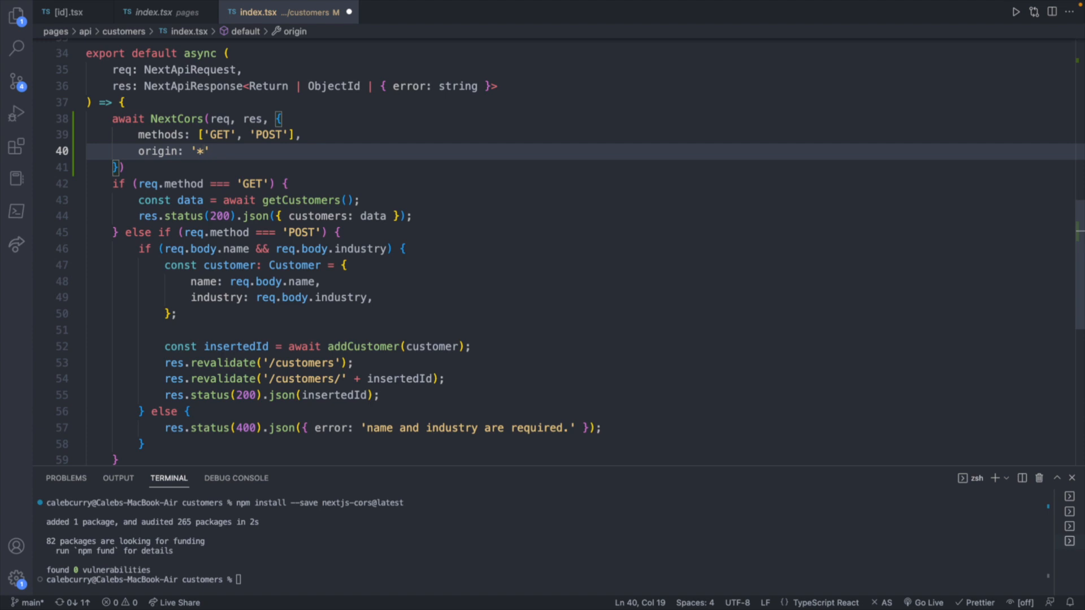
{"action": "type", "text": ","}
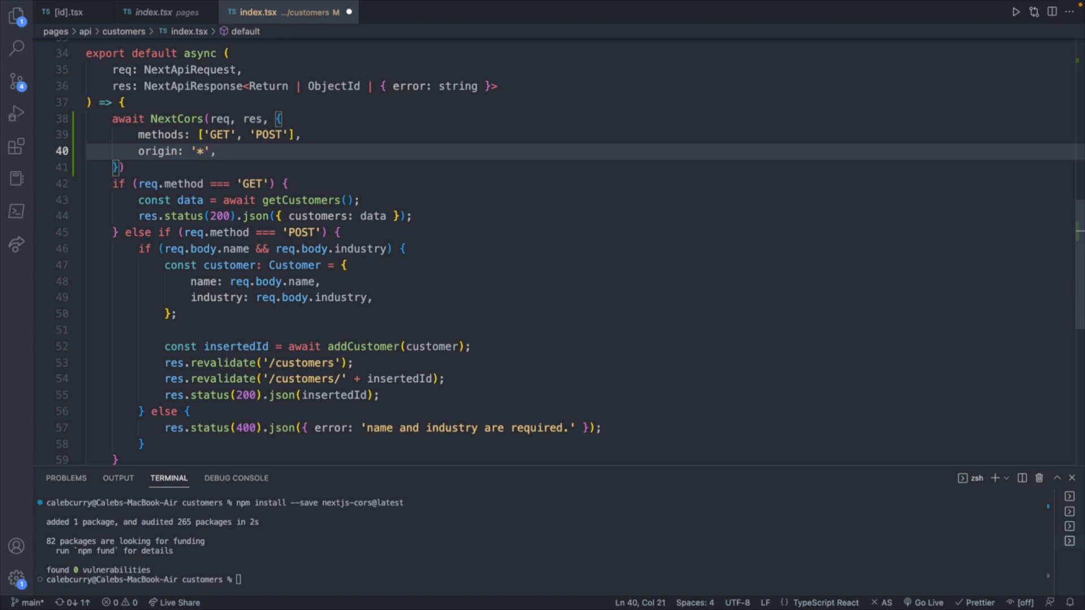
{"action": "type", "text": "optionsSu"}
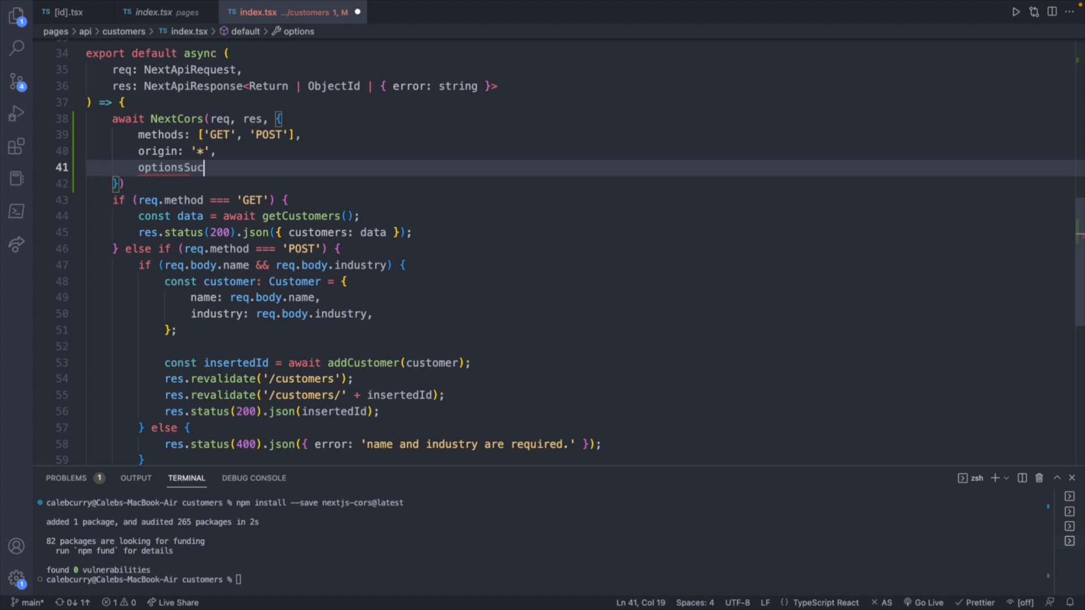
{"action": "type", "text": "cess"}
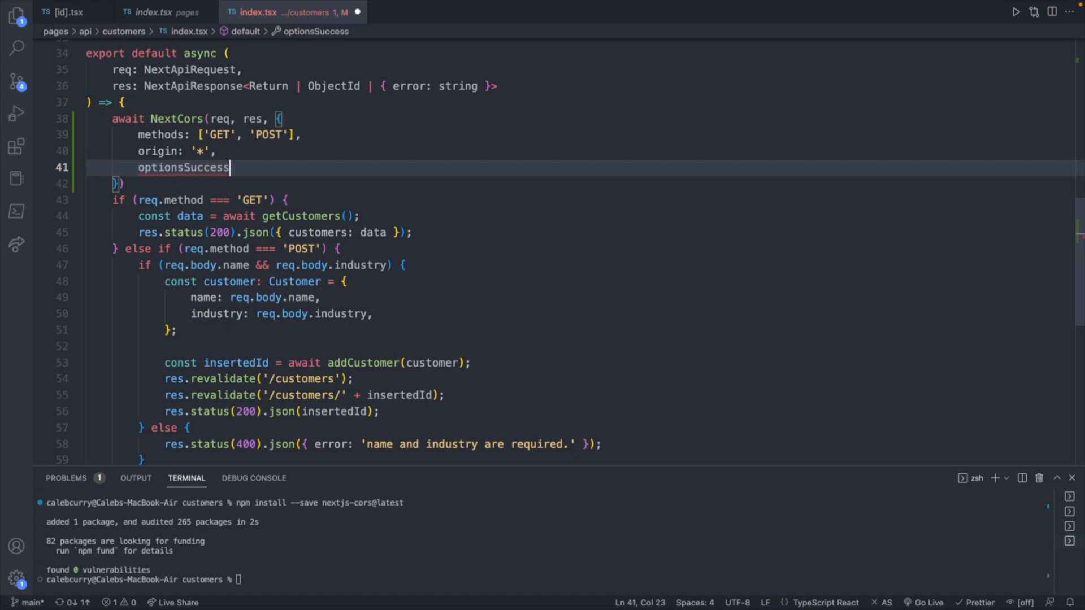
{"action": "type", "text": "Status:"}
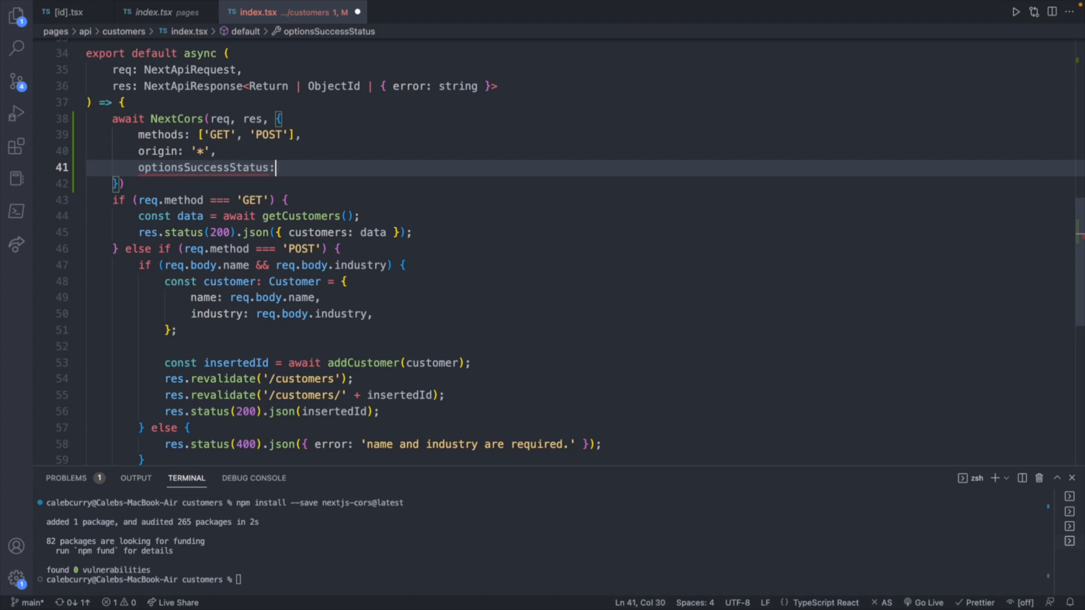
{"action": "type", "text": "200"}
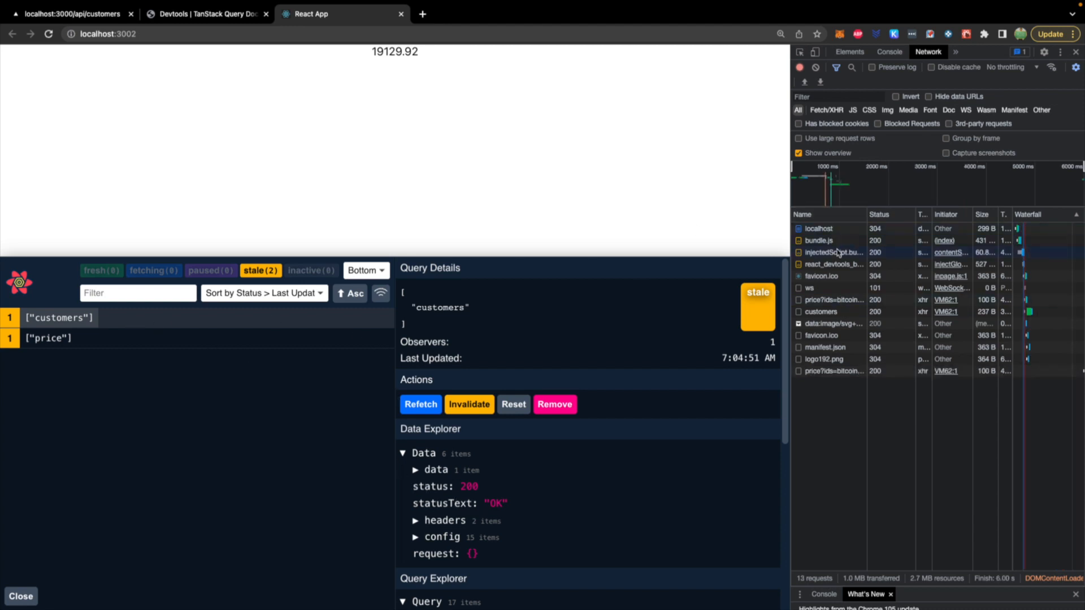
Reload localhost:3002 and check the customers query's 200 response in Chrome.
{"action": "left_click", "coordinate": [820, 311]}
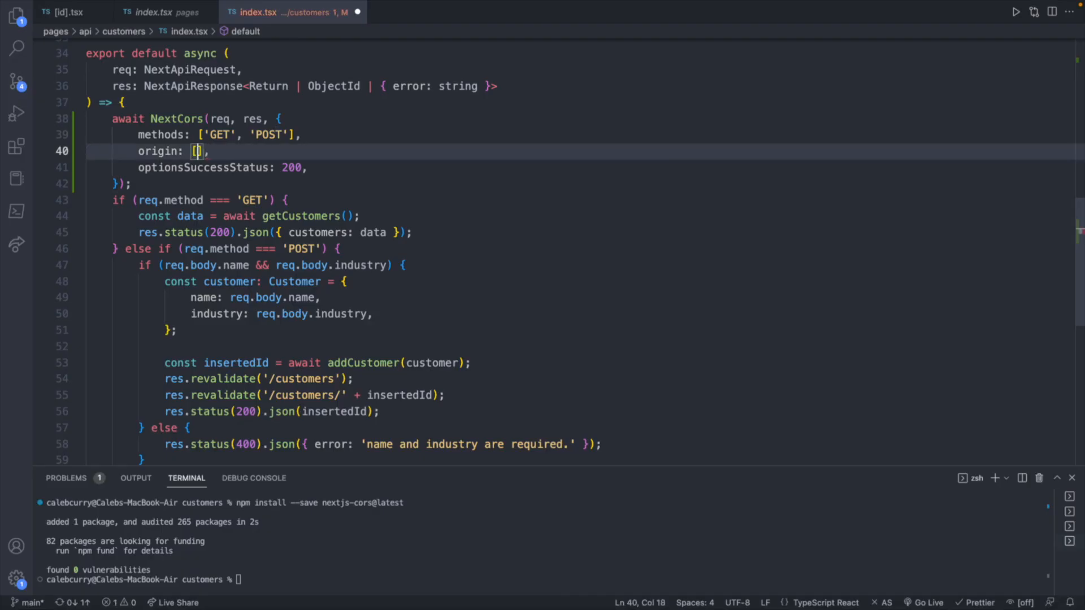
{"action": "type", "text": "'"}
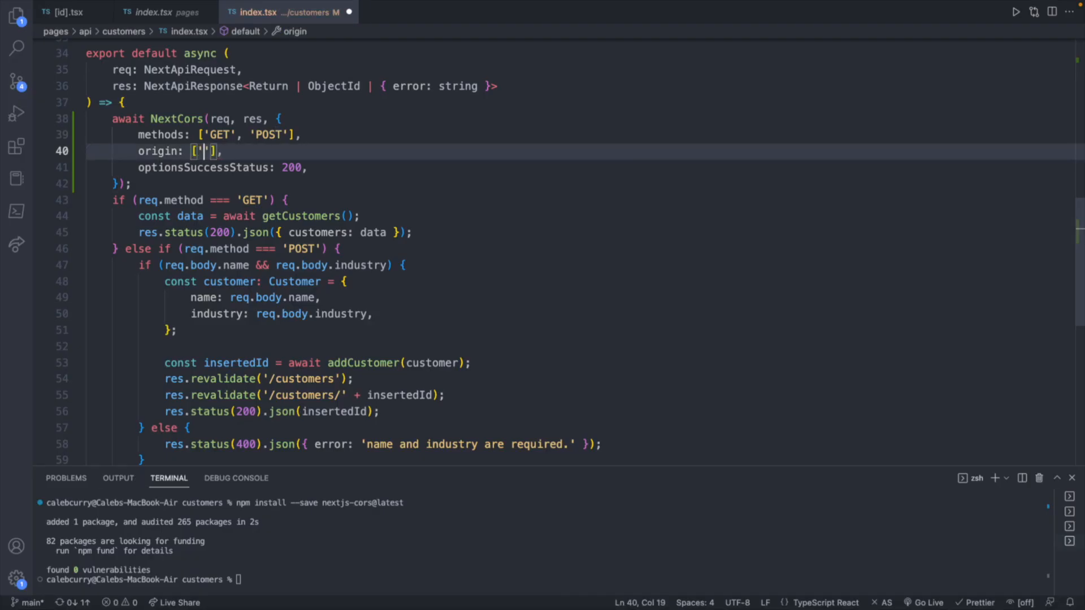
{"action": "type", "text": "http://"}
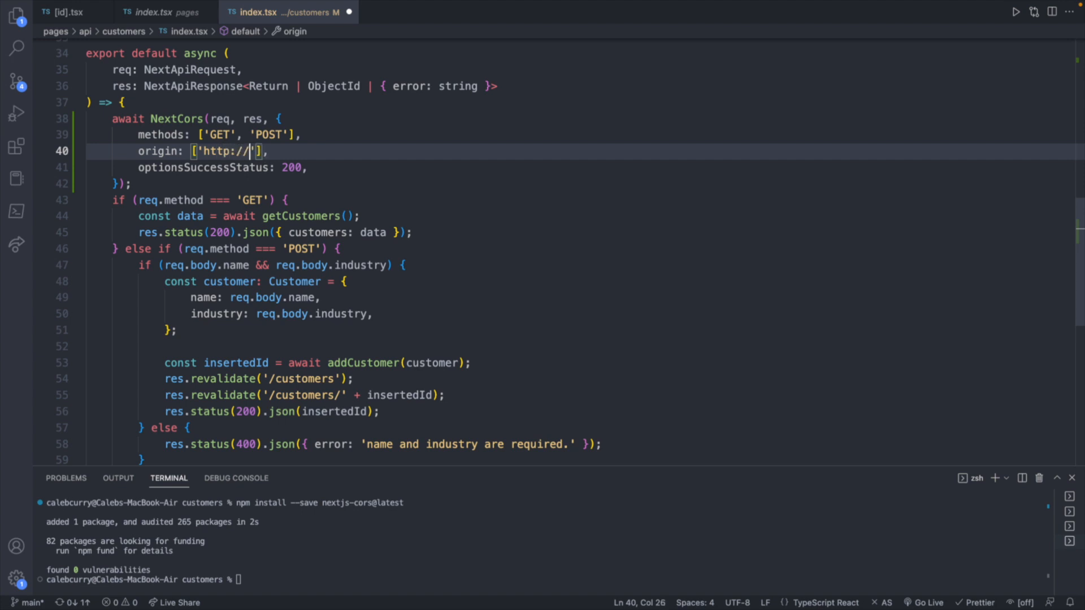
{"action": "type", "text": "localhost:300"}
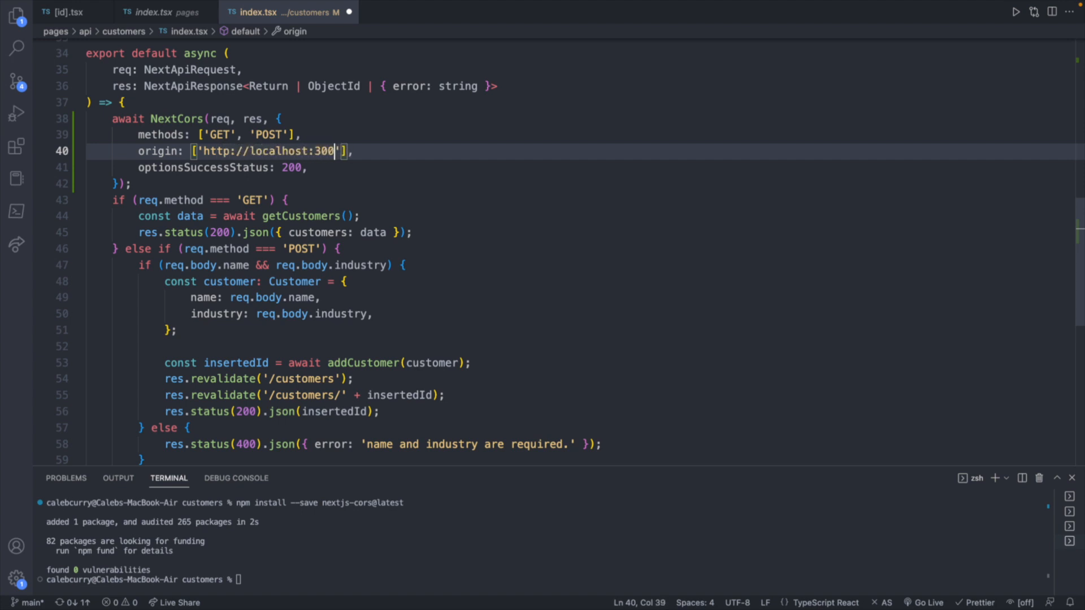
{"action": "type", "text": "2"}
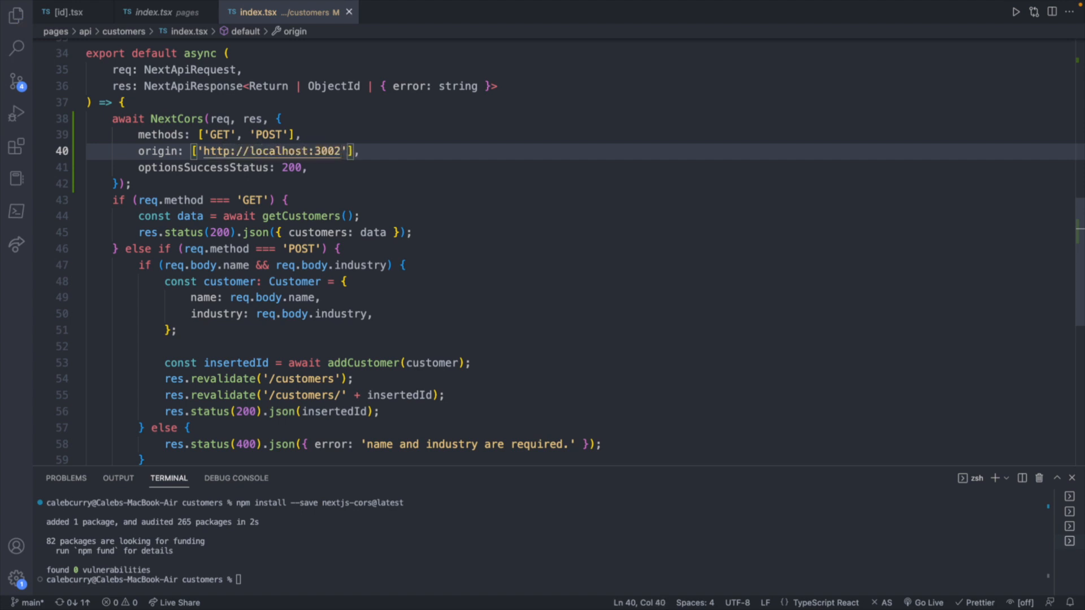
{"action": "left_click", "coordinate": [48, 33]}
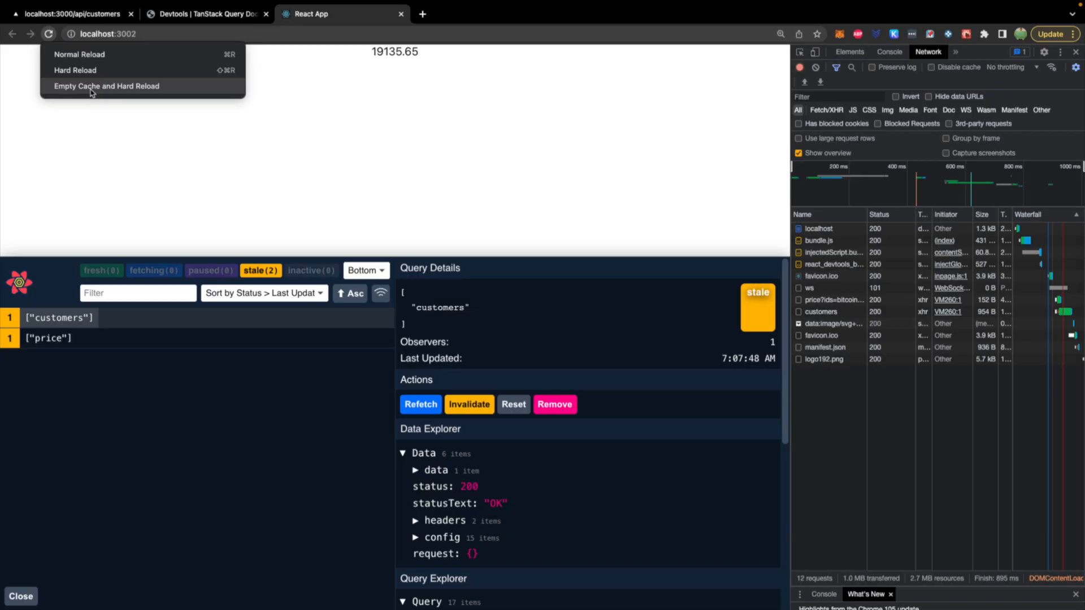
Hard-reload the app with an empty cache and inspect the customers request's headers.
{"action": "left_click", "coordinate": [106, 85]}
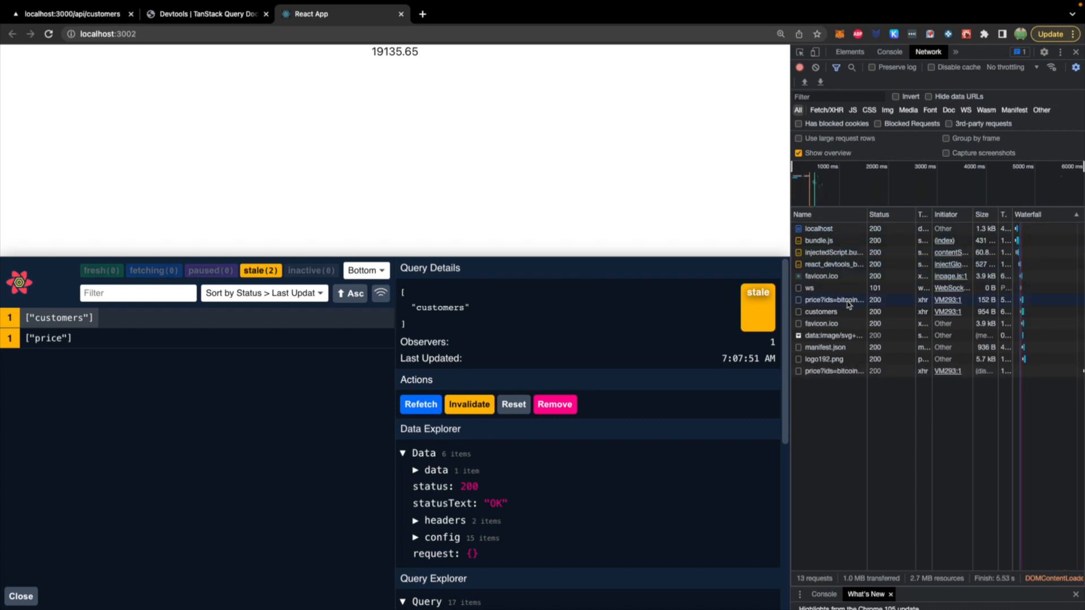
{"action": "left_click", "coordinate": [821, 311]}
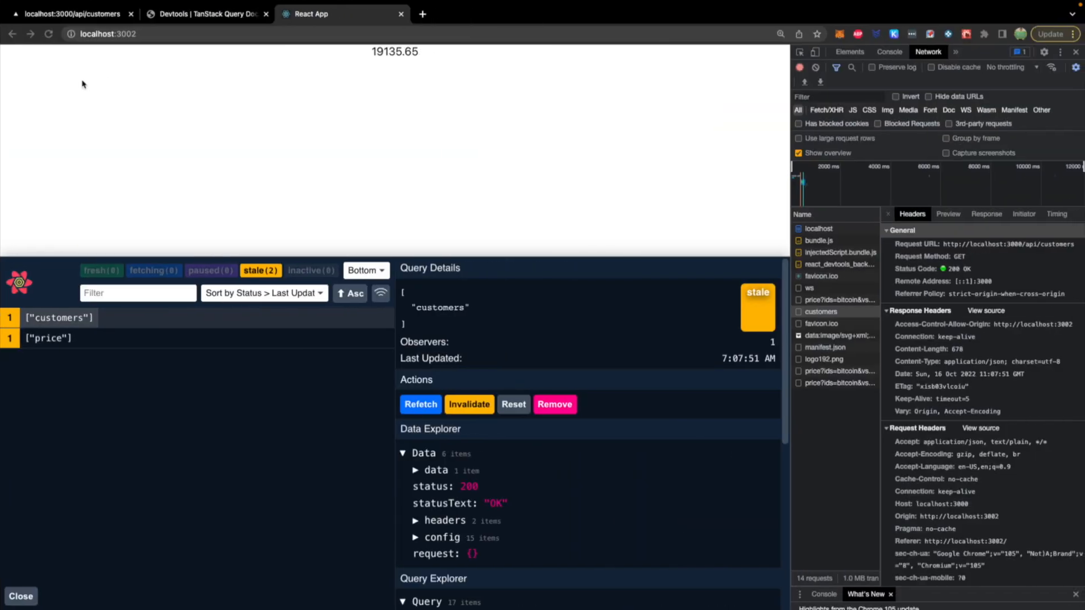
Reload the app page several more times.
{"action": "left_click", "coordinate": [49, 34]}
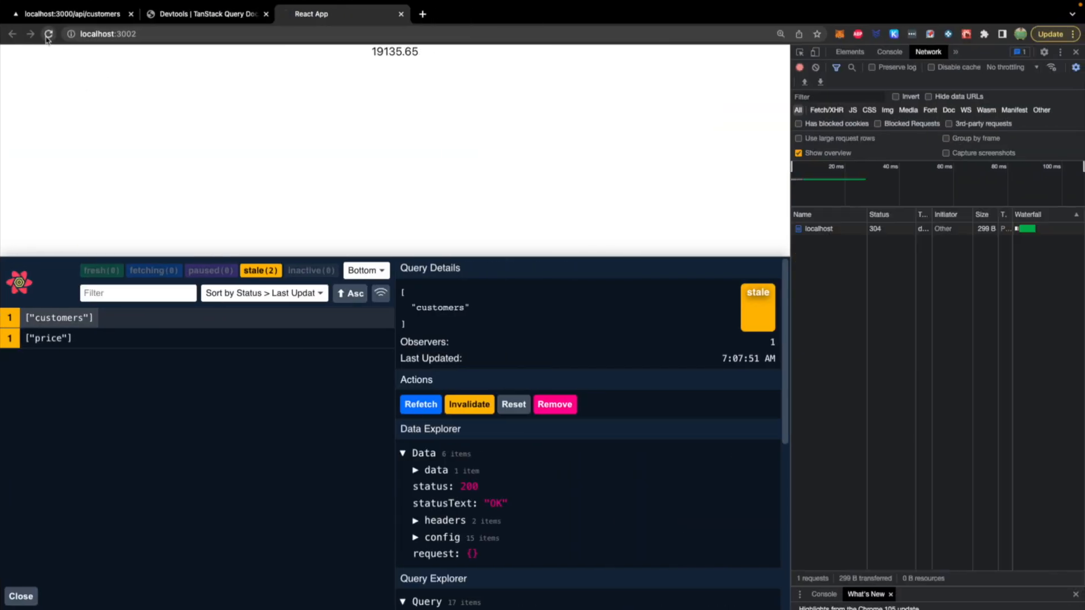
{"action": "left_click", "coordinate": [49, 33]}
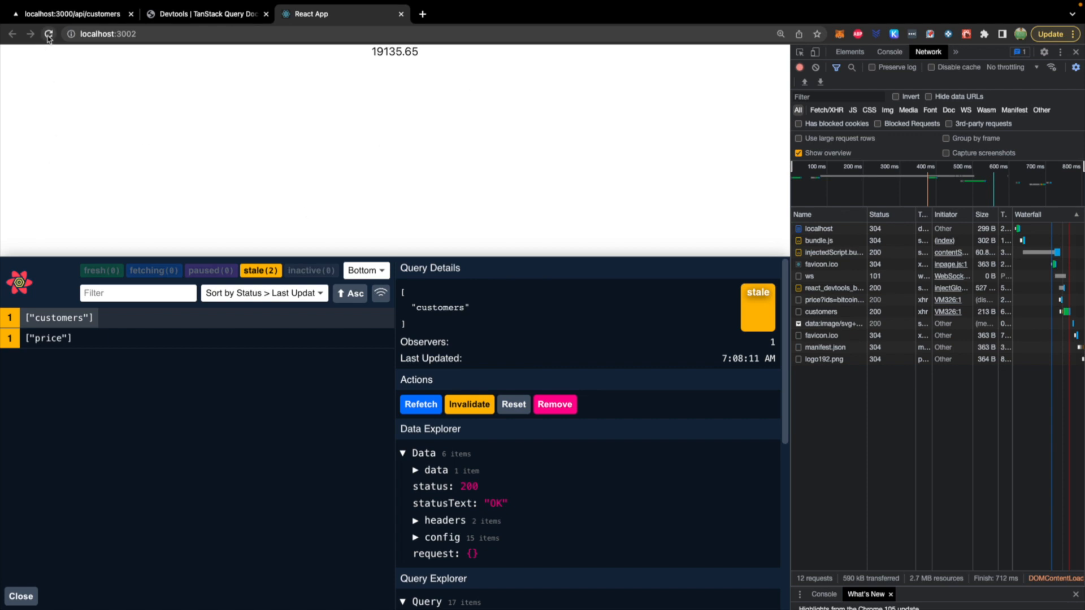
{"action": "left_click", "coordinate": [48, 34]}
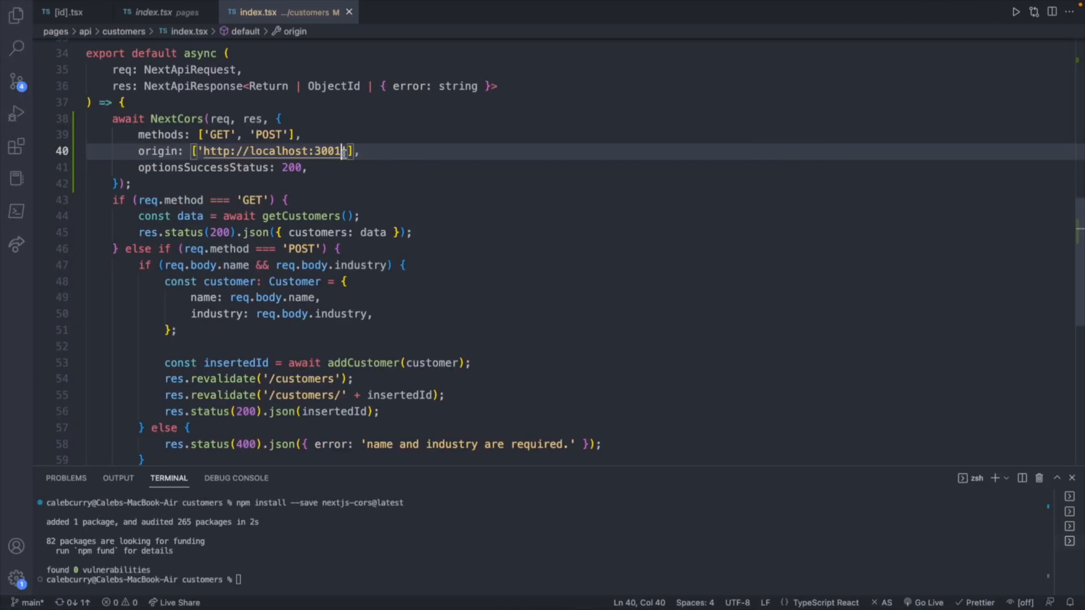
{"action": "type", "text": "3002"}
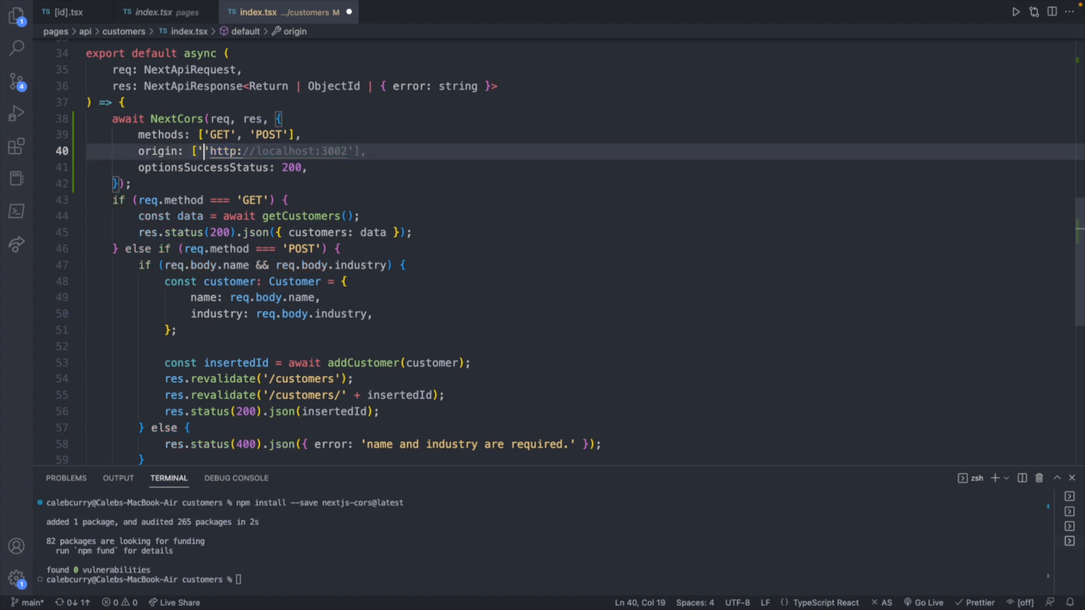
{"action": "type", "text": ", 'http://localhost:3002'"}
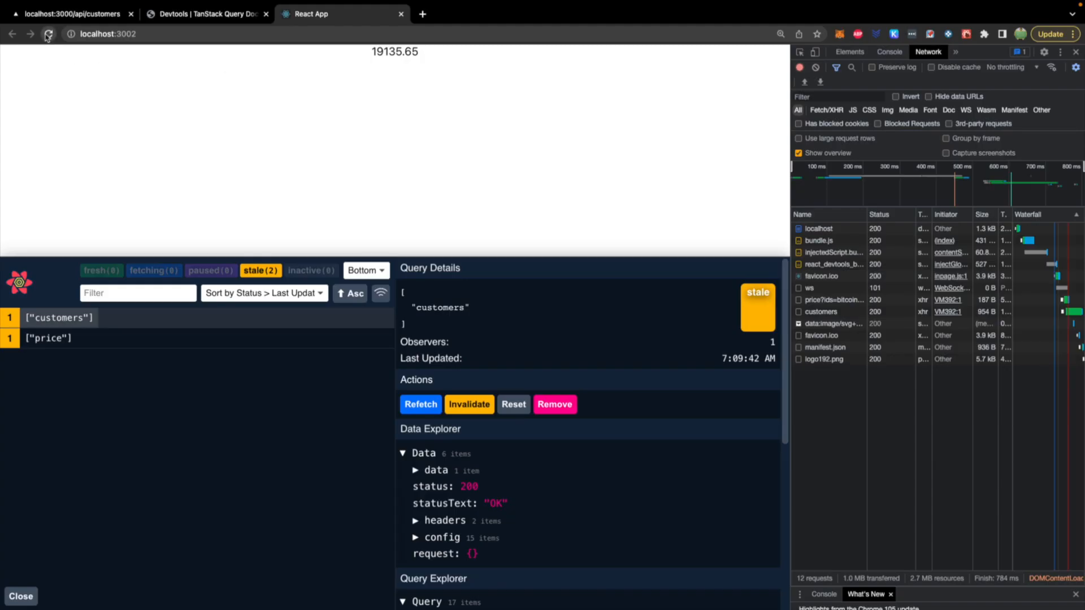
Reload localhost:3002 so the price and customers requests load again.
{"action": "left_click", "coordinate": [49, 34]}
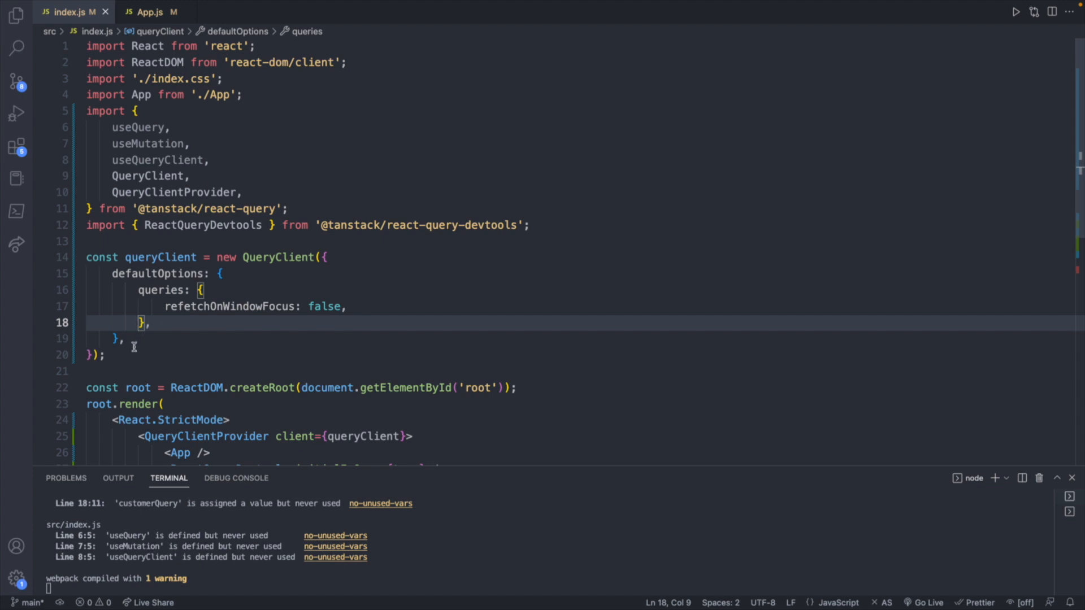
{"action": "mouse_move", "coordinate": [178, 297]}
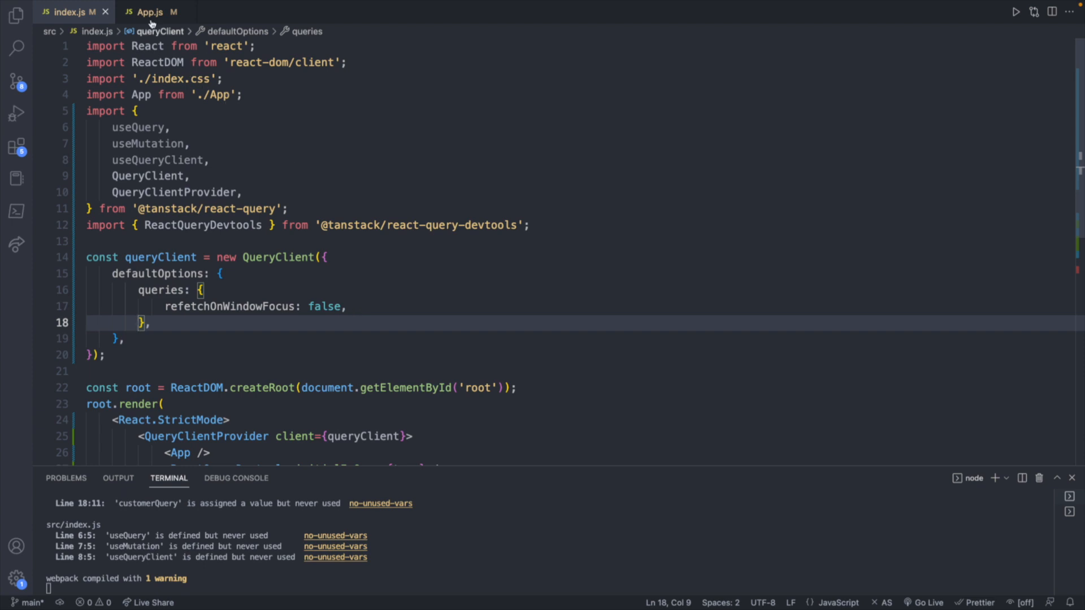
In App.js, give the customerQuery useQuery call refetchInterval: 1000.
{"action": "left_click", "coordinate": [148, 12]}
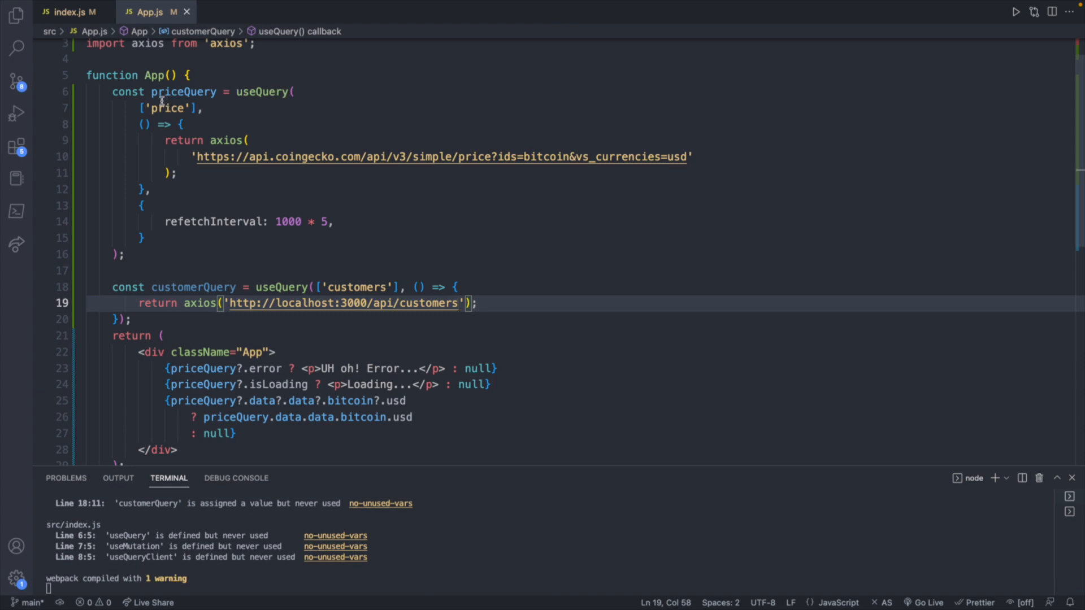
{"action": "mouse_move", "coordinate": [163, 99]}
{"action": "type", "text": "refe"}
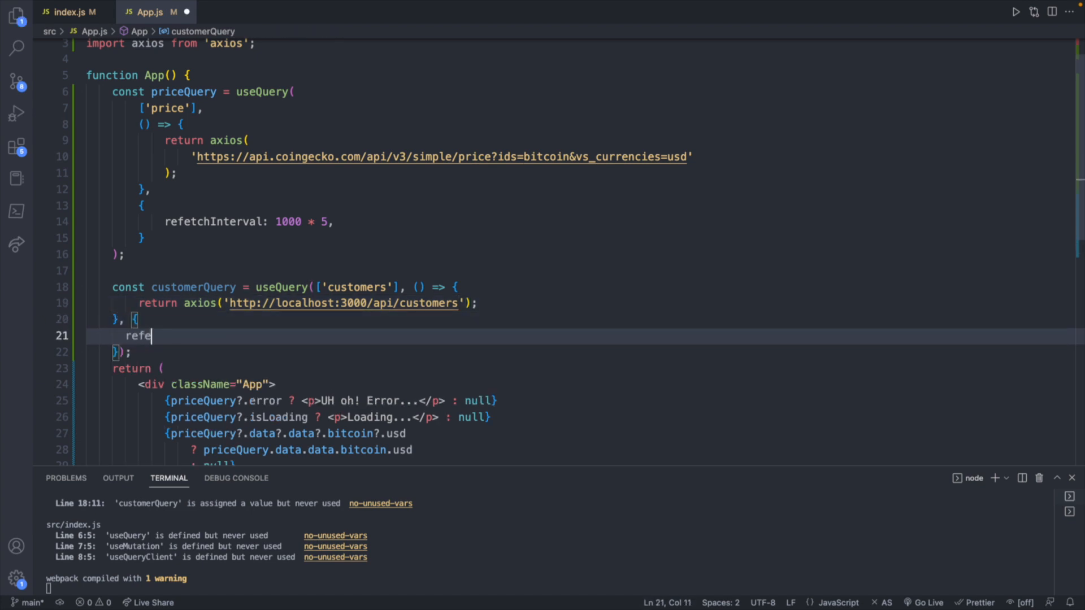
{"action": "type", "text": "tchInterval: 1"}
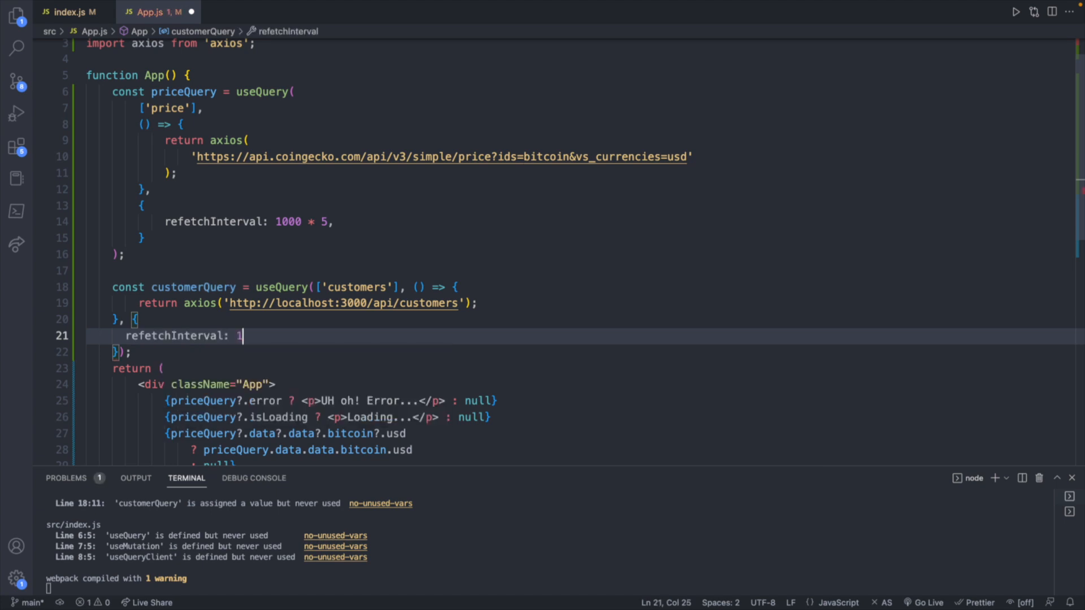
{"action": "type", "text": "000"}
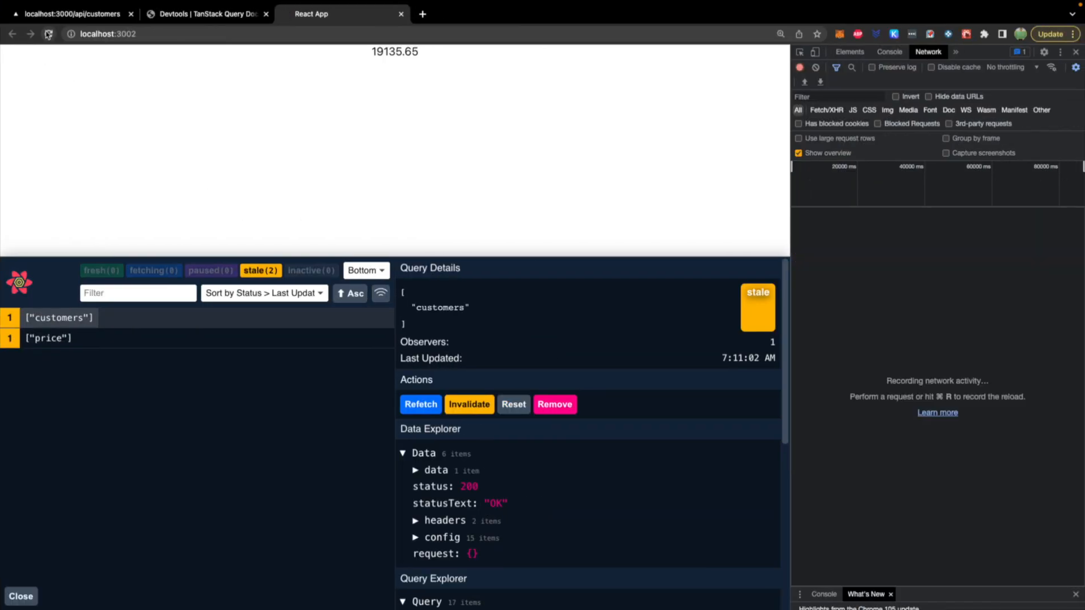
Reload the app and inspect the latest repeated price request's headers.
{"action": "left_click", "coordinate": [48, 34]}
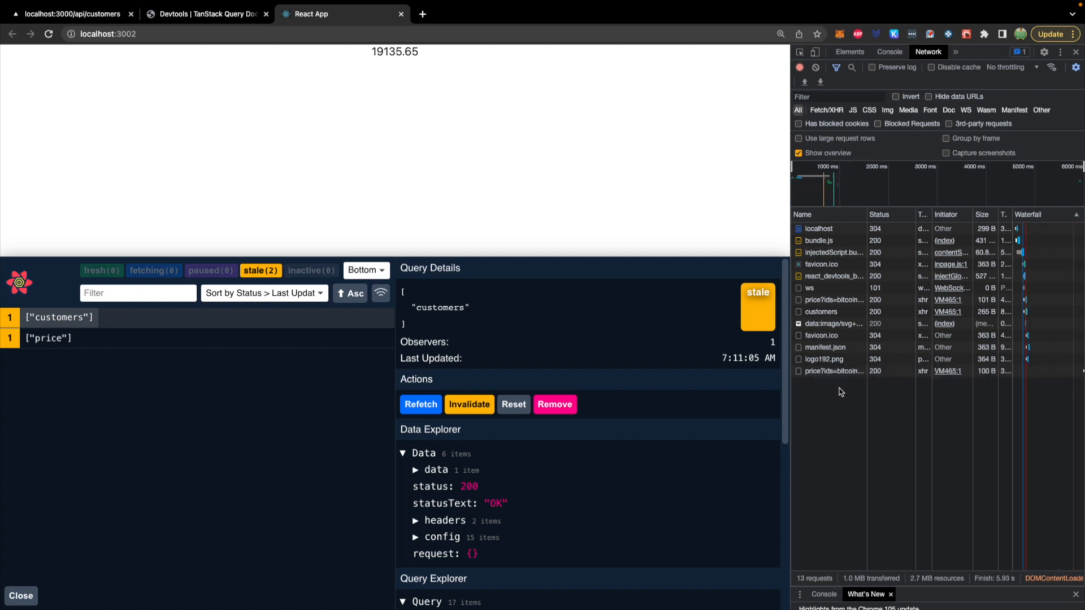
{"action": "mouse_move", "coordinate": [830, 386]}
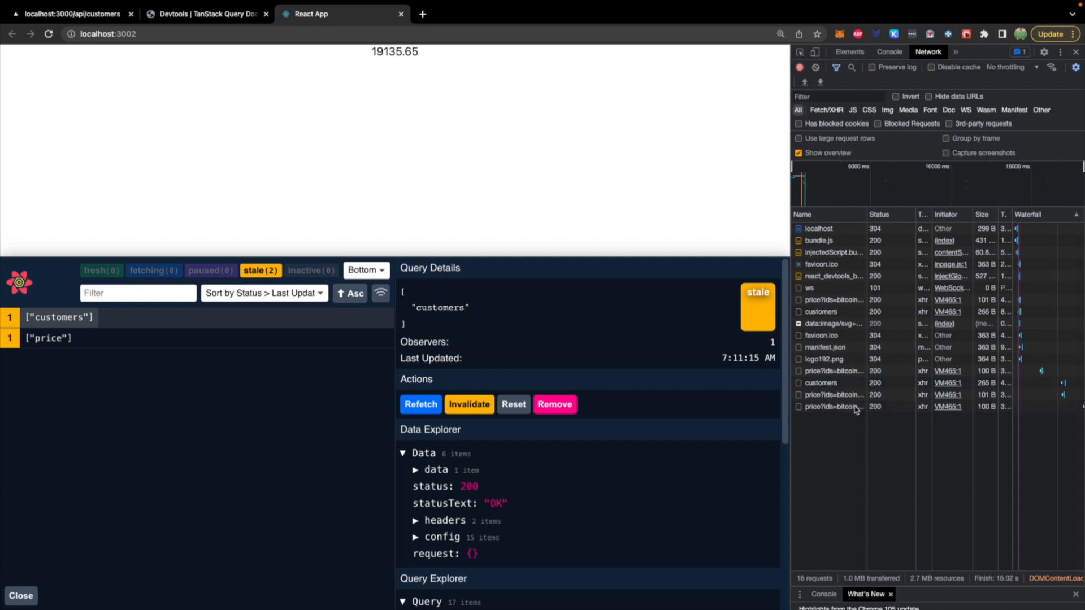
{"action": "left_click", "coordinate": [835, 407]}
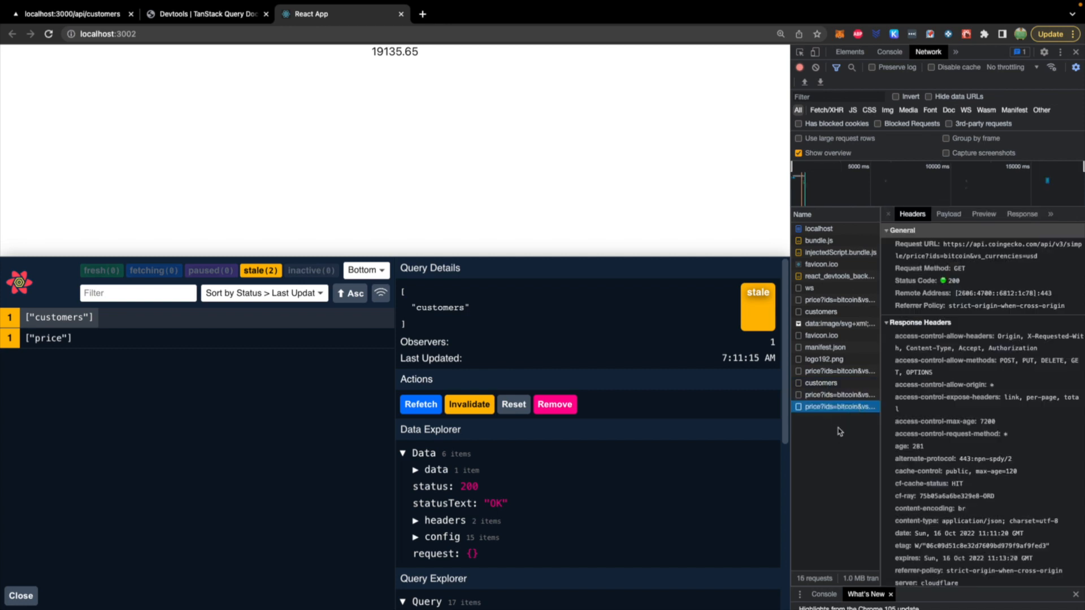
{"action": "mouse_move", "coordinate": [833, 440]}
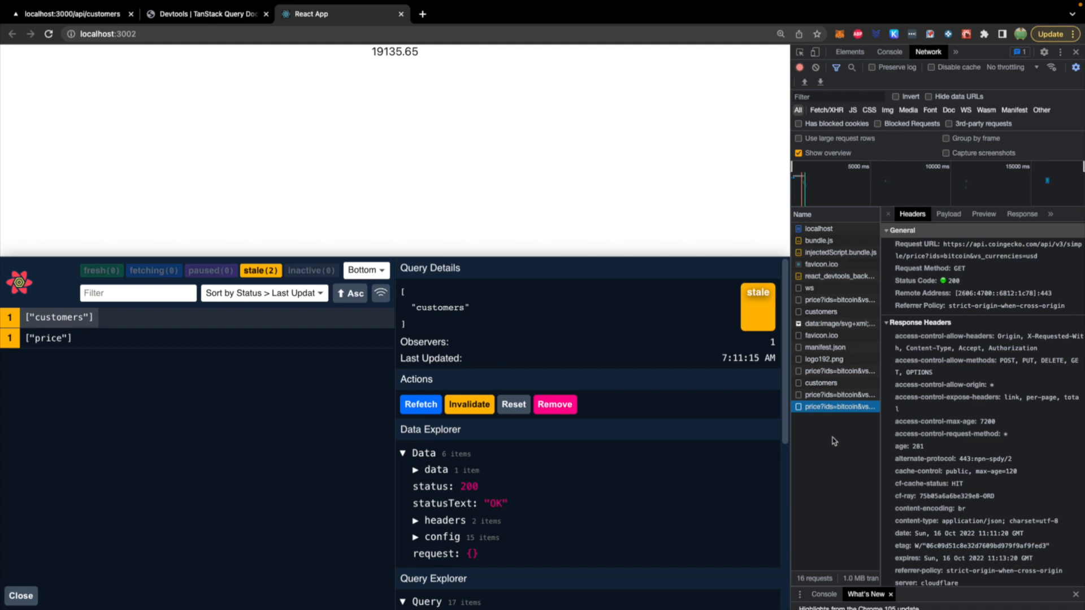